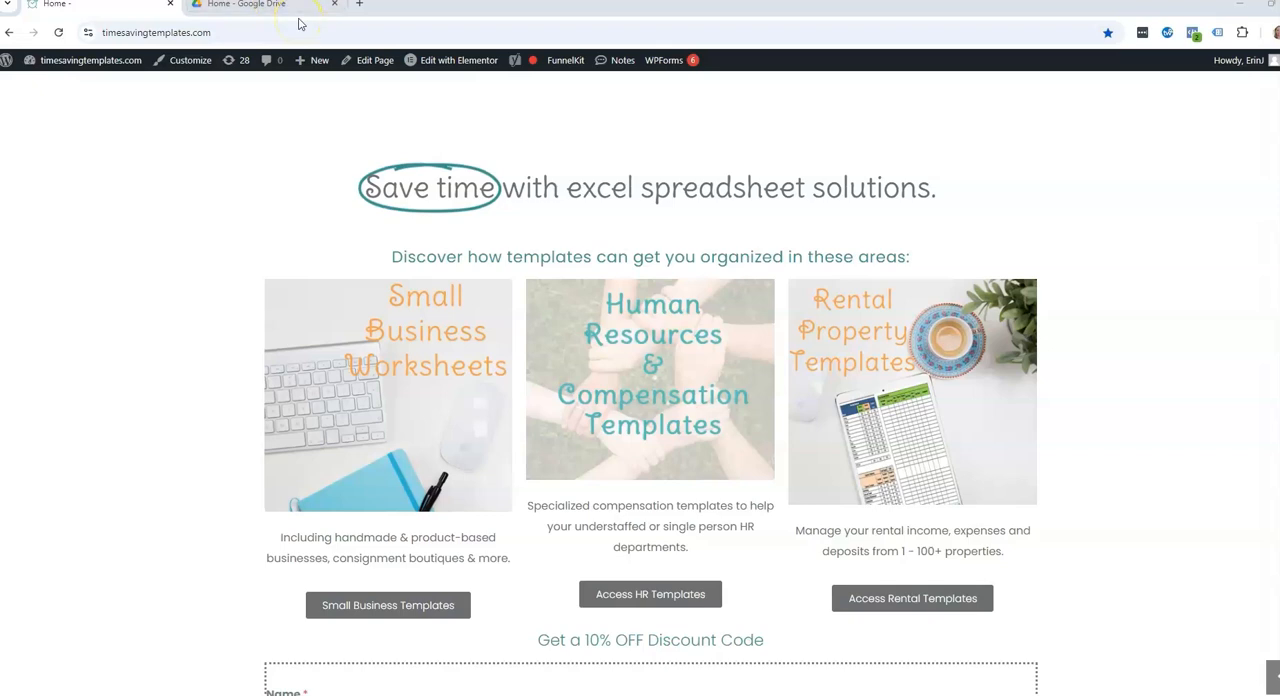
mouse_move(648, 257)
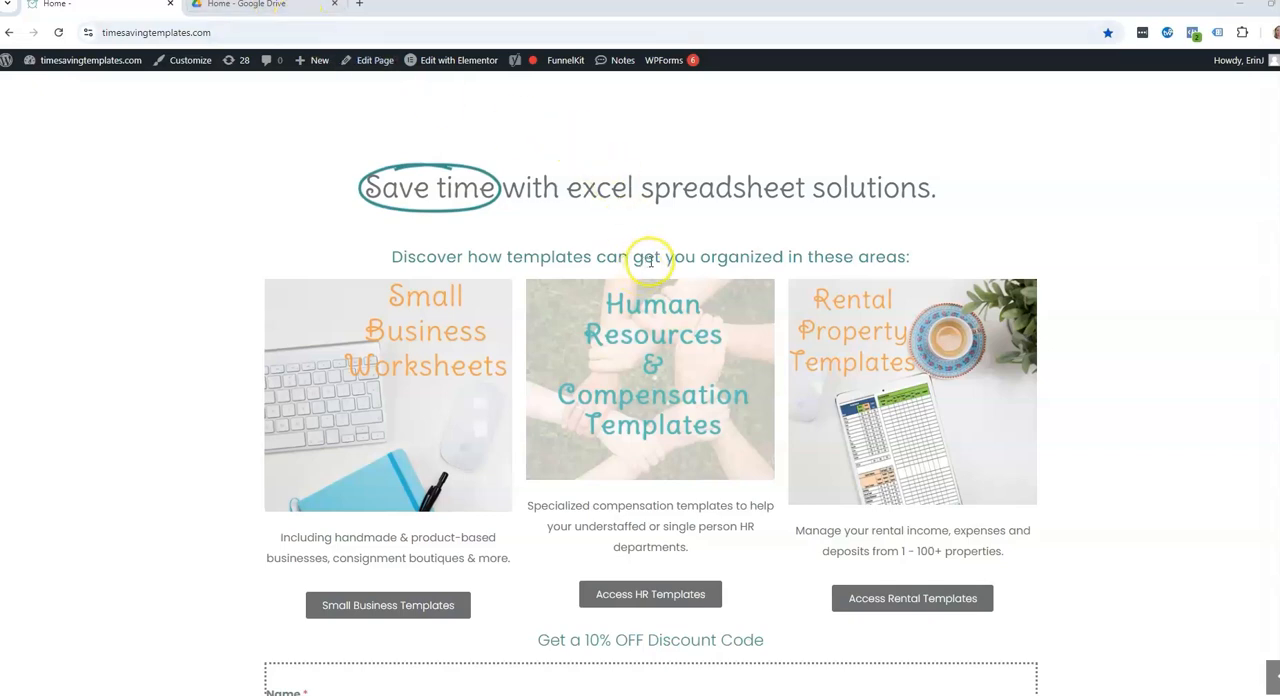
mouse_move(817, 372)
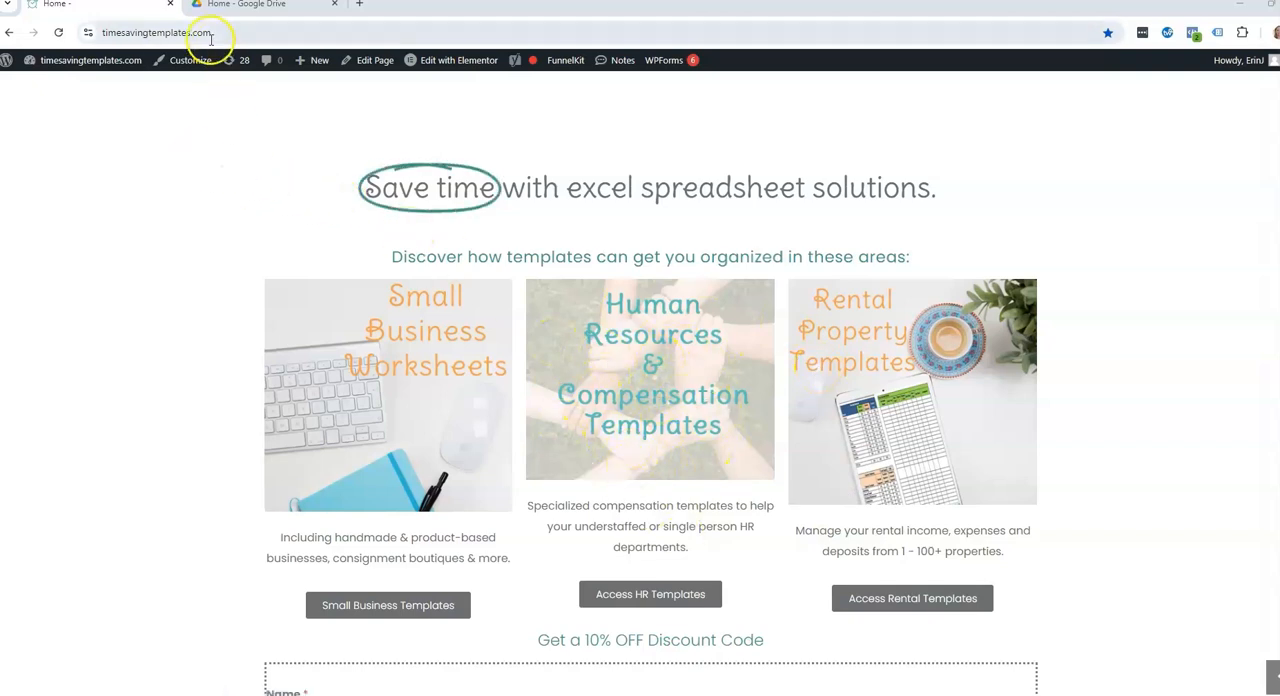
- Upload the For Geos Example-GetDistance .xlsx file to Google Drive and open it
click(245, 6)
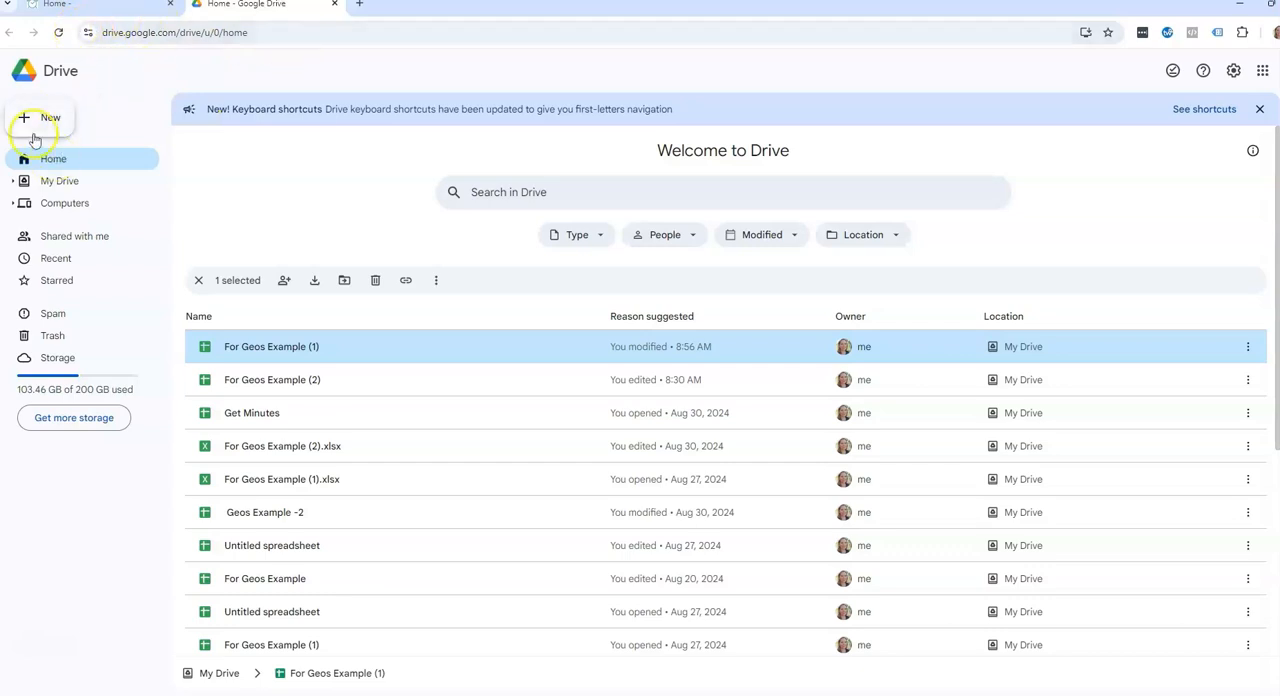
click(40, 117)
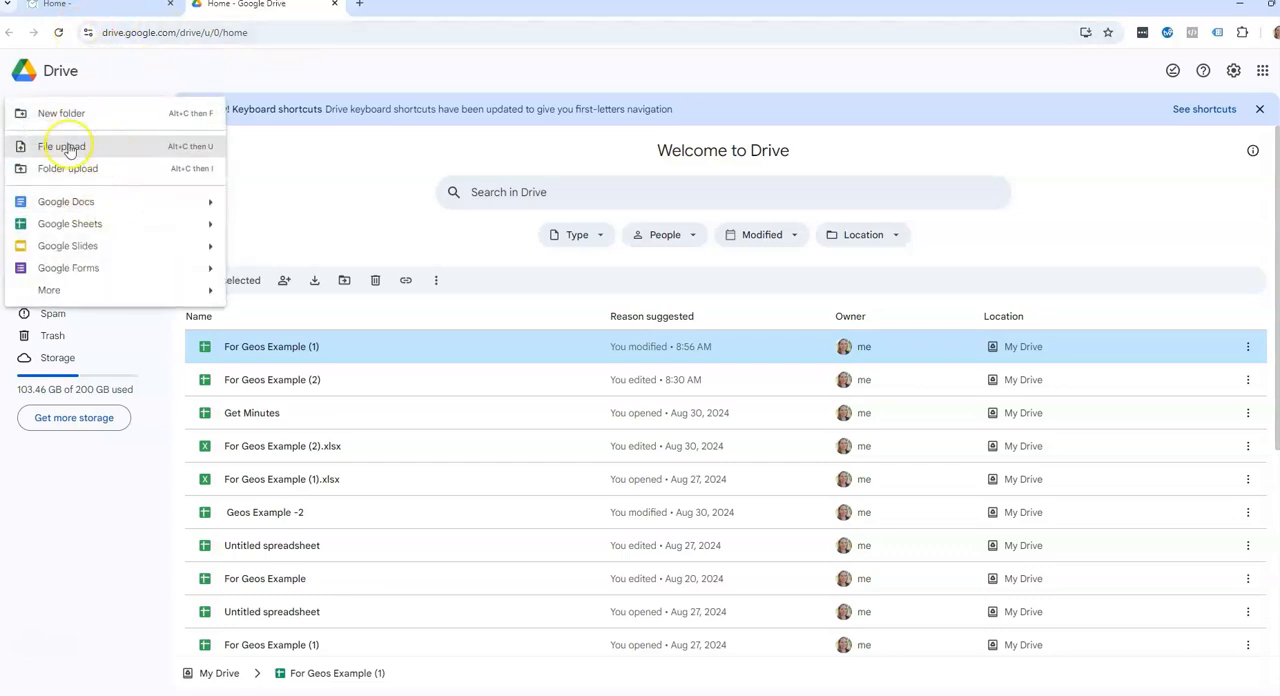
click(61, 146)
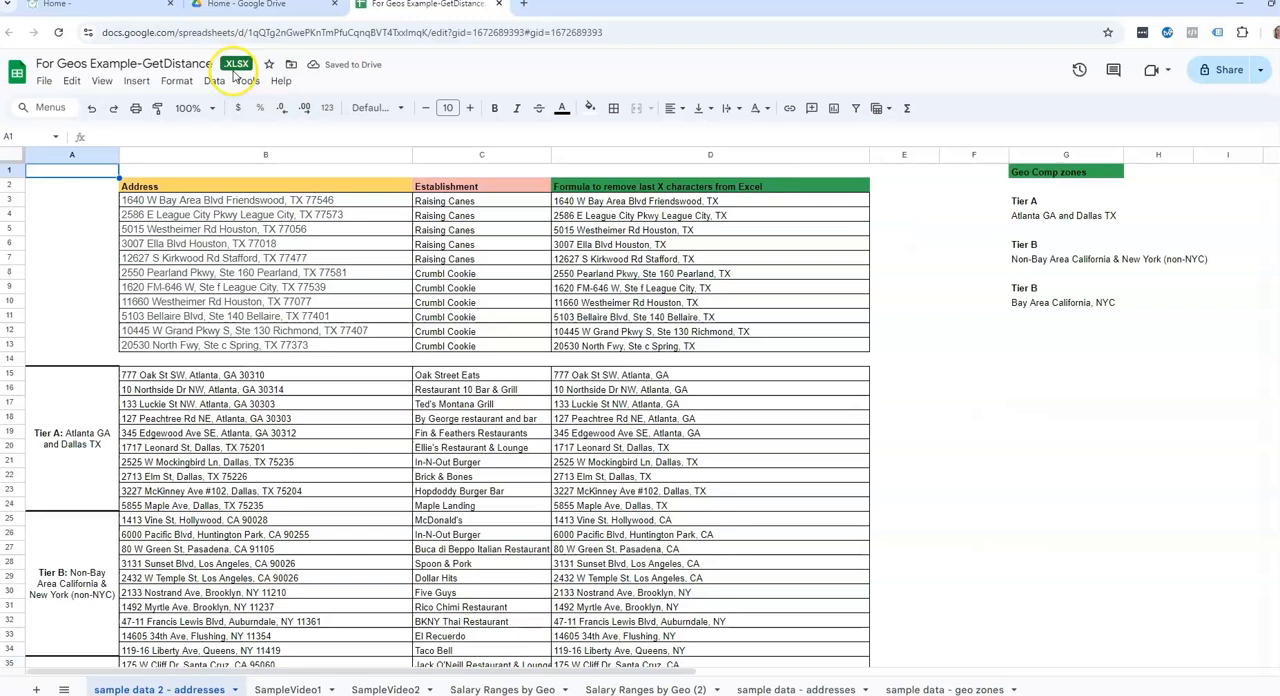
mouse_move(236, 64)
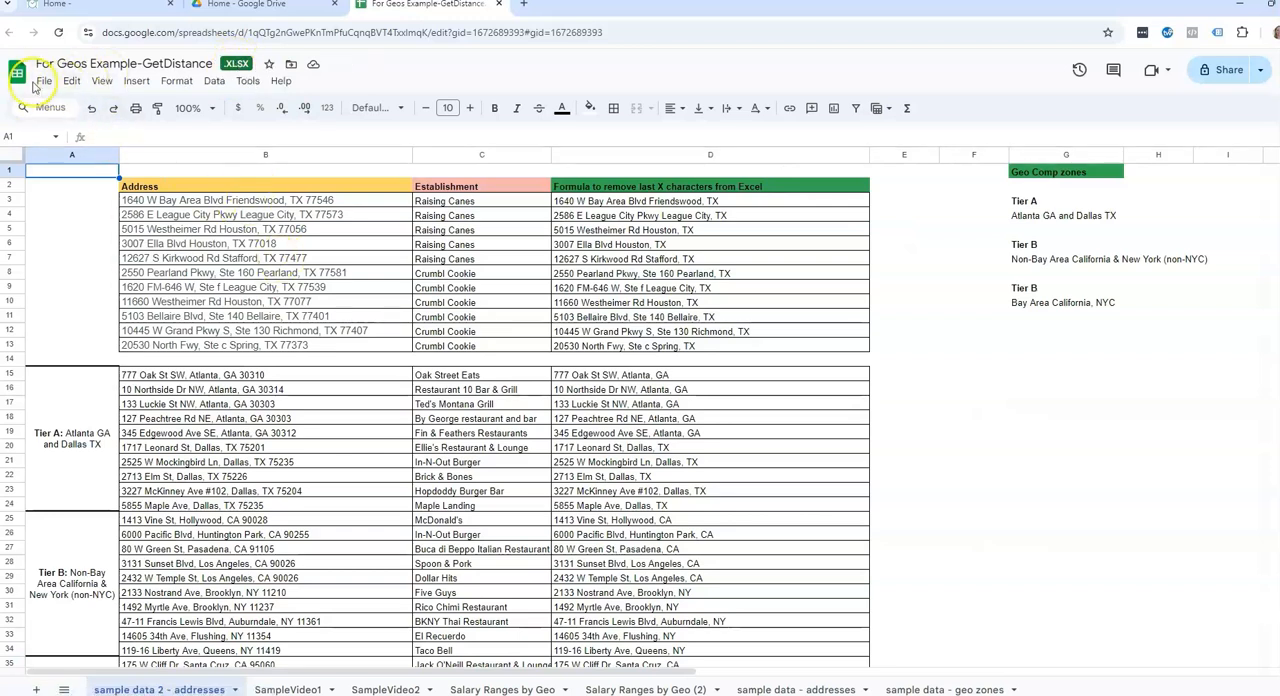
- Save the XLSX workbook as a native Google Sheets file from the File menu
click(44, 80)
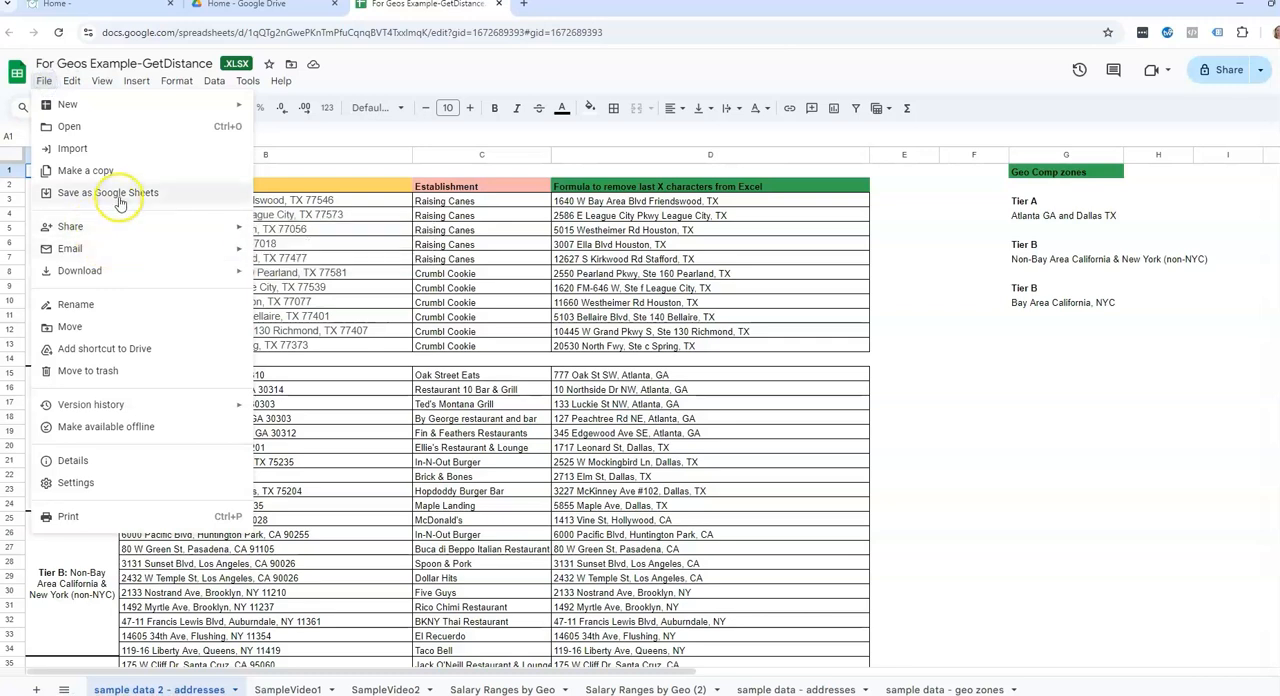
click(108, 192)
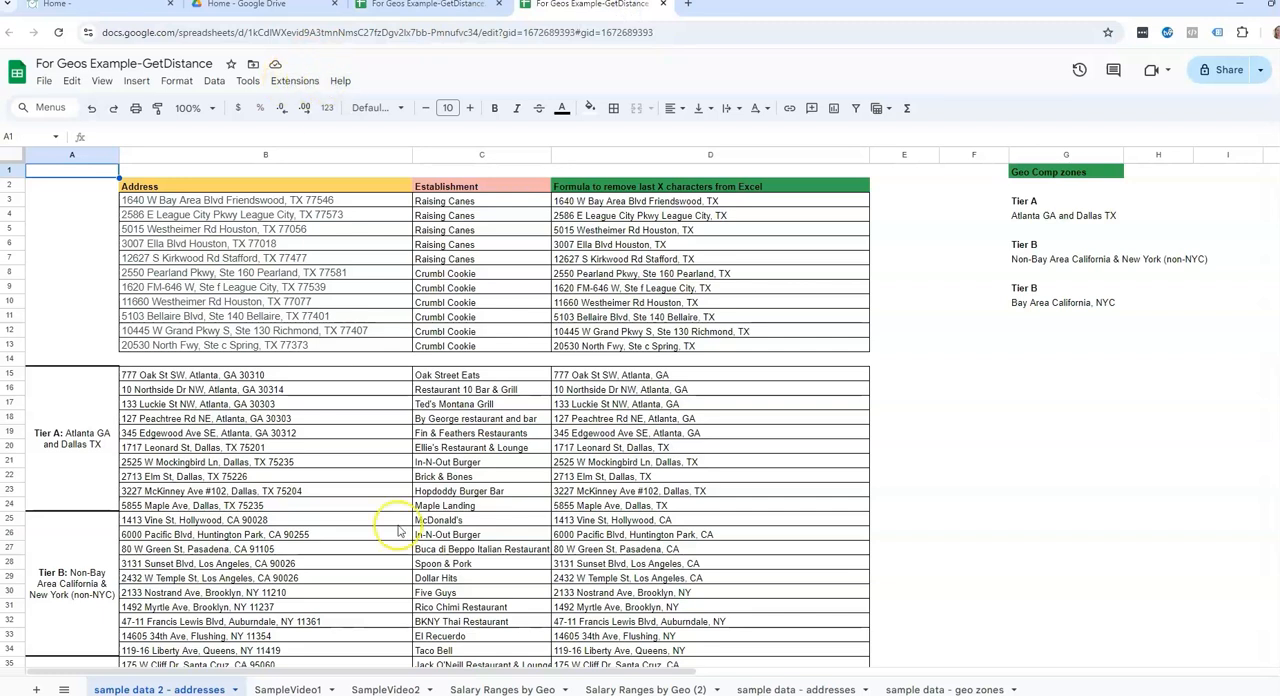
- Switch to SampleVideo2 and select the row 2 office, address and Get Distance cells
click(382, 689)
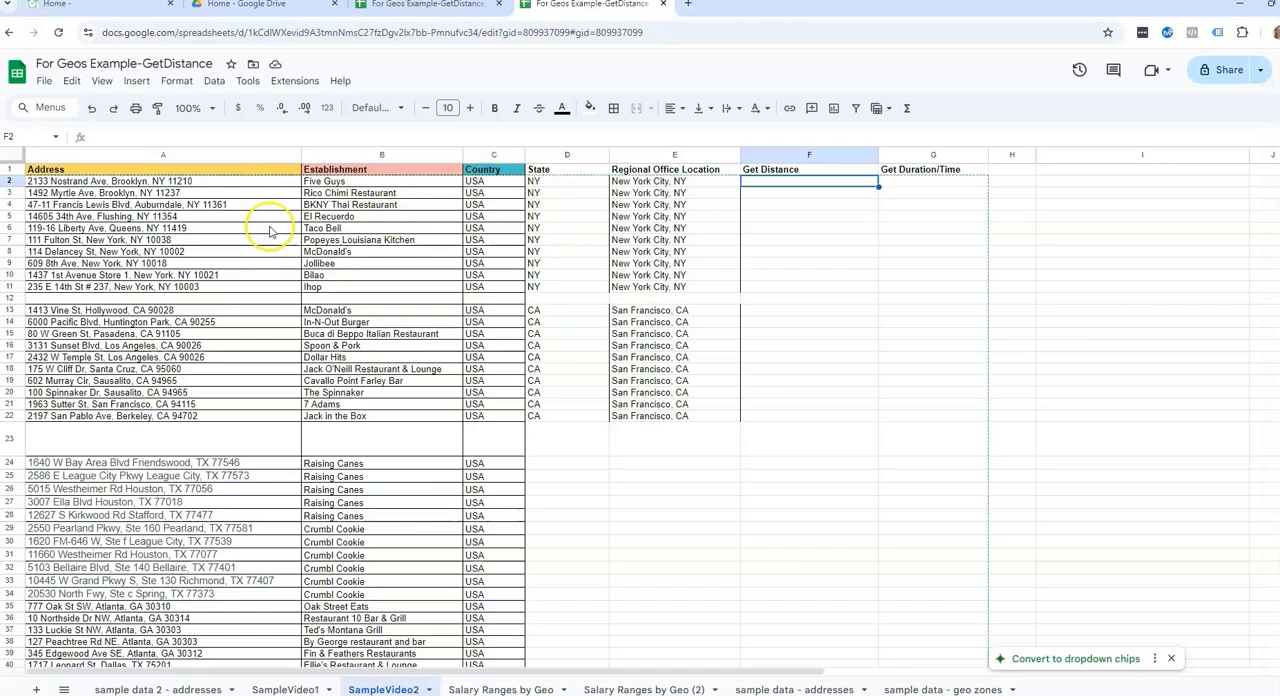
mouse_move(576, 302)
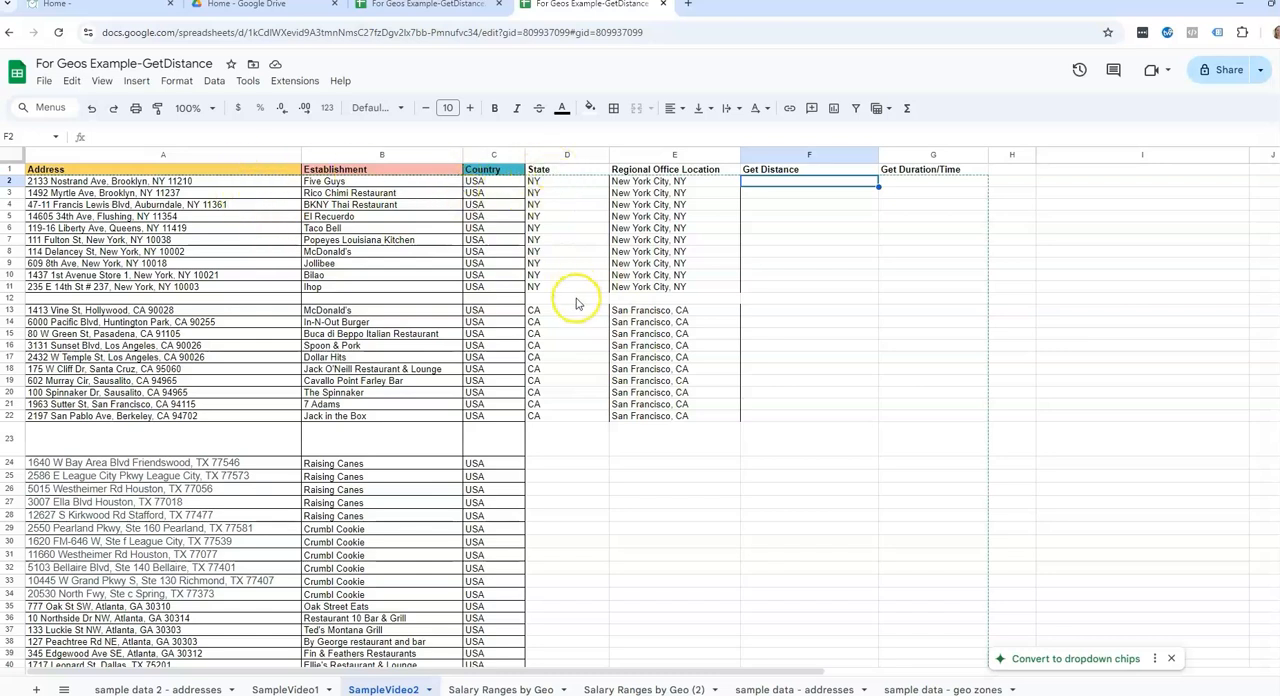
mouse_move(567, 428)
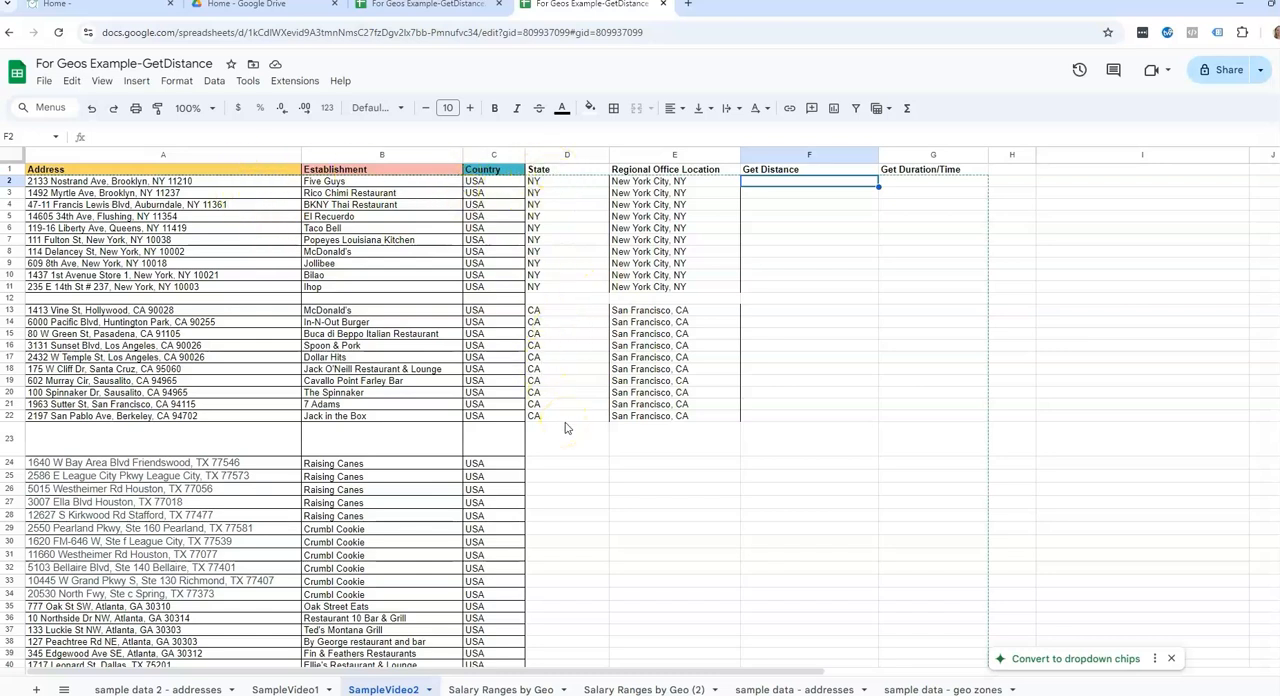
click(674, 169)
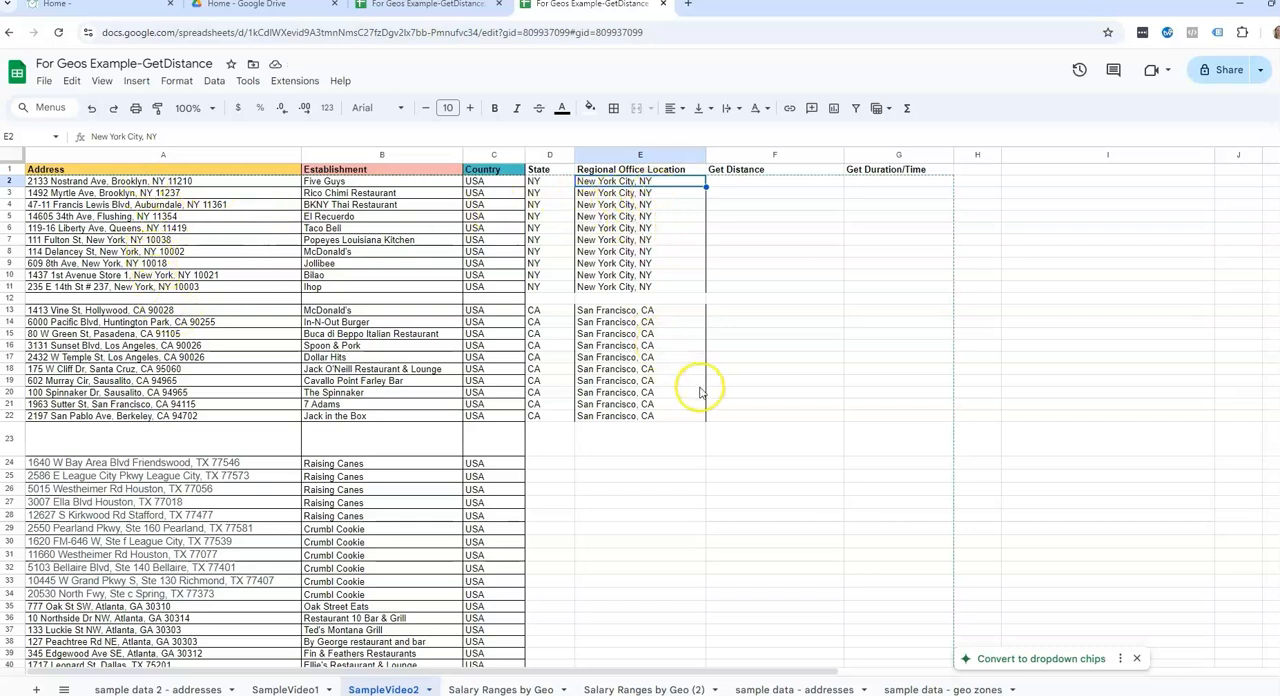
mouse_move(110, 181)
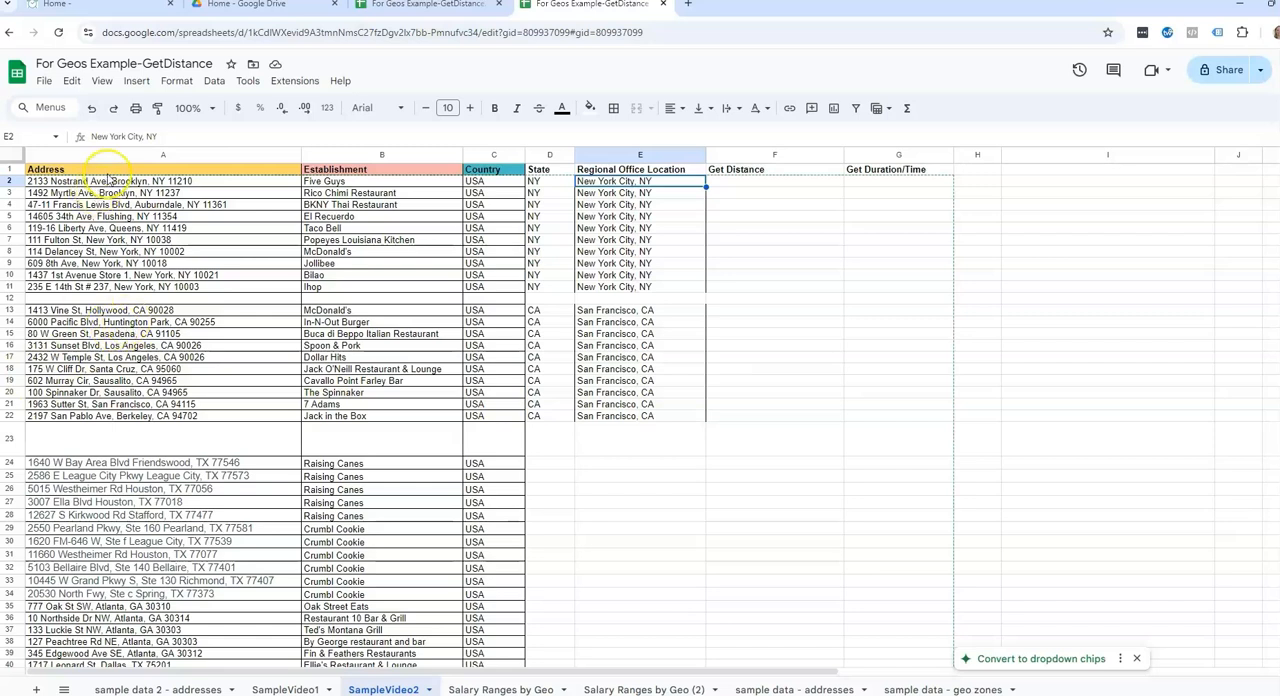
mouse_move(390, 207)
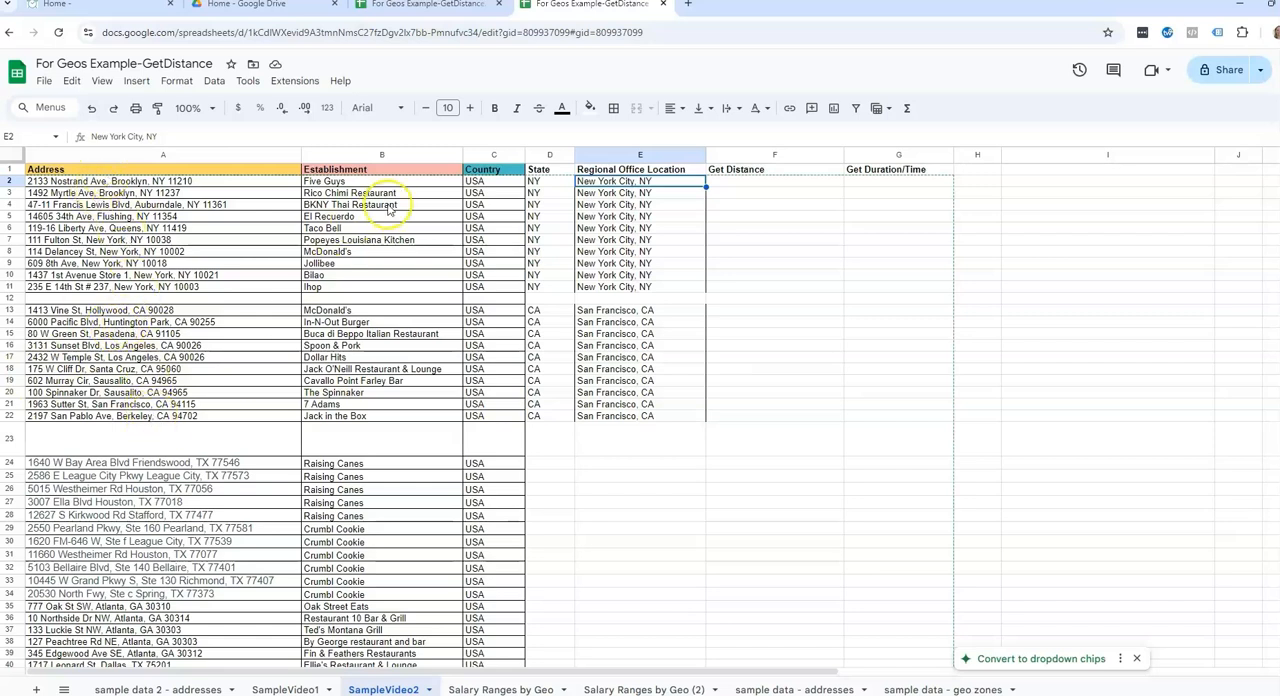
mouse_move(532, 86)
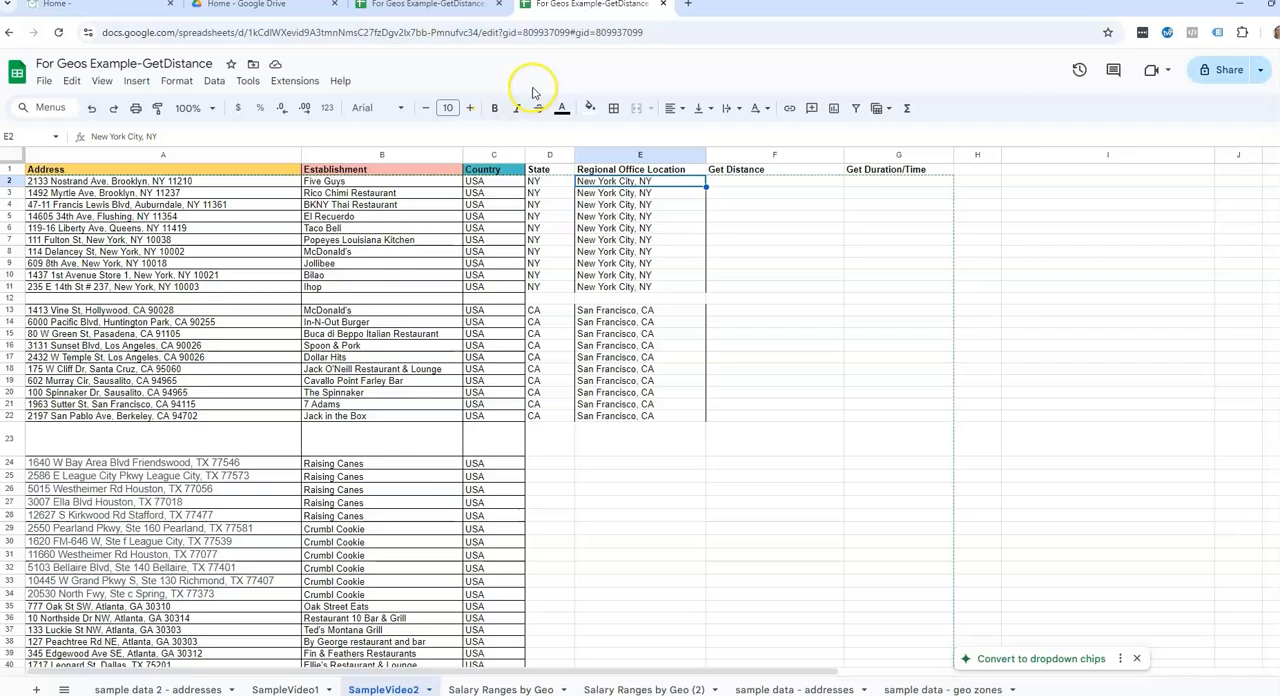
mouse_move(743, 438)
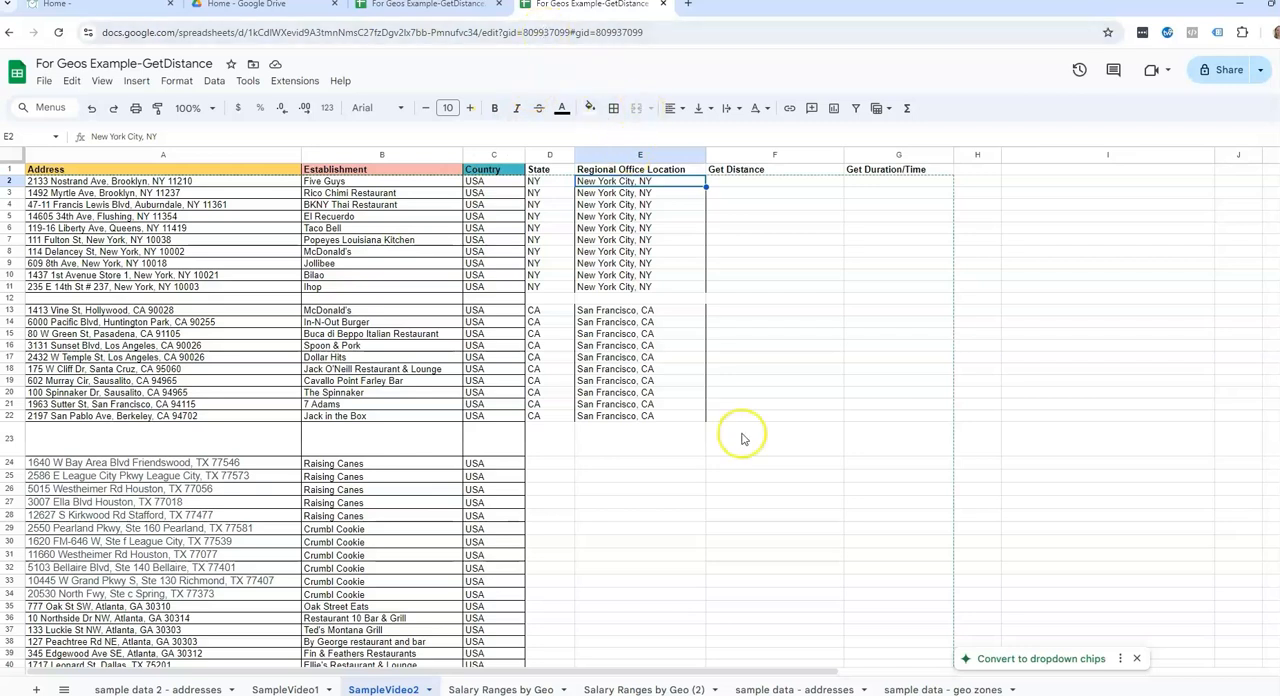
mouse_move(744, 438)
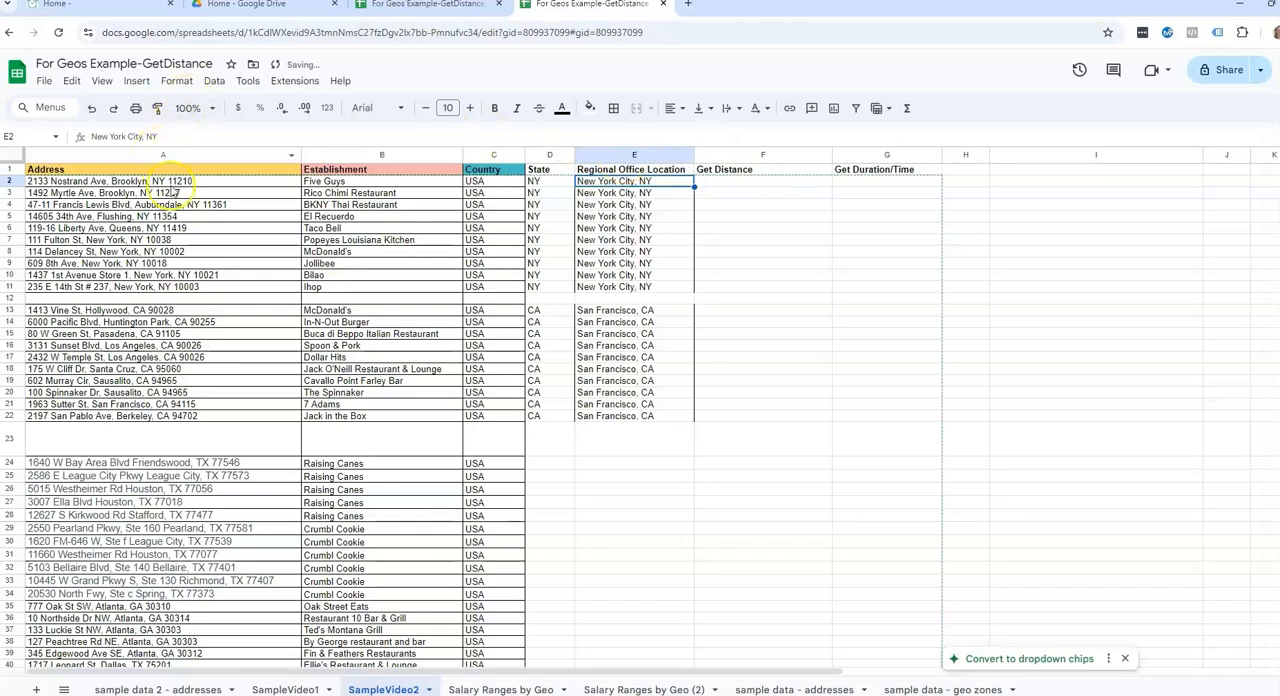
click(163, 181)
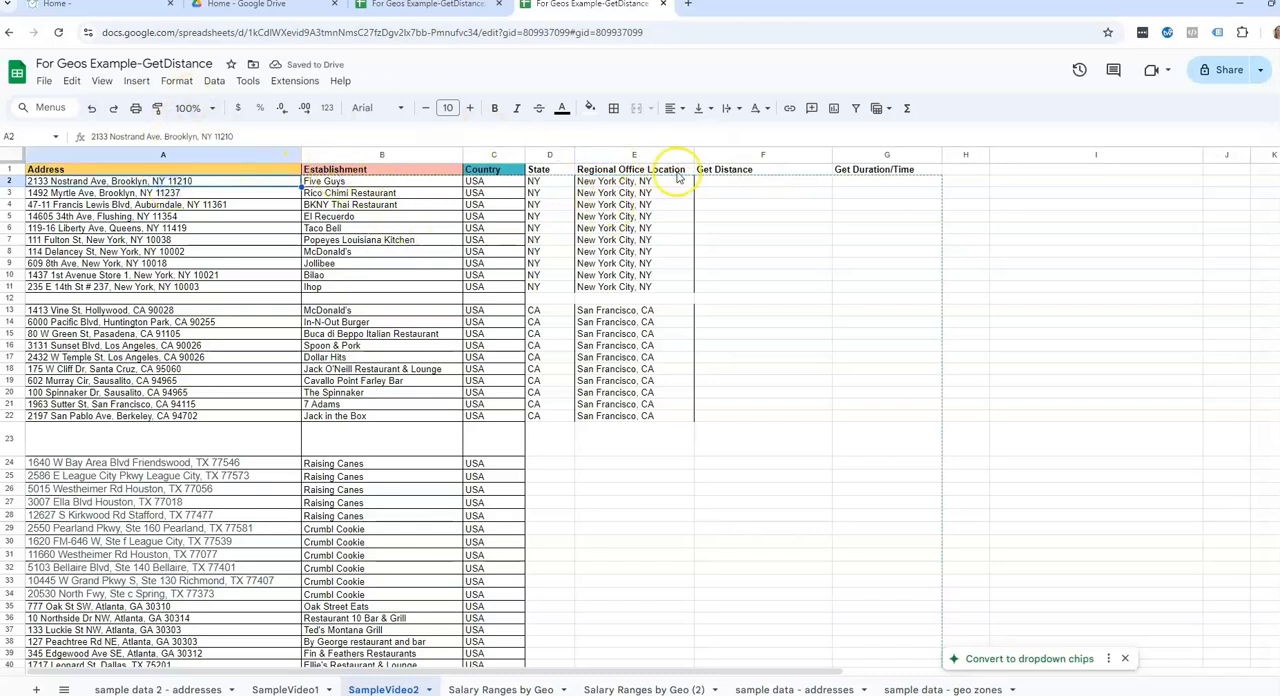
click(614, 181)
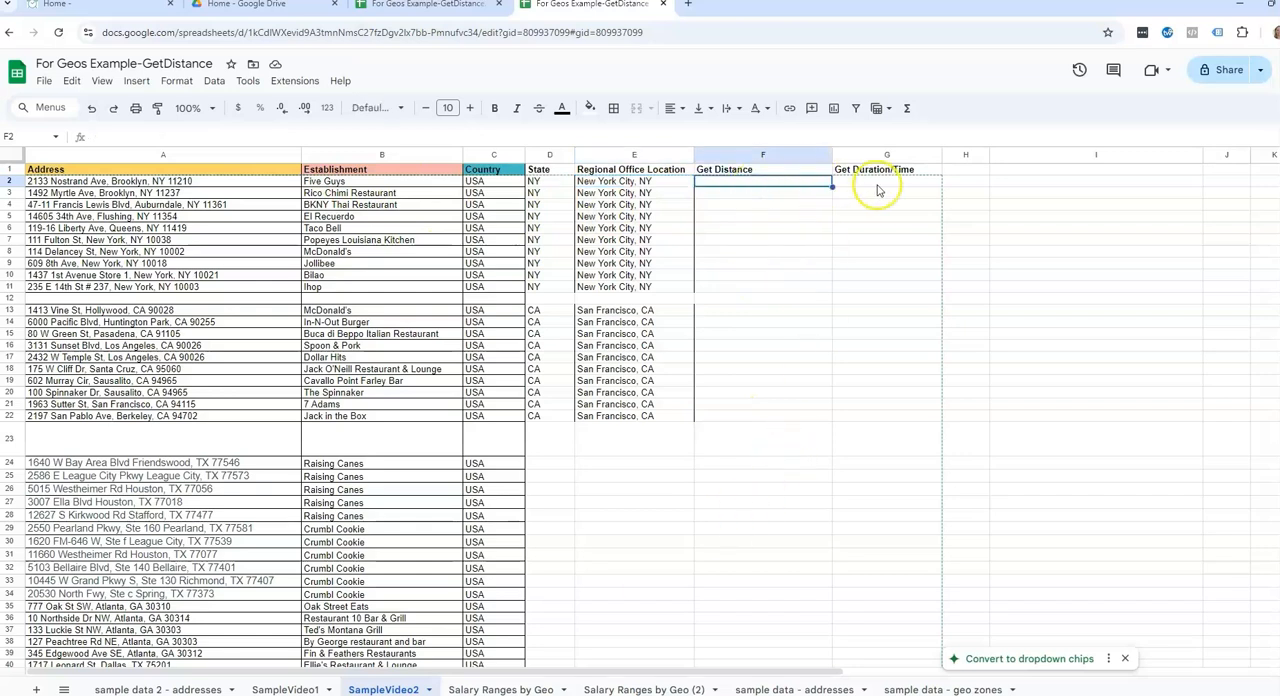
- Launch Apps Script from the Extensions menu after dismissing the menu once
click(886, 169)
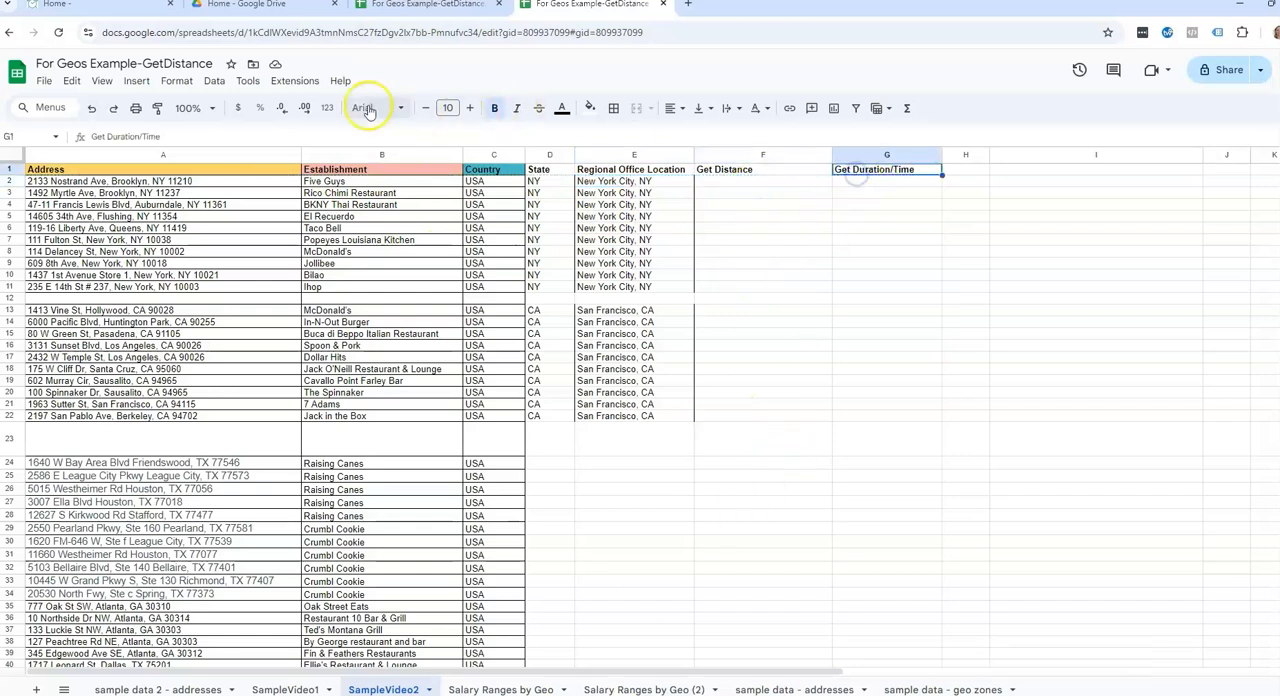
click(294, 80)
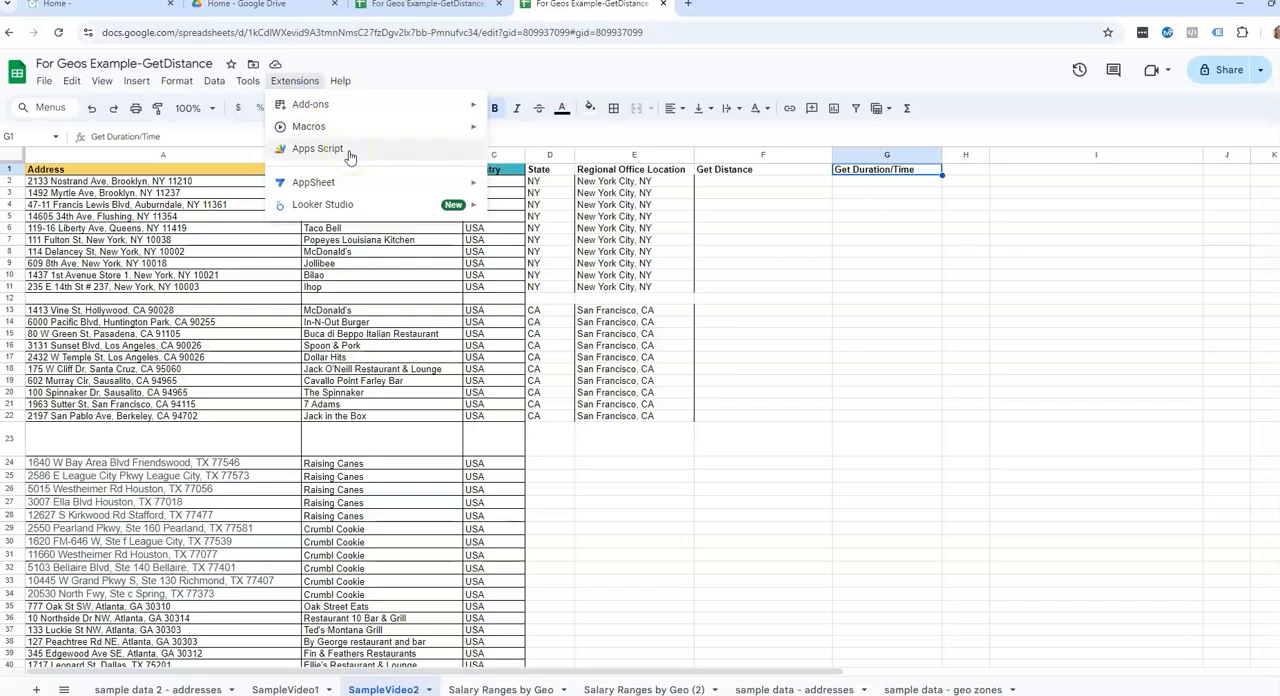
mouse_move(862, 200)
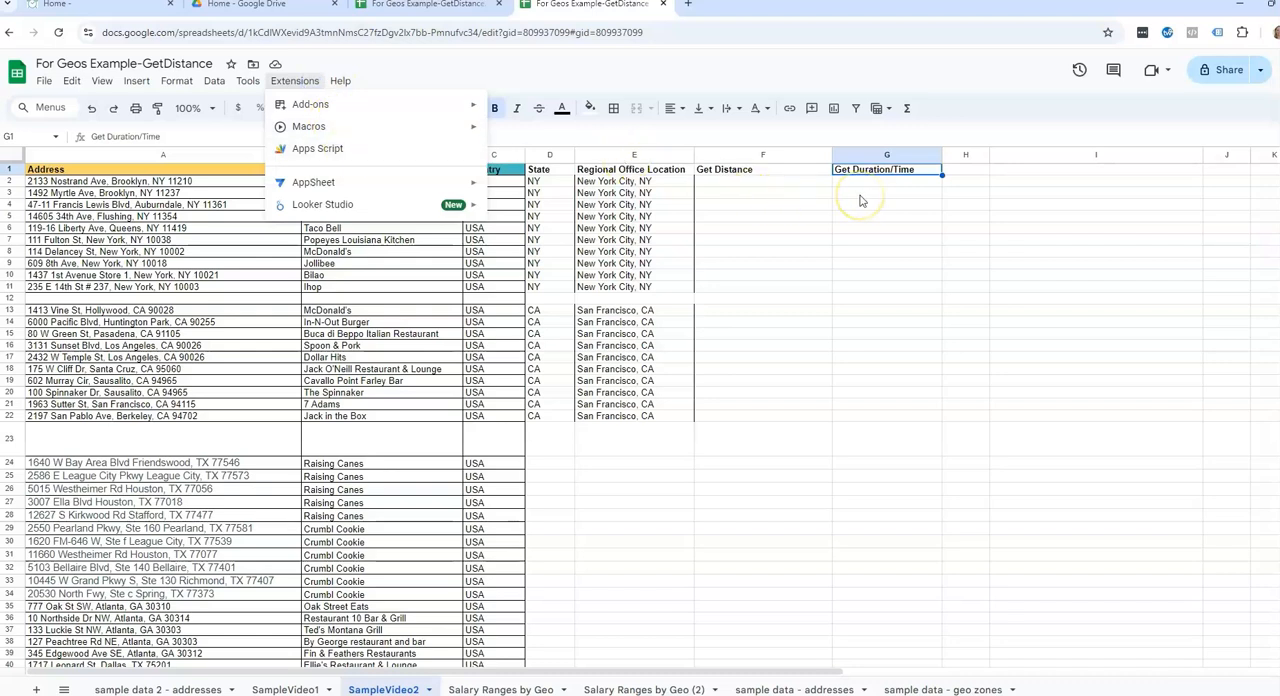
mouse_move(862, 193)
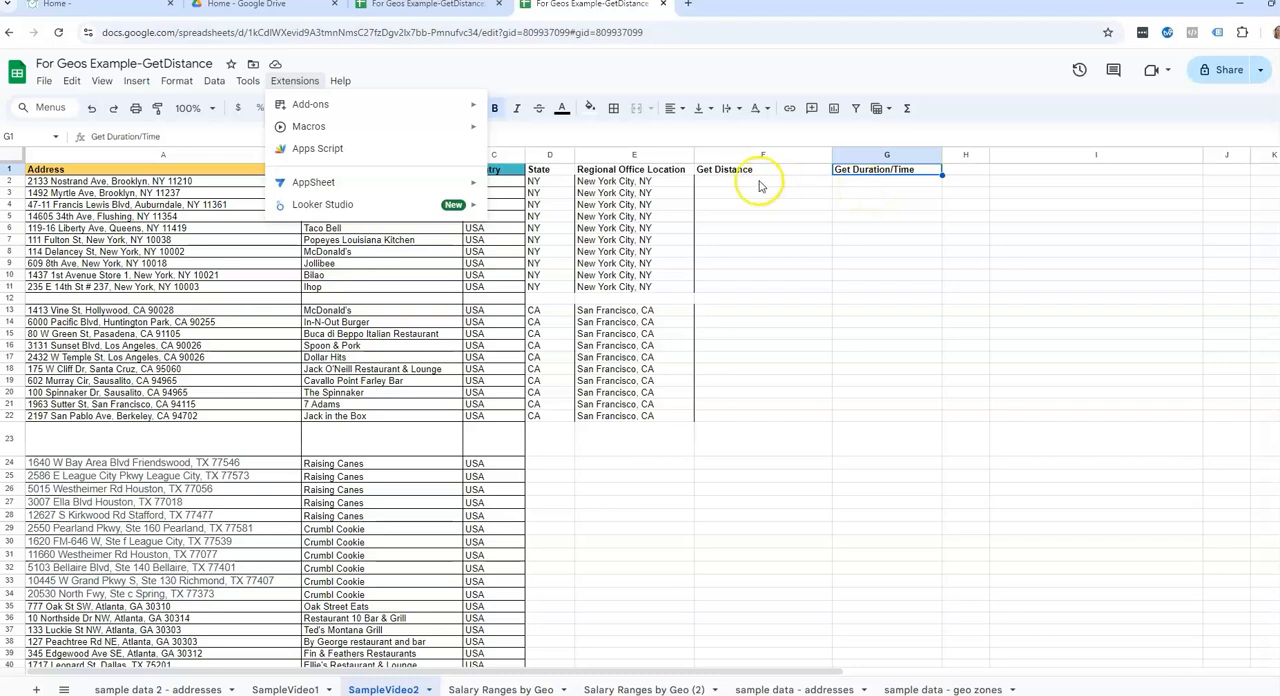
mouse_move(317, 148)
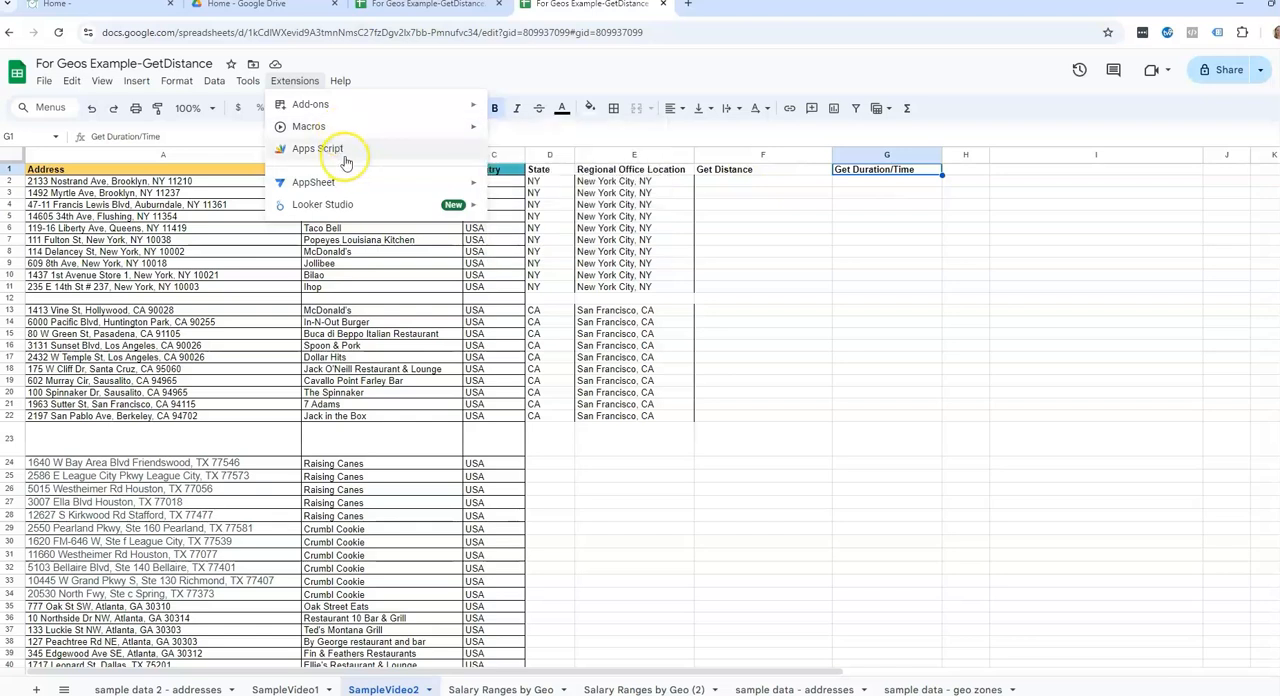
mouse_move(770, 250)
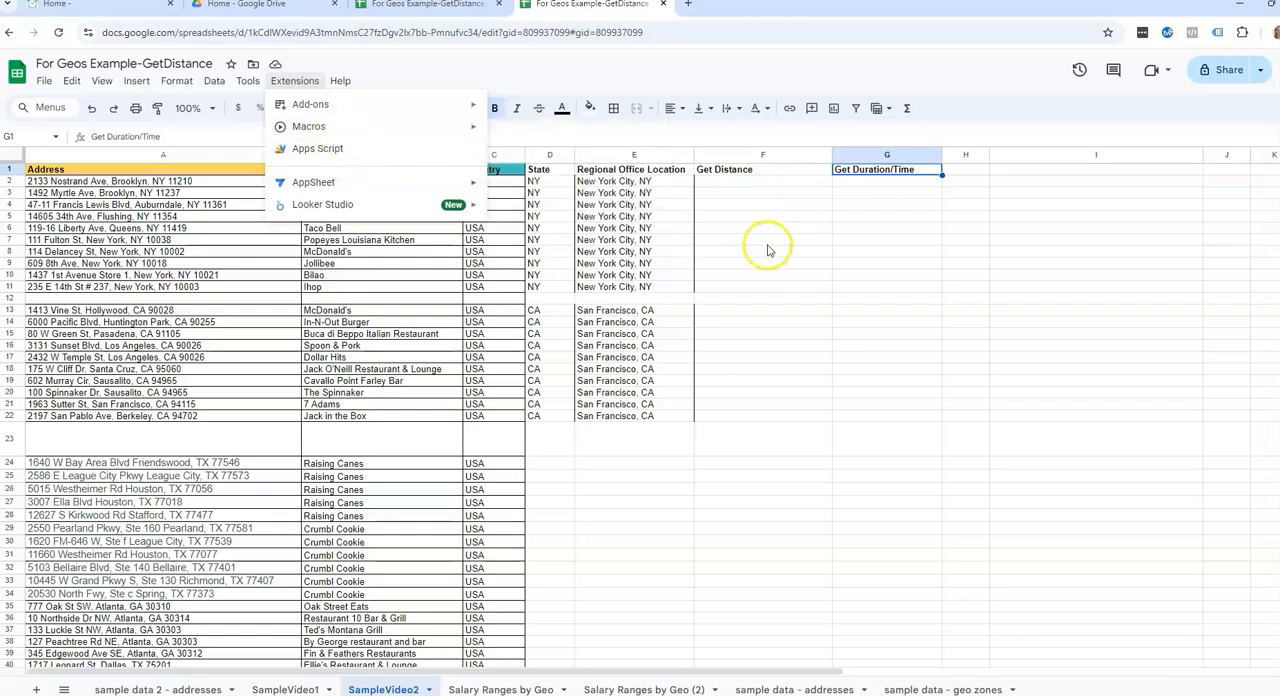
click(762, 240)
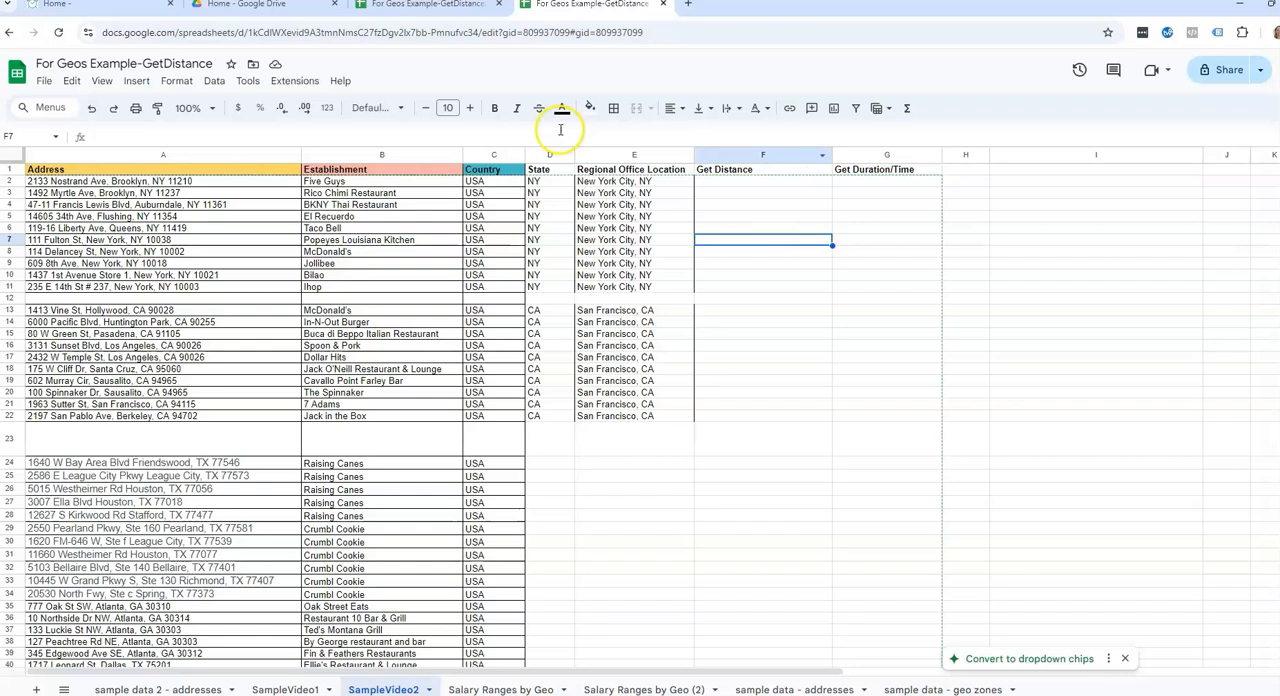
mouse_move(419, 266)
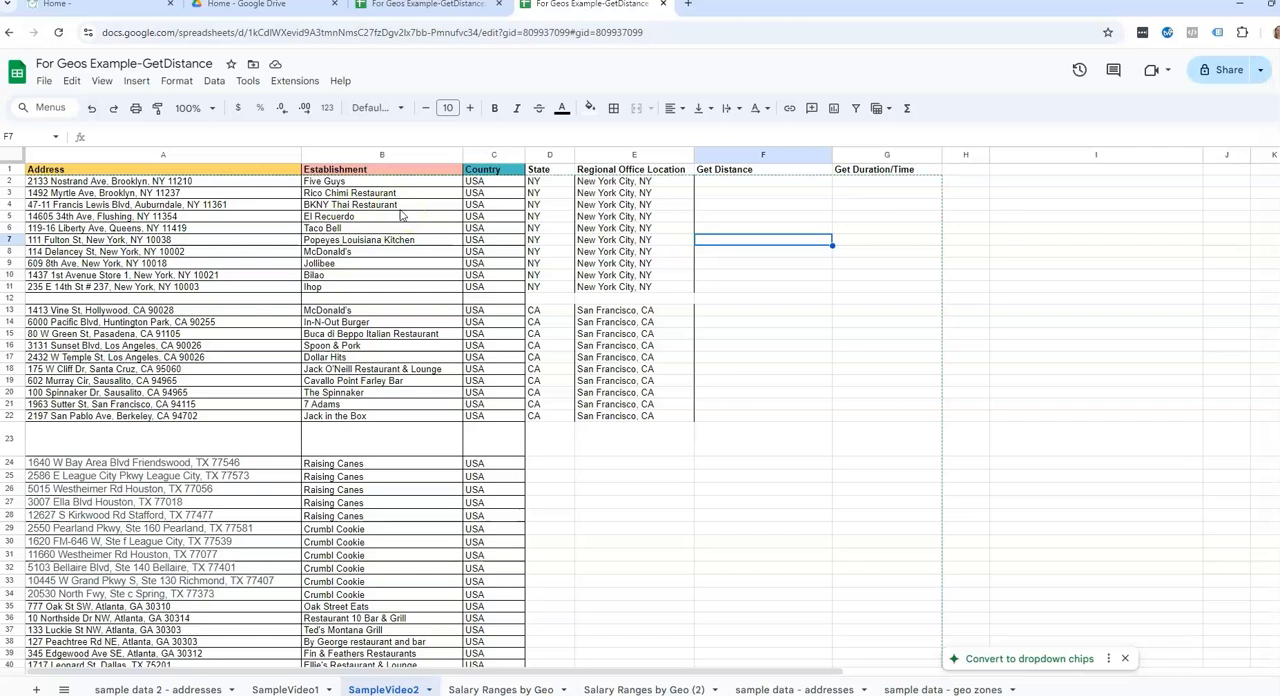
click(294, 81)
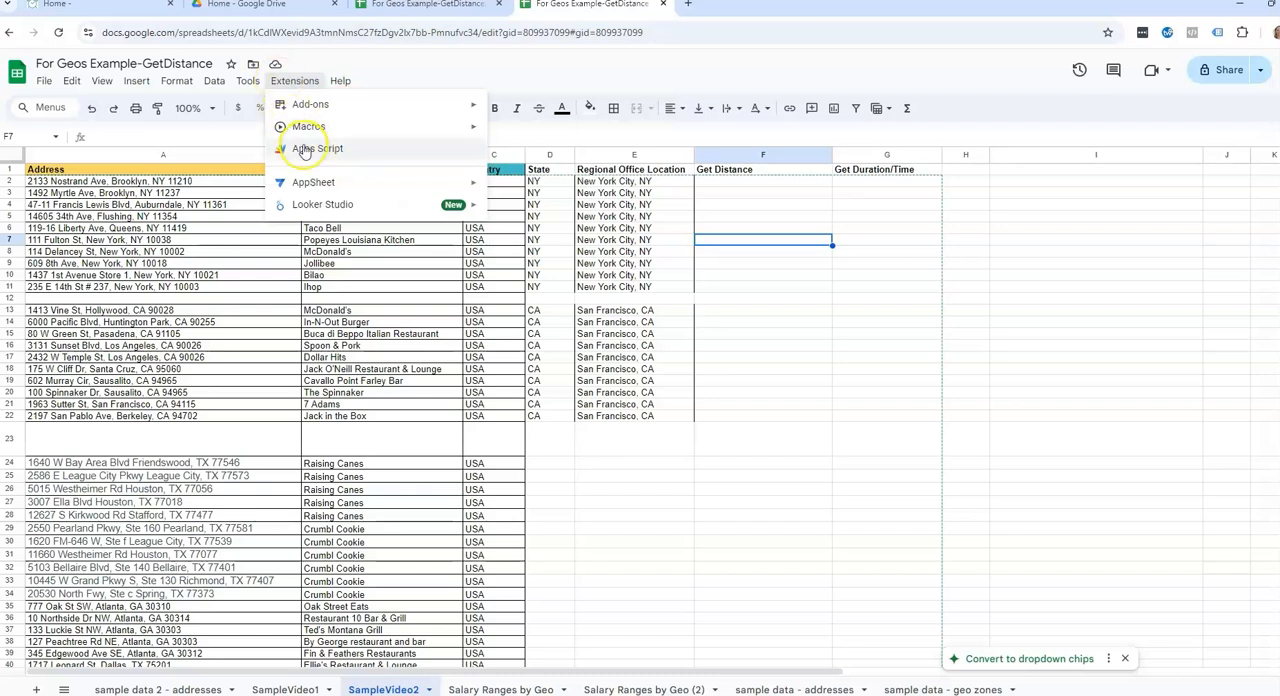
click(318, 148)
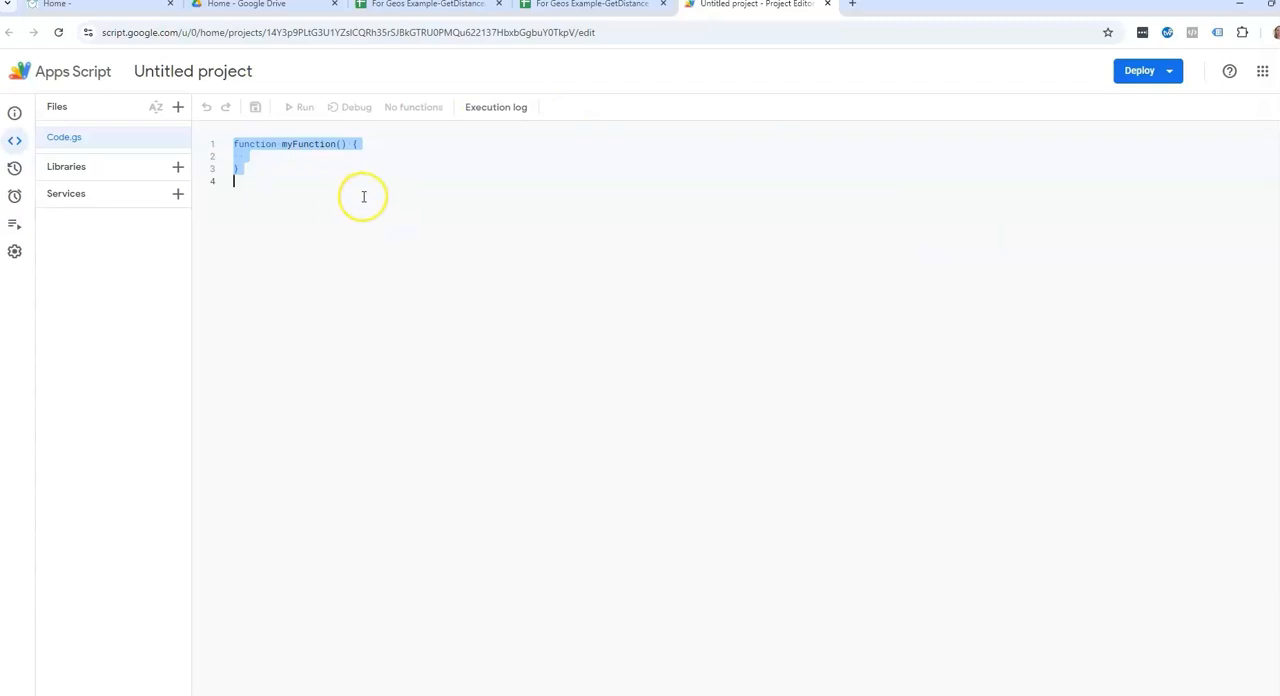
- Write GetDISTANCE(origin, destination) using Maps.newDirectionFinder to return miles, ending with a new line
text(function GetDISTANCE(origin, destination) {)
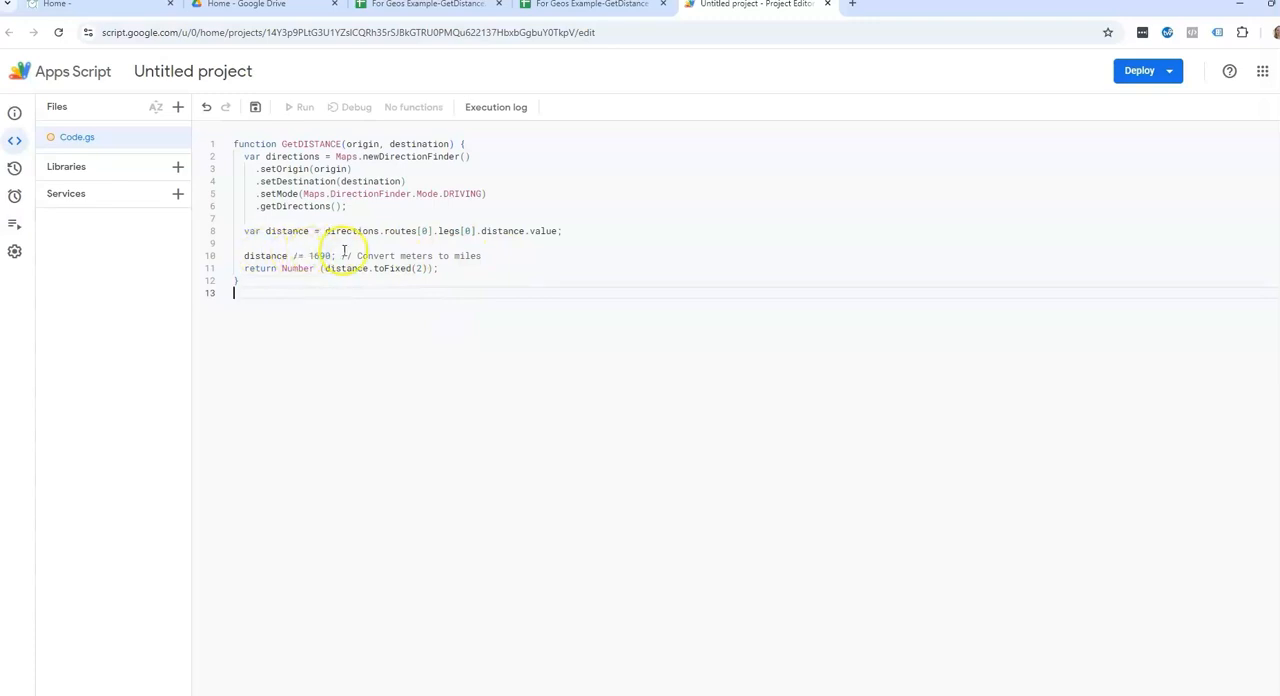
mouse_move(422, 405)
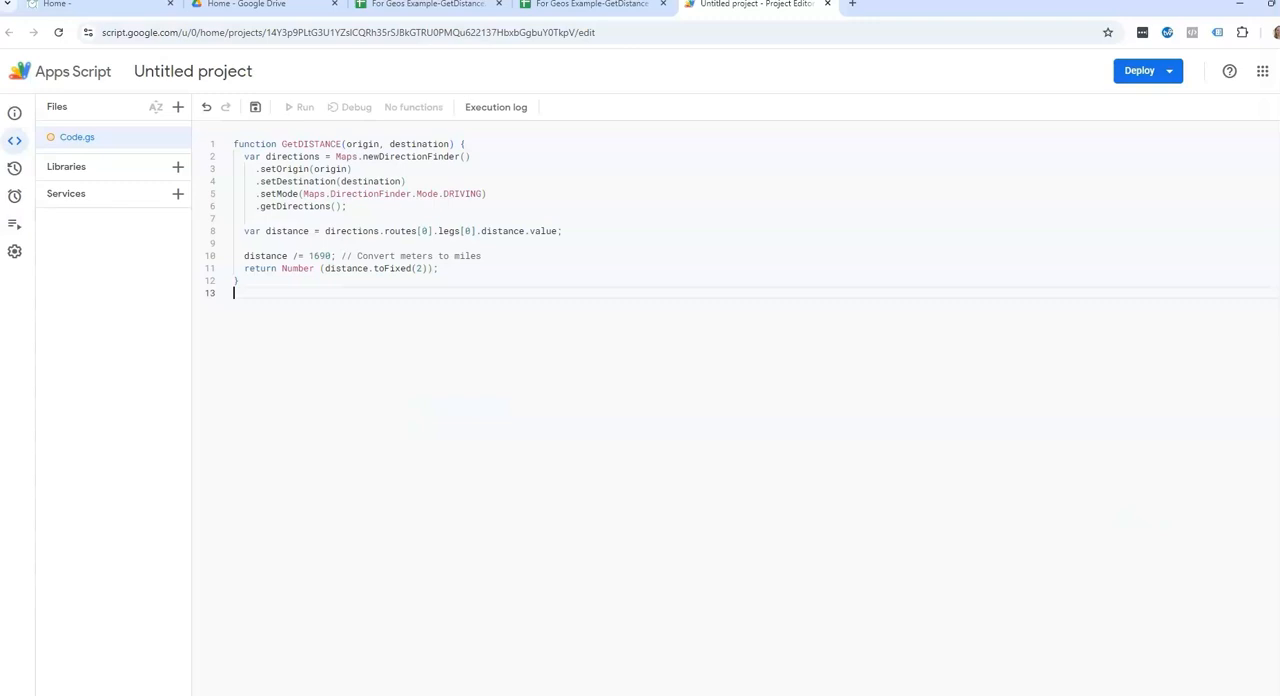
key(enter)
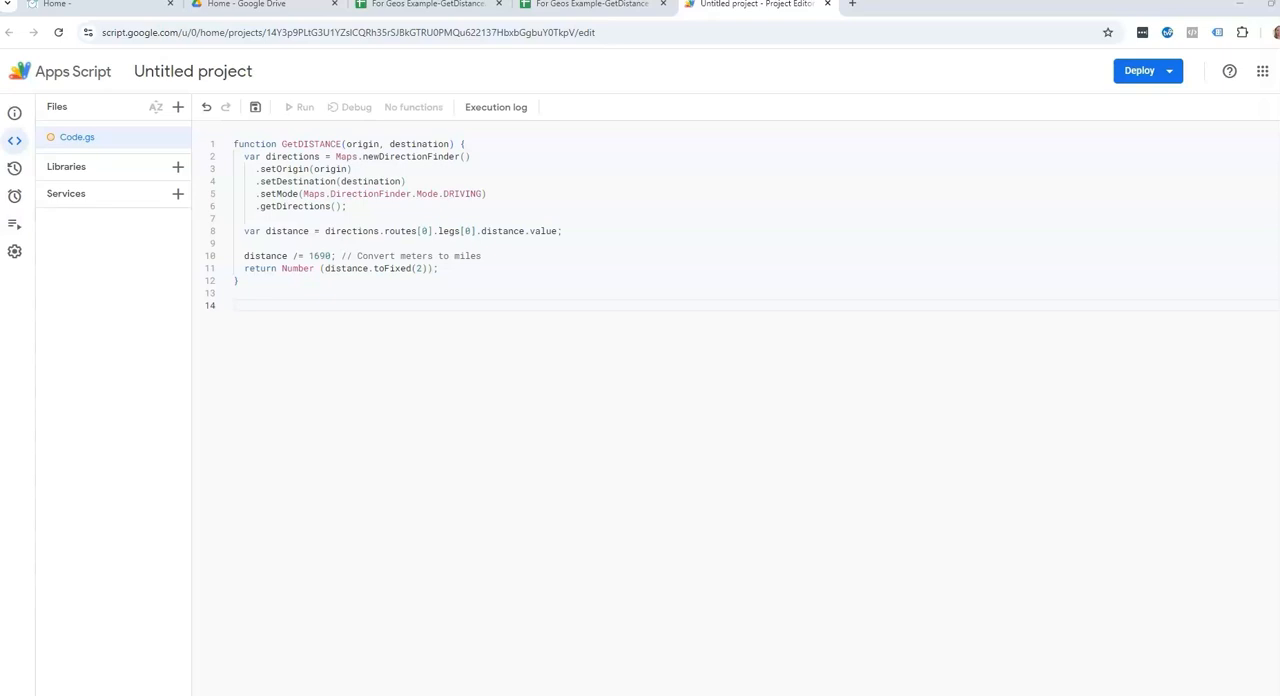
mouse_move(1025, 538)
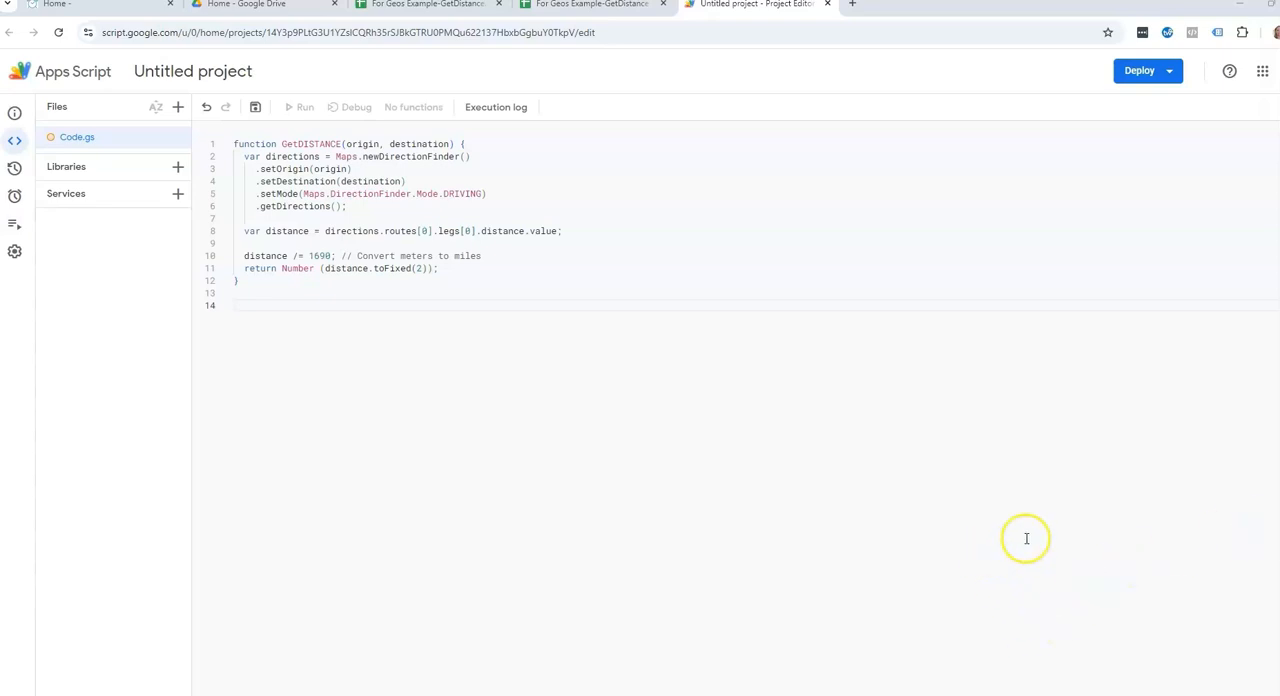
- Add GetDuration below GetDISTANCE, returning routes[0].legs[0].duration.value
click(703, 305)
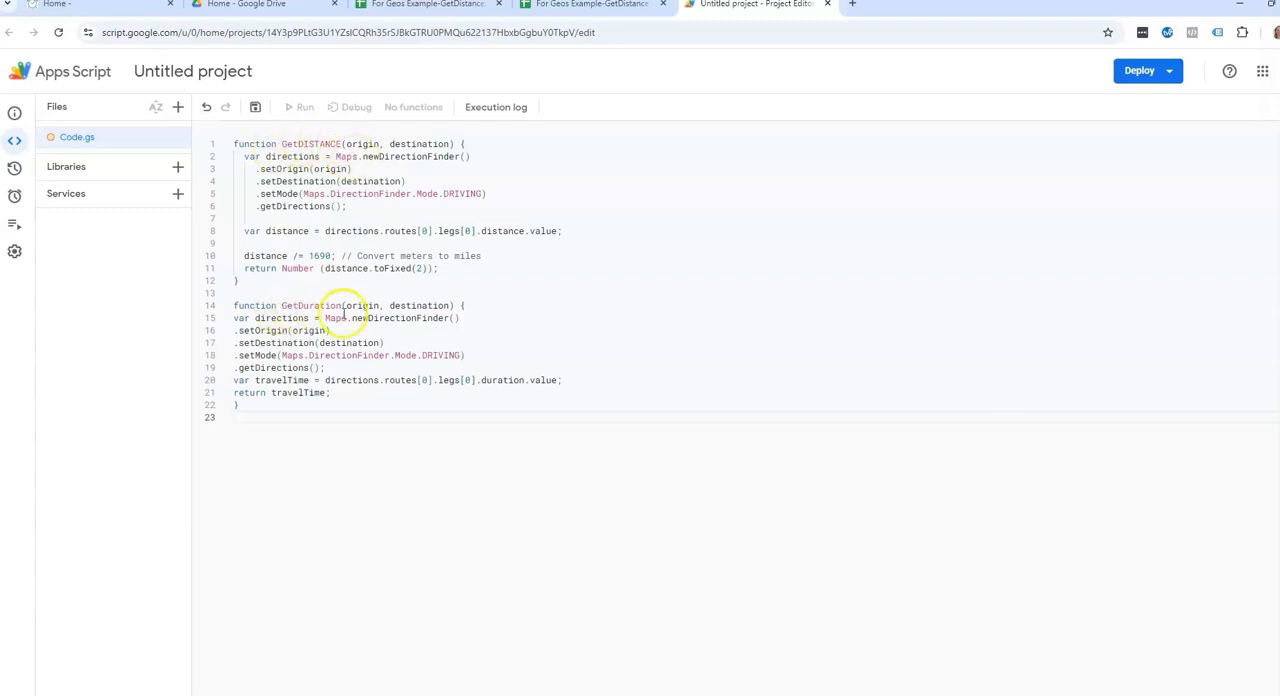
mouse_move(328, 408)
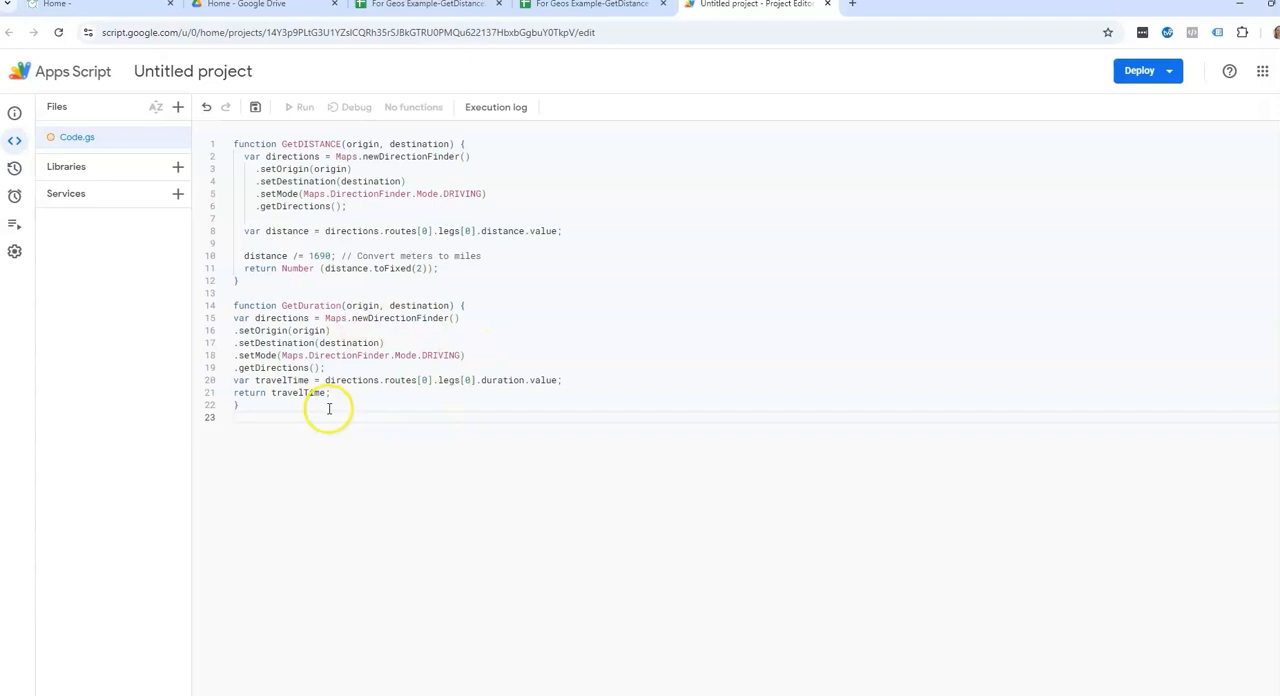
- Rename the untitled script project to GetDistance-Duration
click(192, 71)
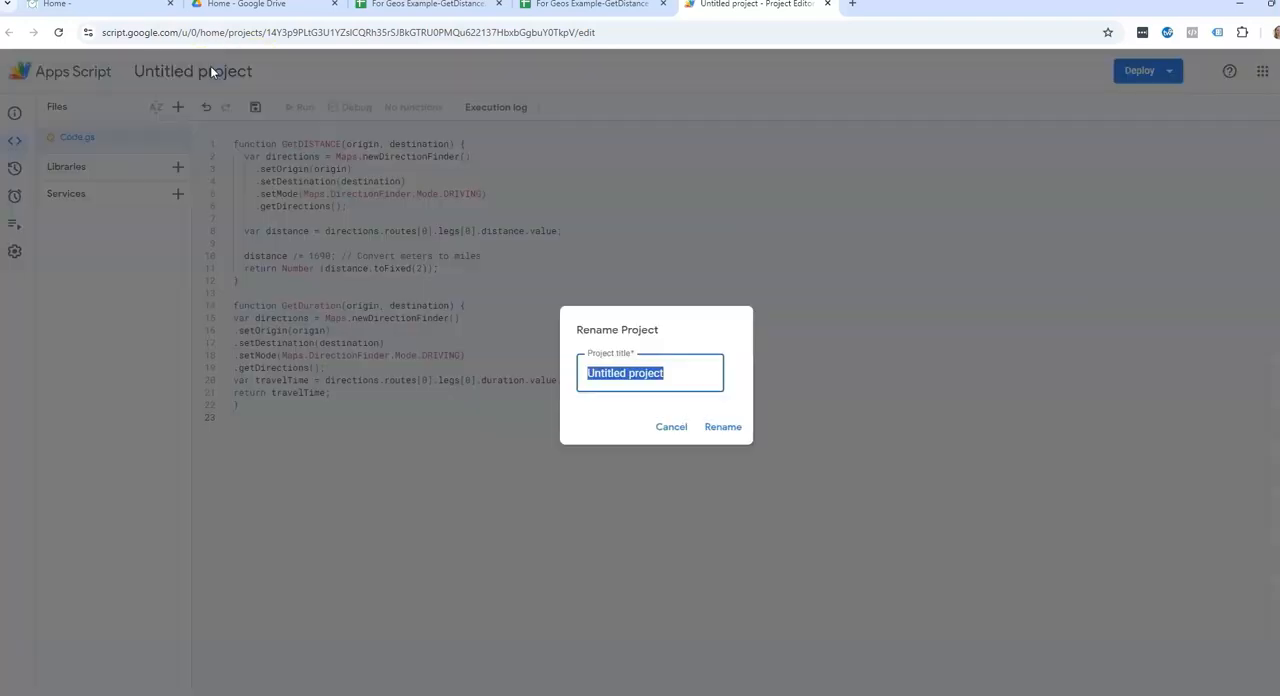
text(G)
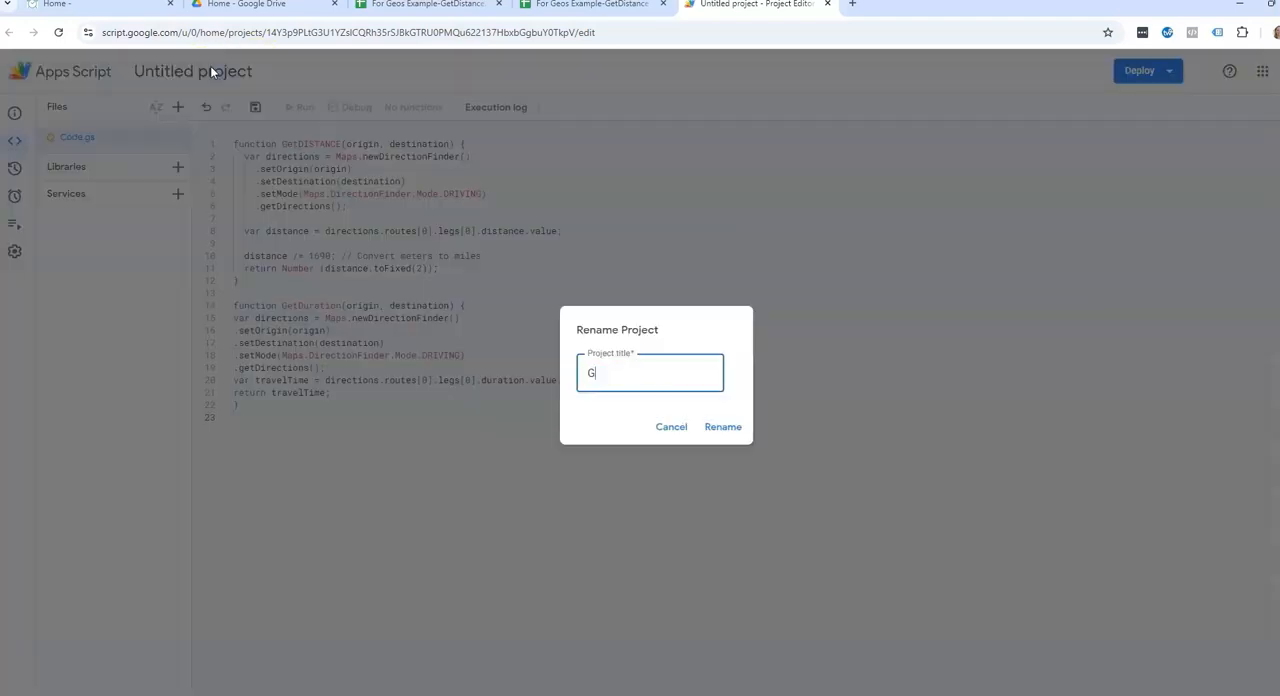
text(etDista)
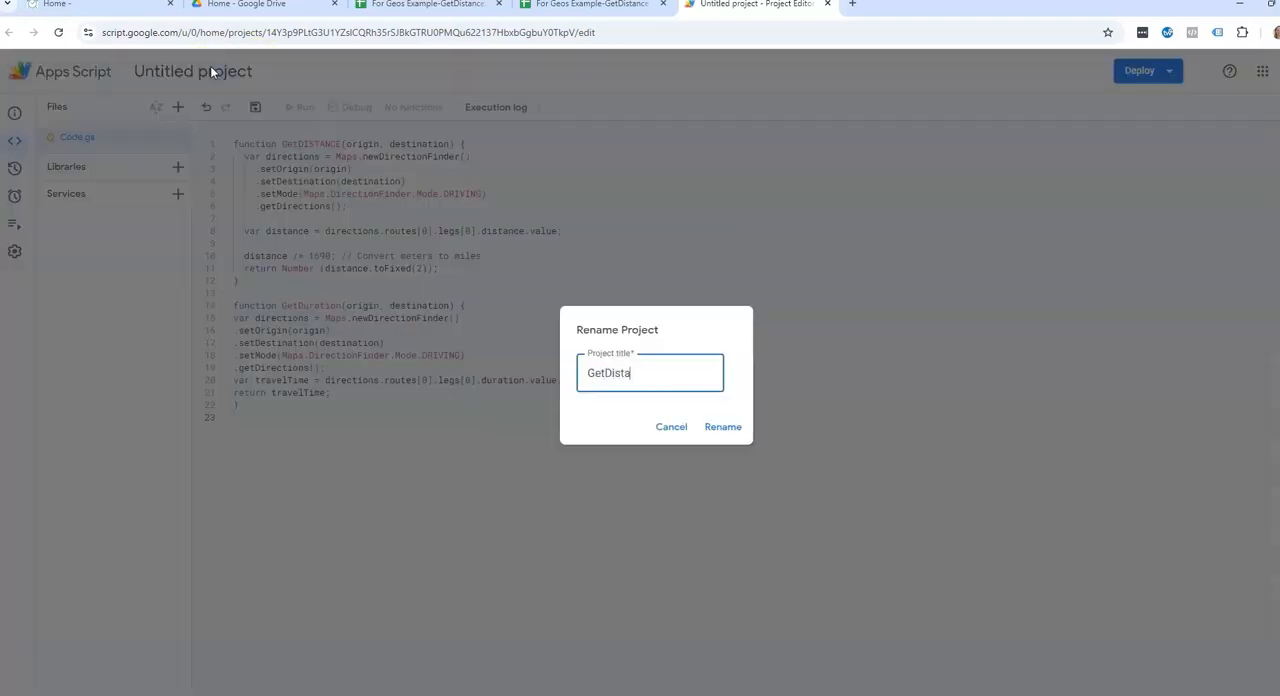
text(nce-Duration)
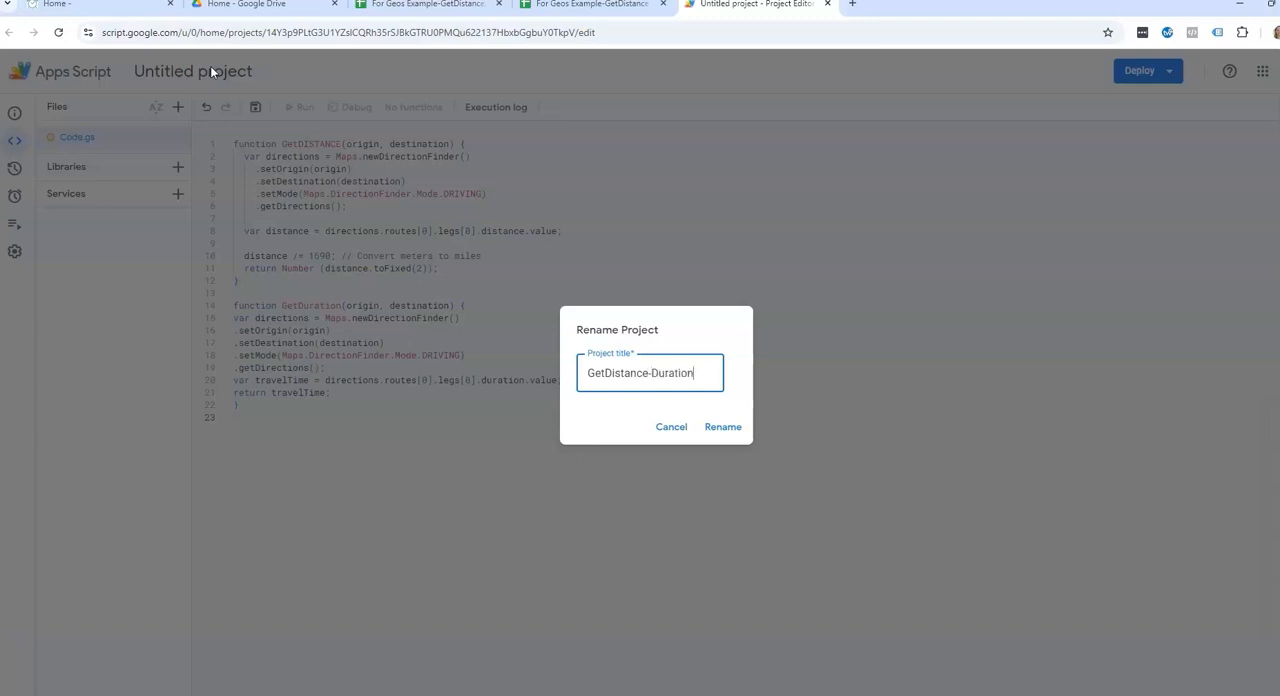
click(722, 427)
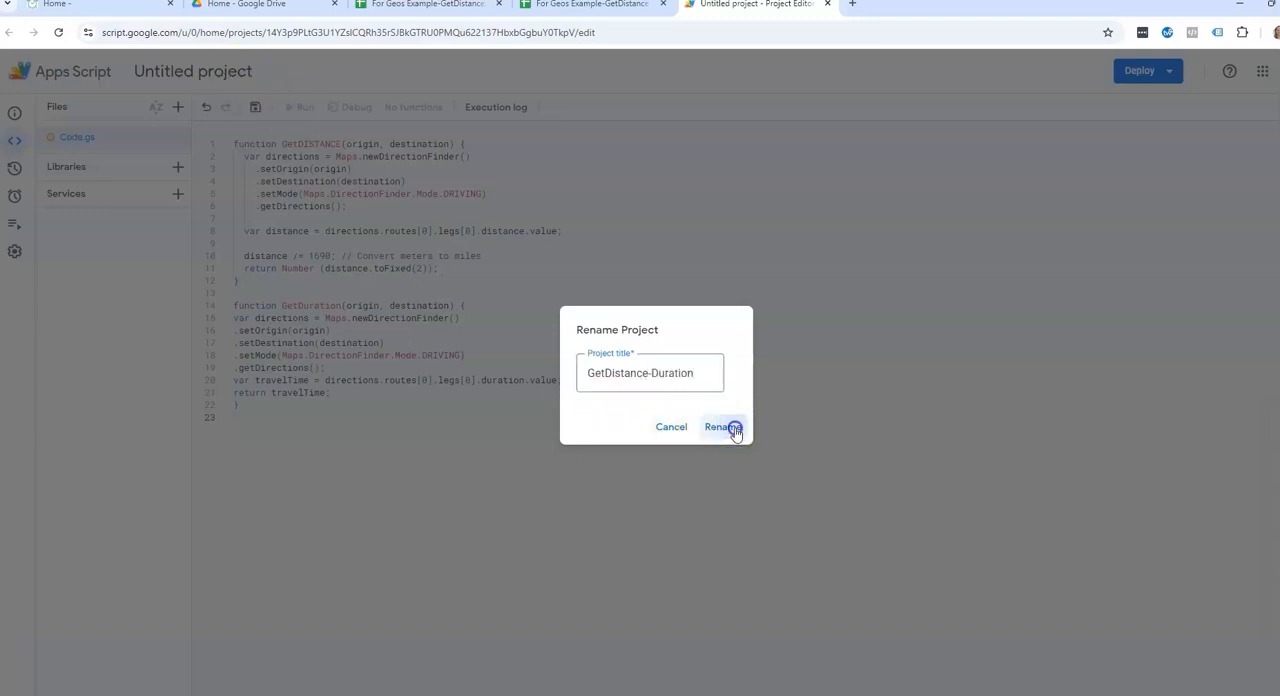
- Save the script project and return to the spreadsheet tab
click(722, 427)
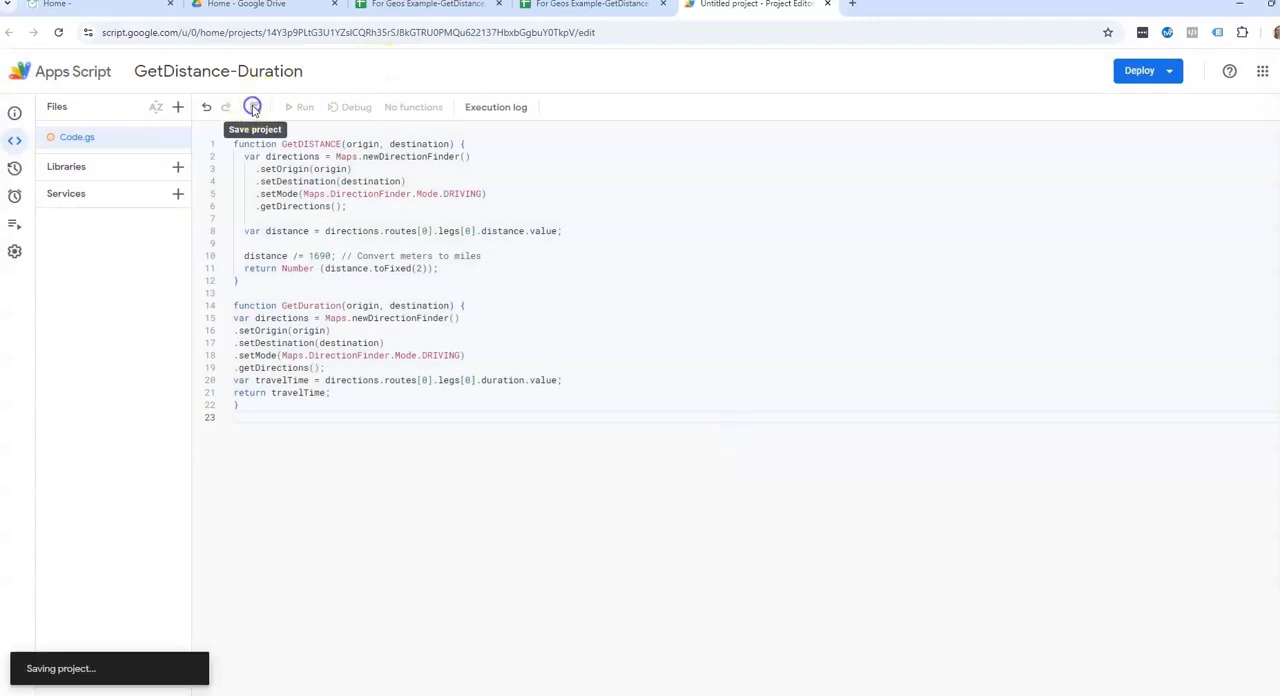
click(252, 107)
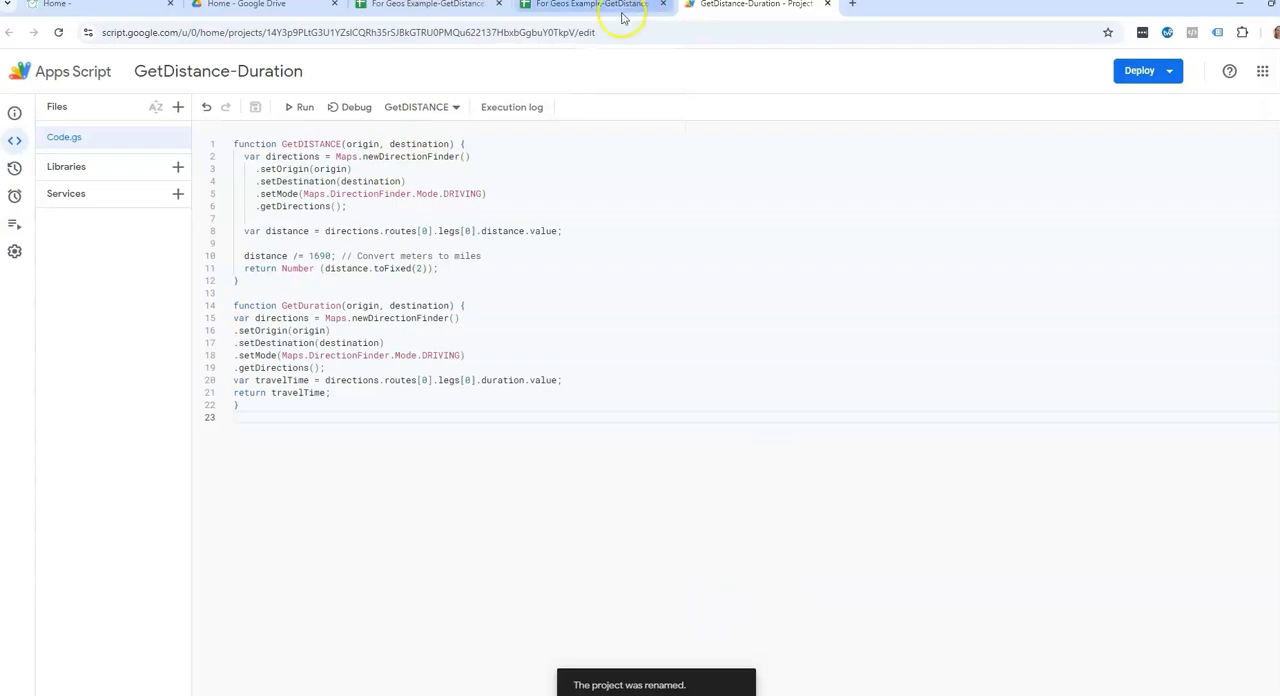
click(590, 4)
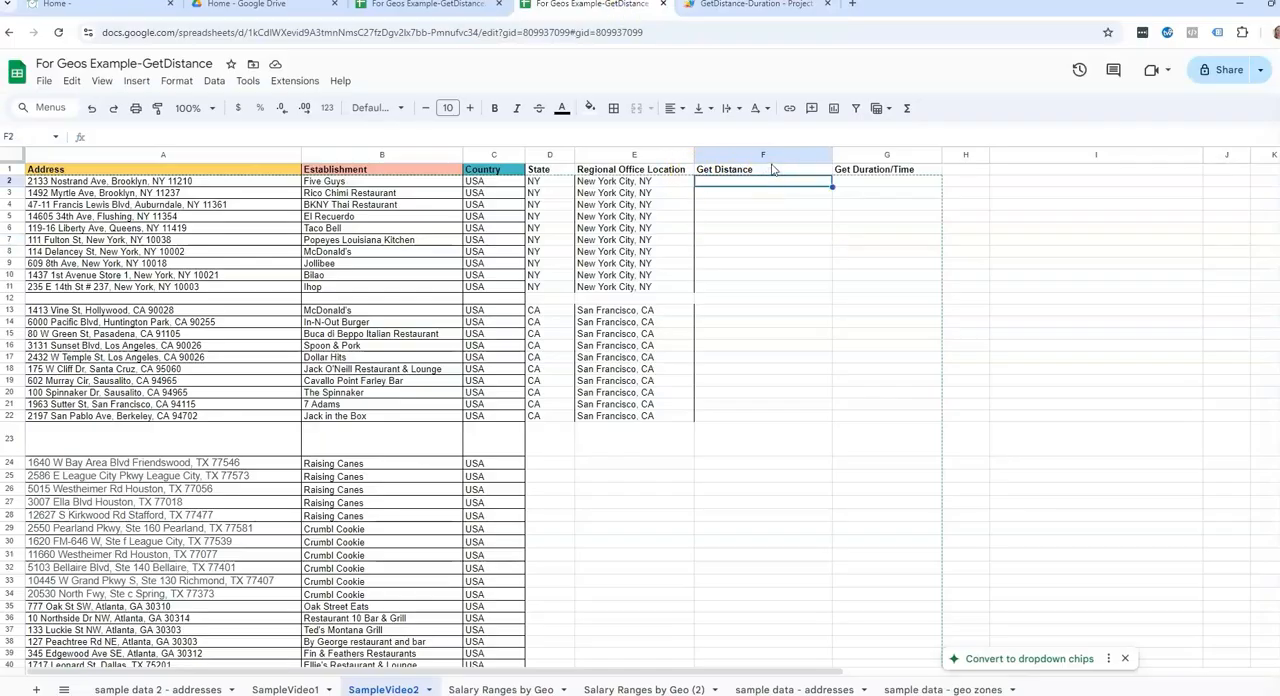
- Enter =getdistance(A2,E2) in F2 to get 7.95 miles, then select F2
click(763, 169)
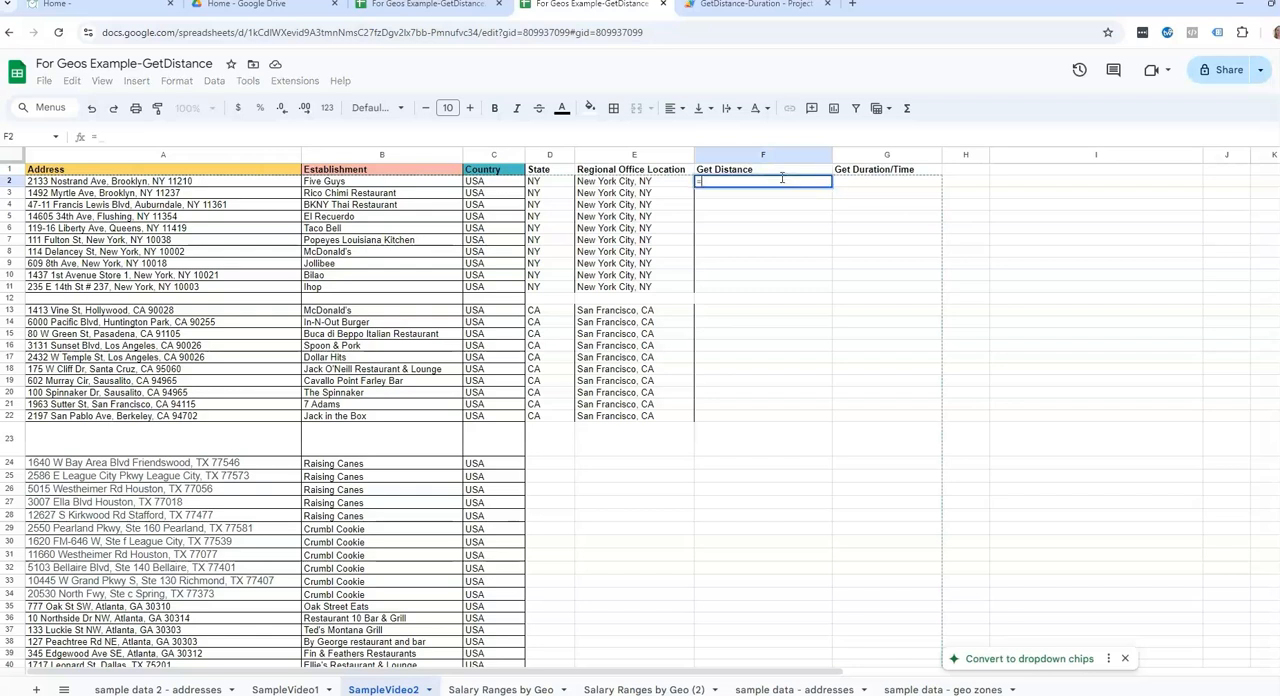
text(=getdi)
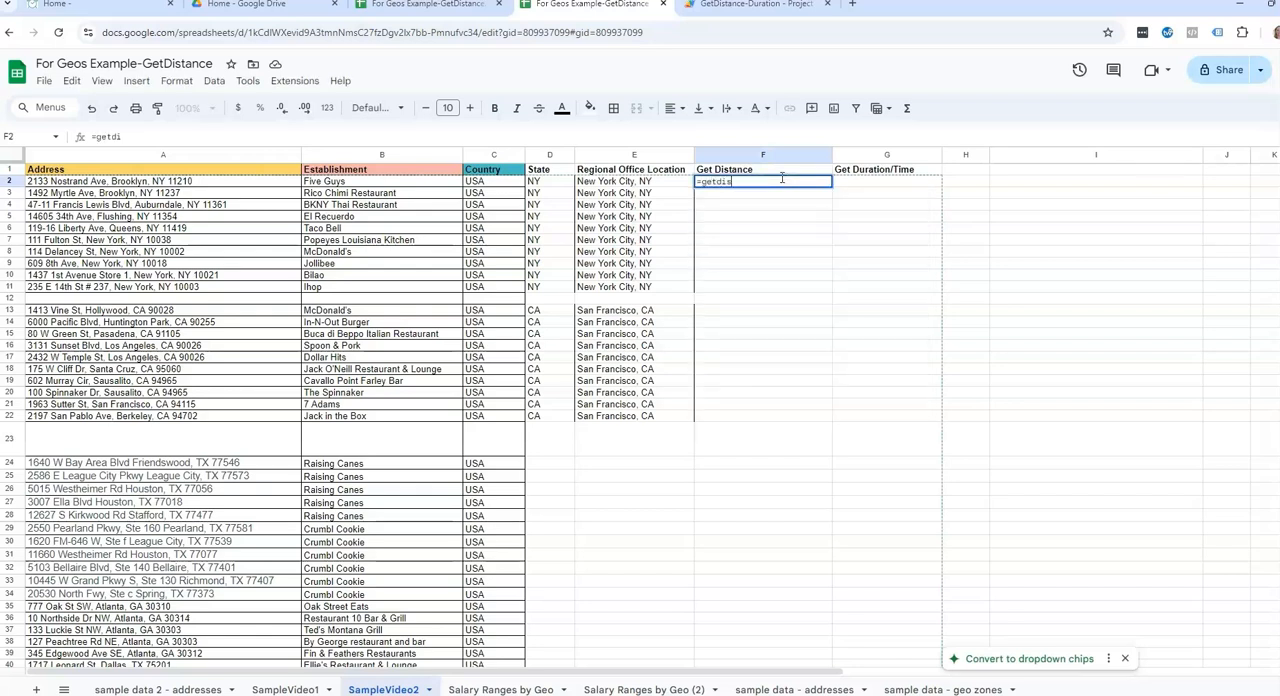
text(stance)
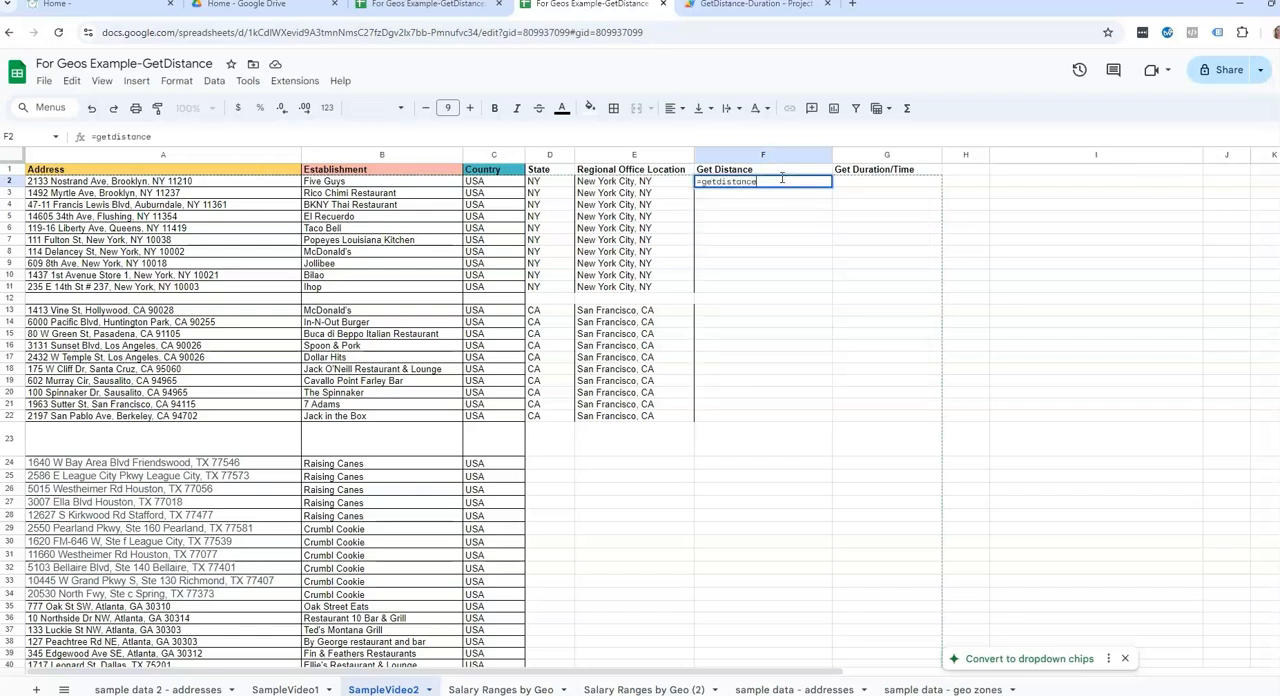
text(()
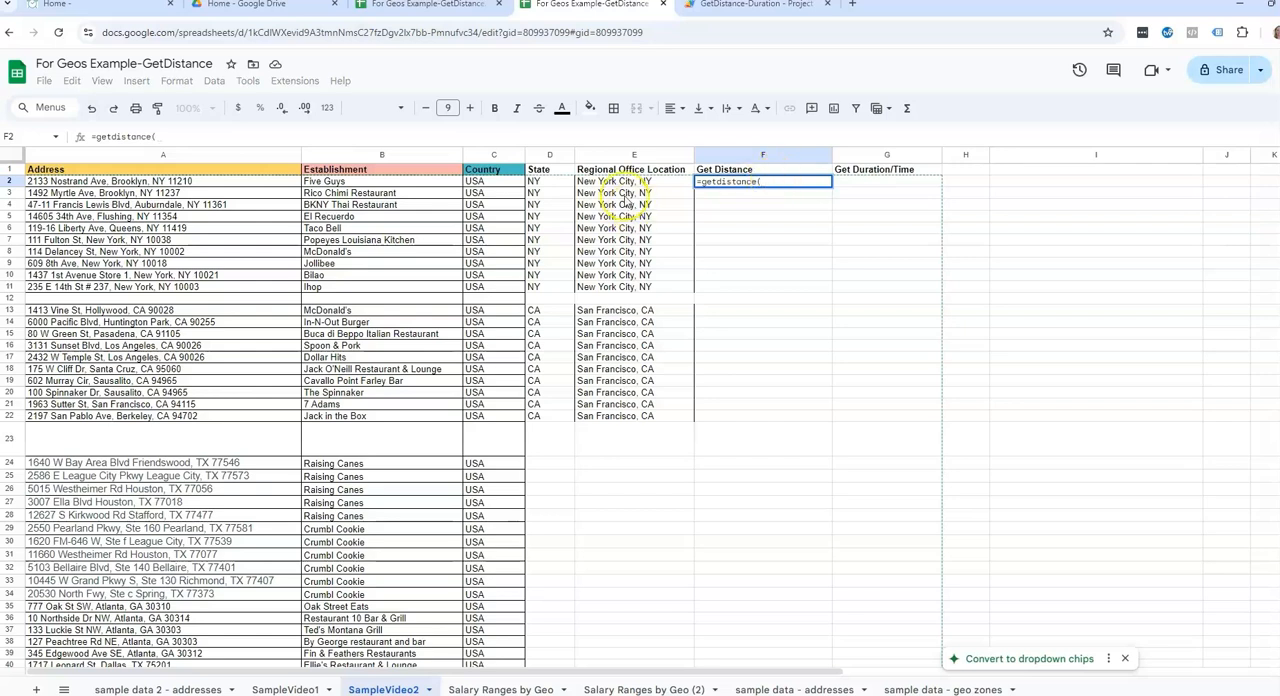
click(163, 181)
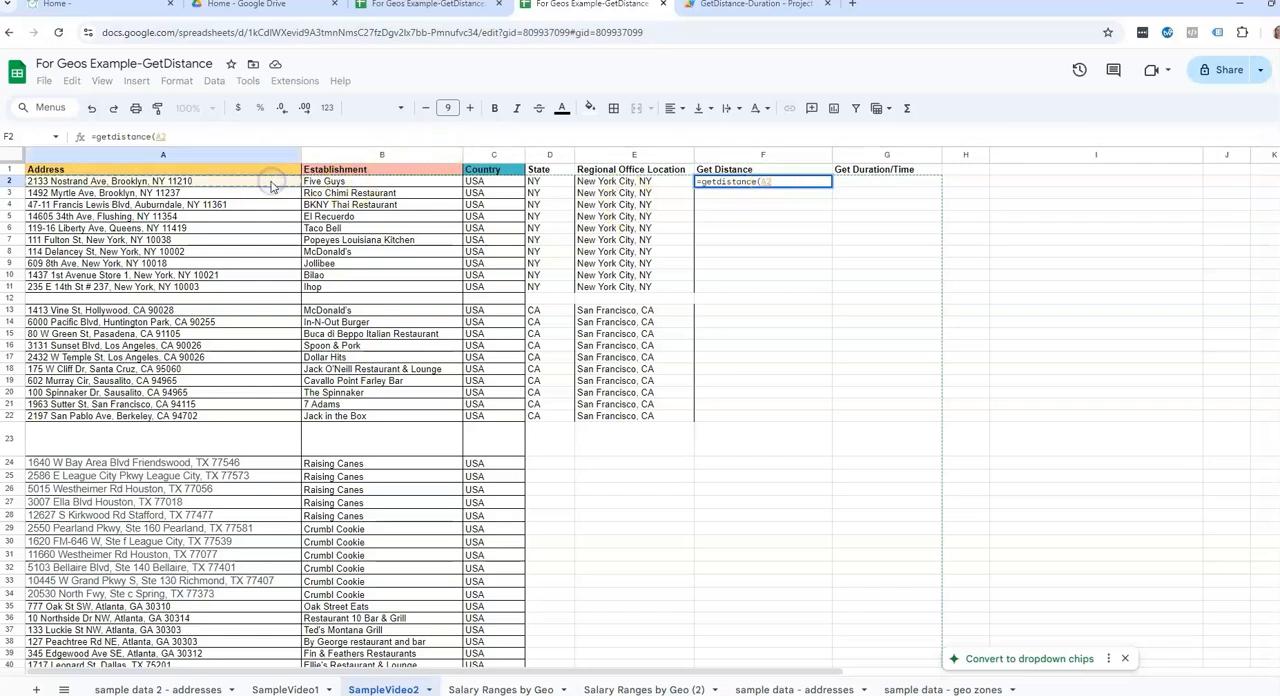
text(,)
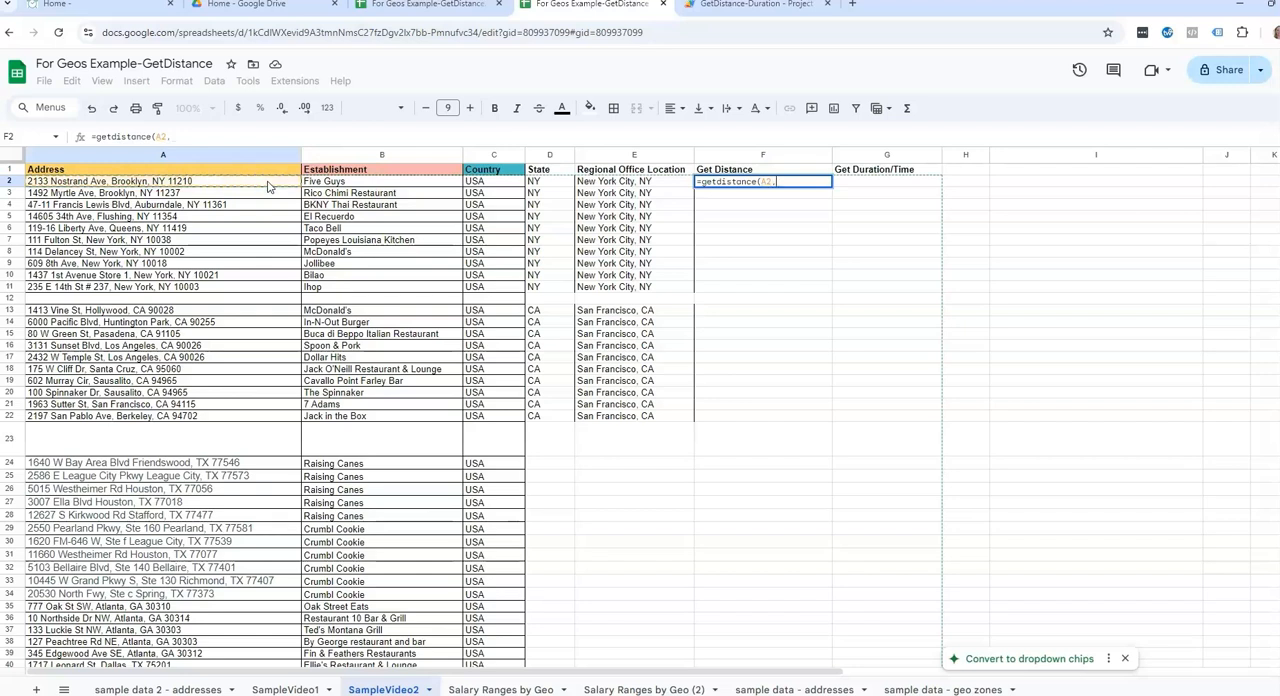
click(615, 181)
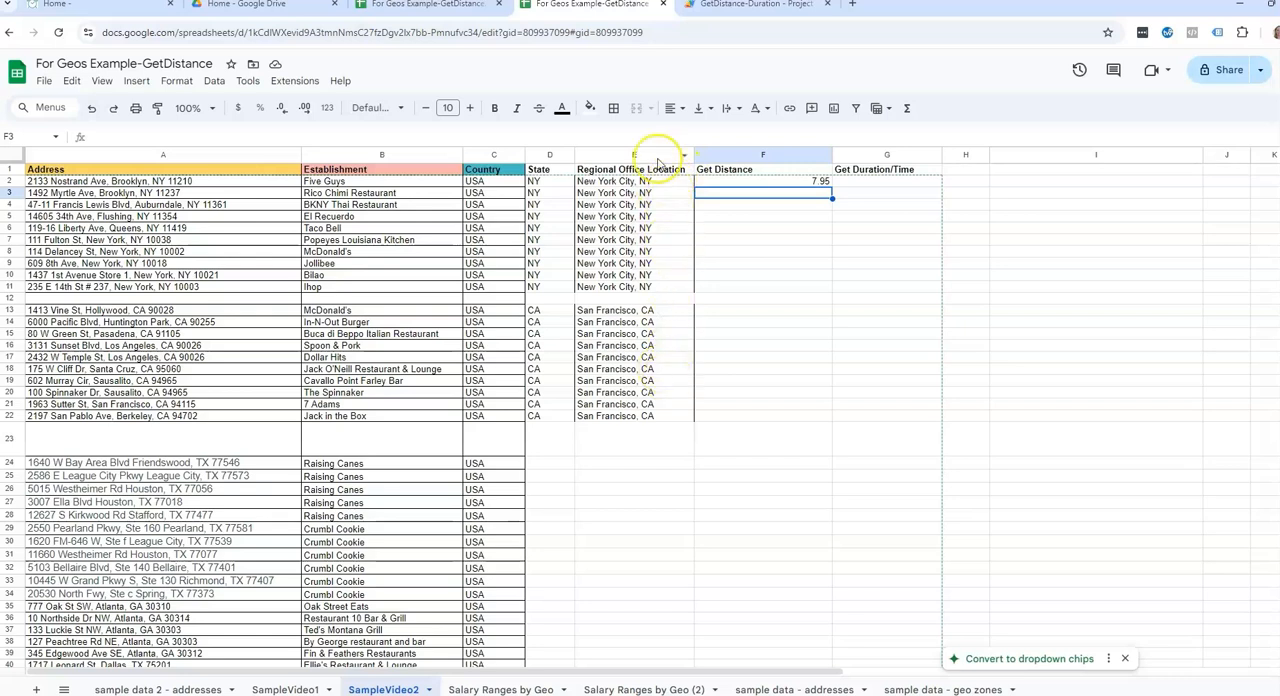
mouse_move(648, 200)
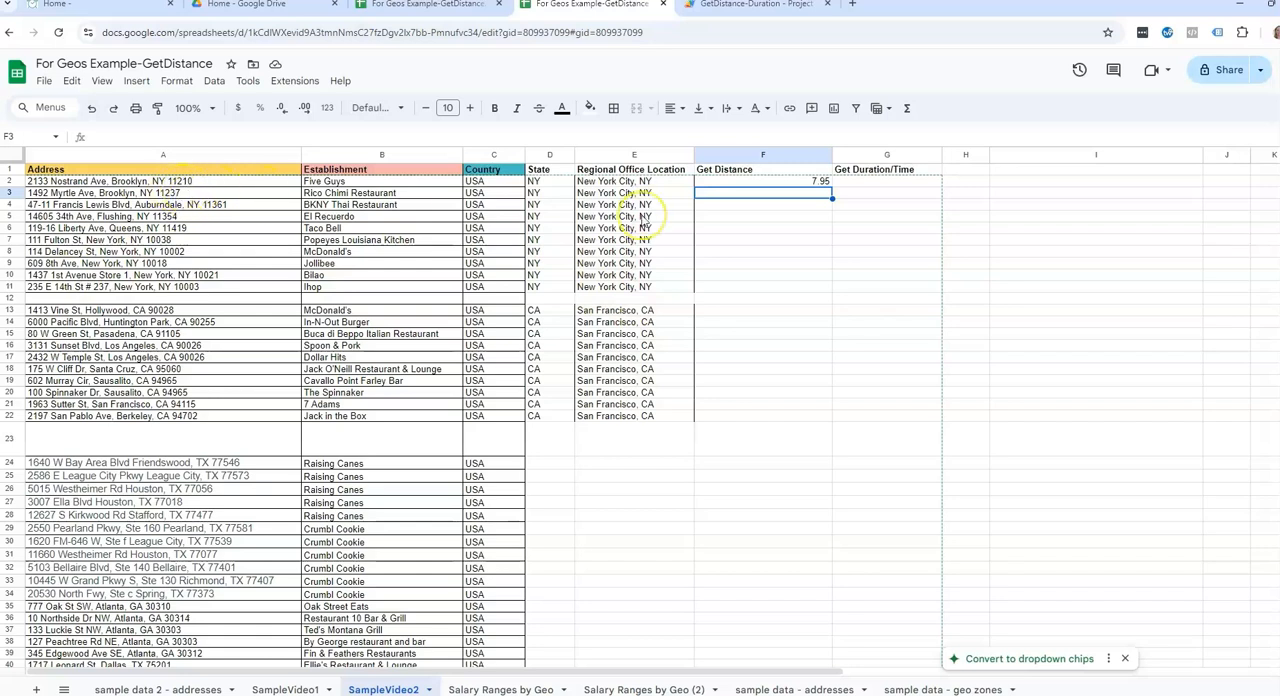
mouse_move(790, 178)
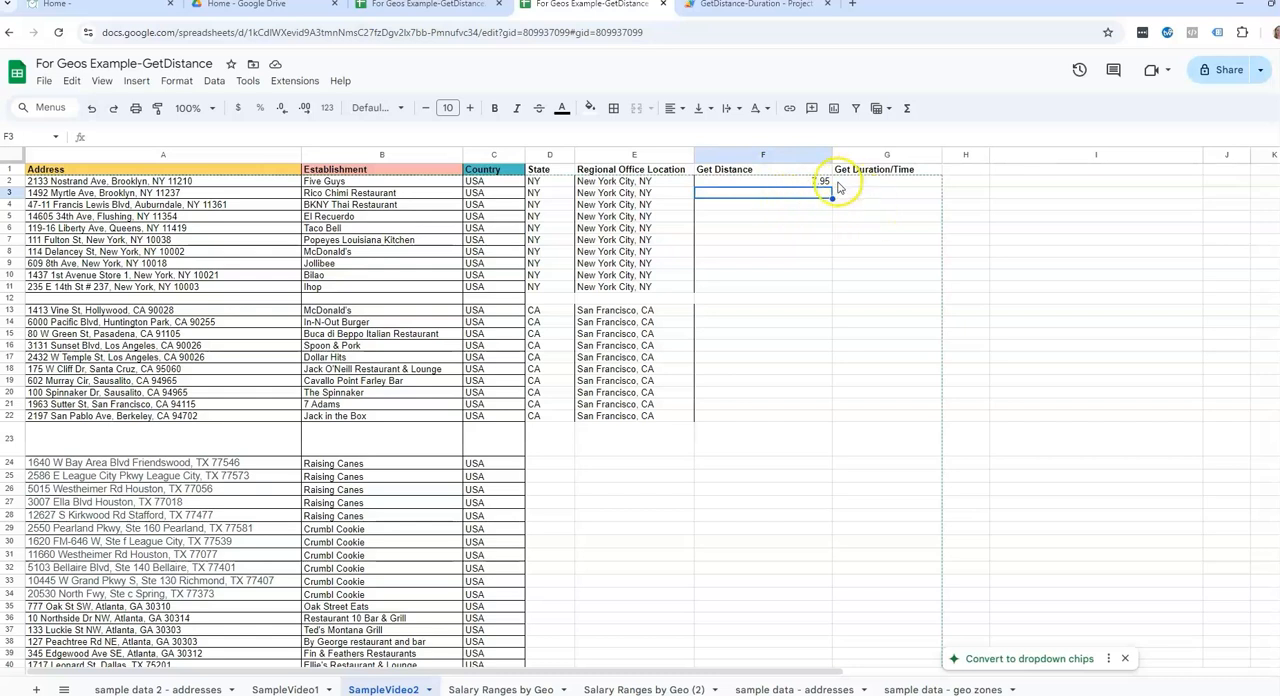
click(762, 181)
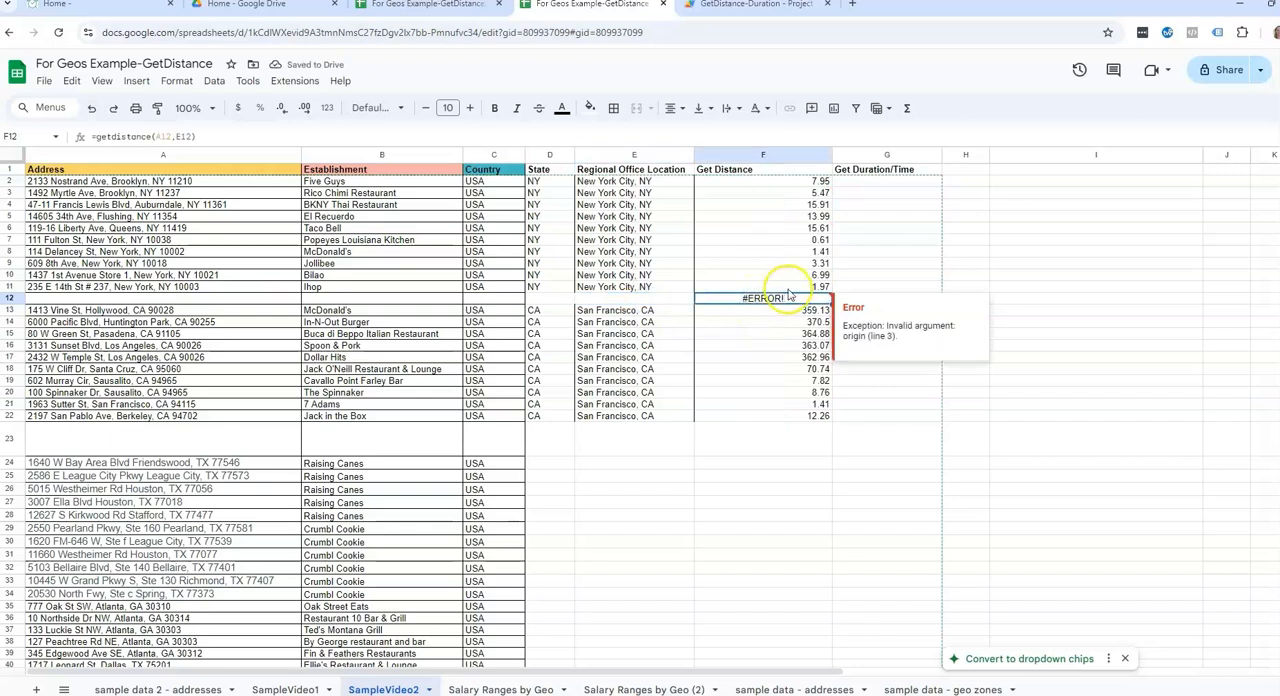
click(886, 193)
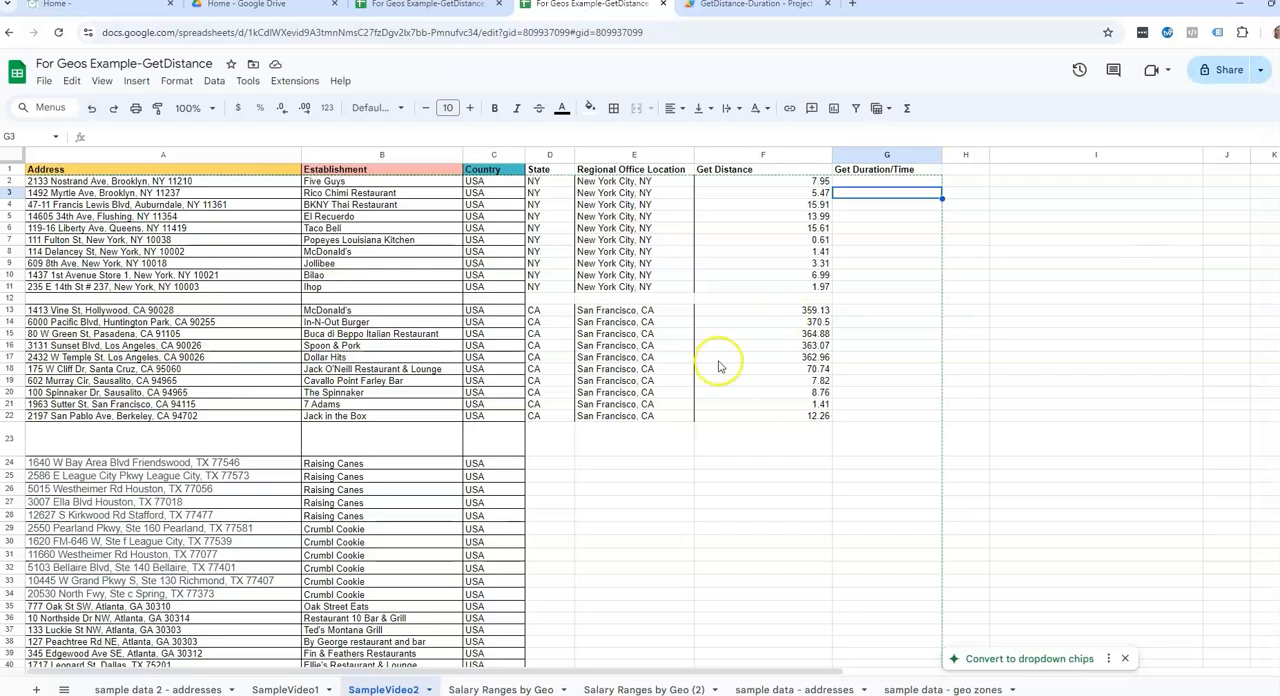
mouse_move(823, 434)
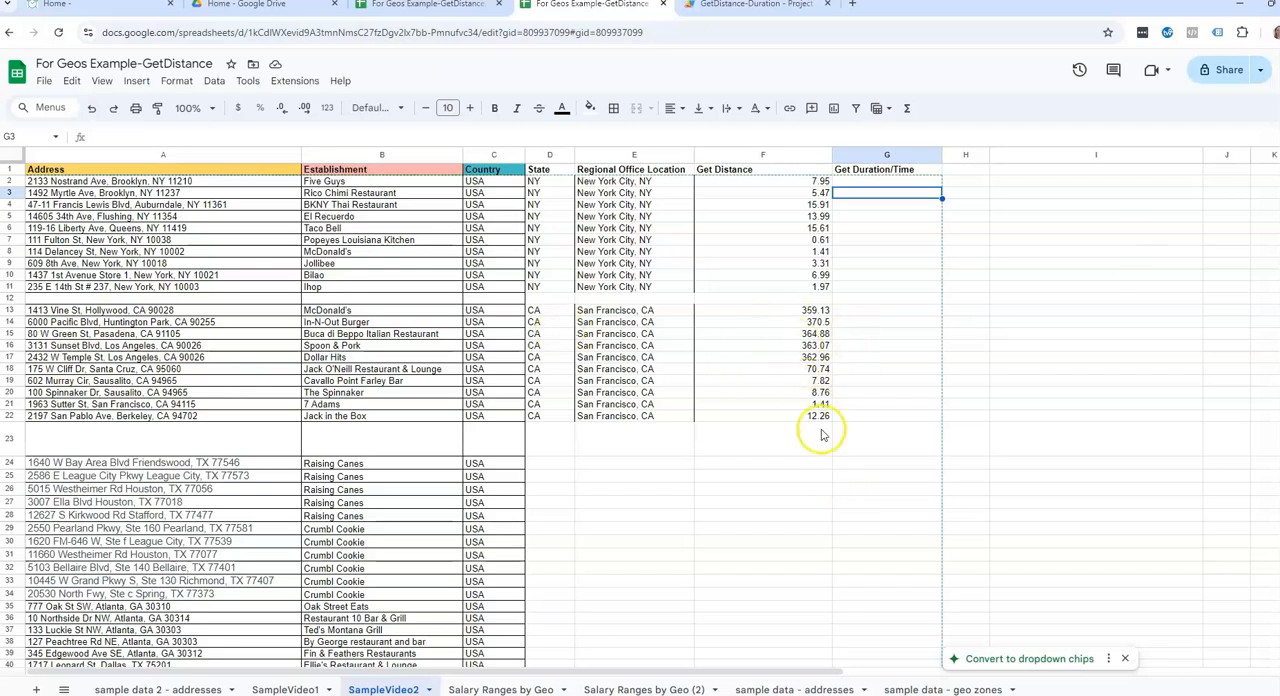
click(763, 438)
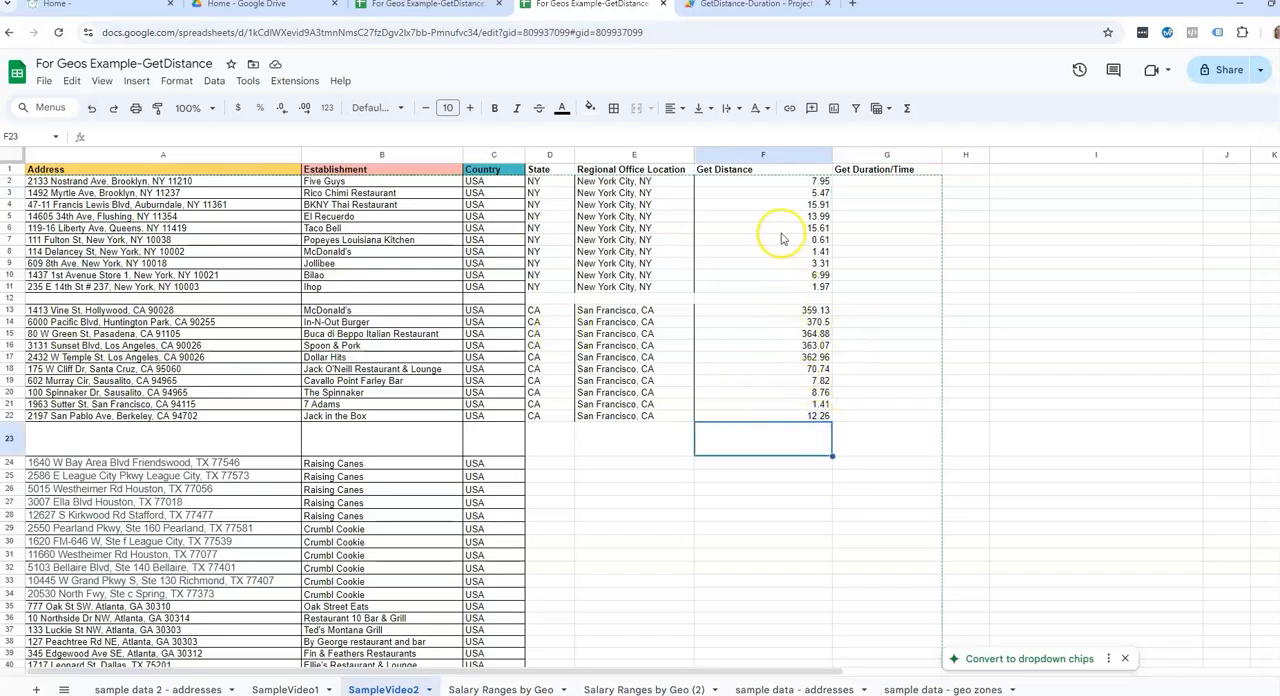
mouse_move(762, 173)
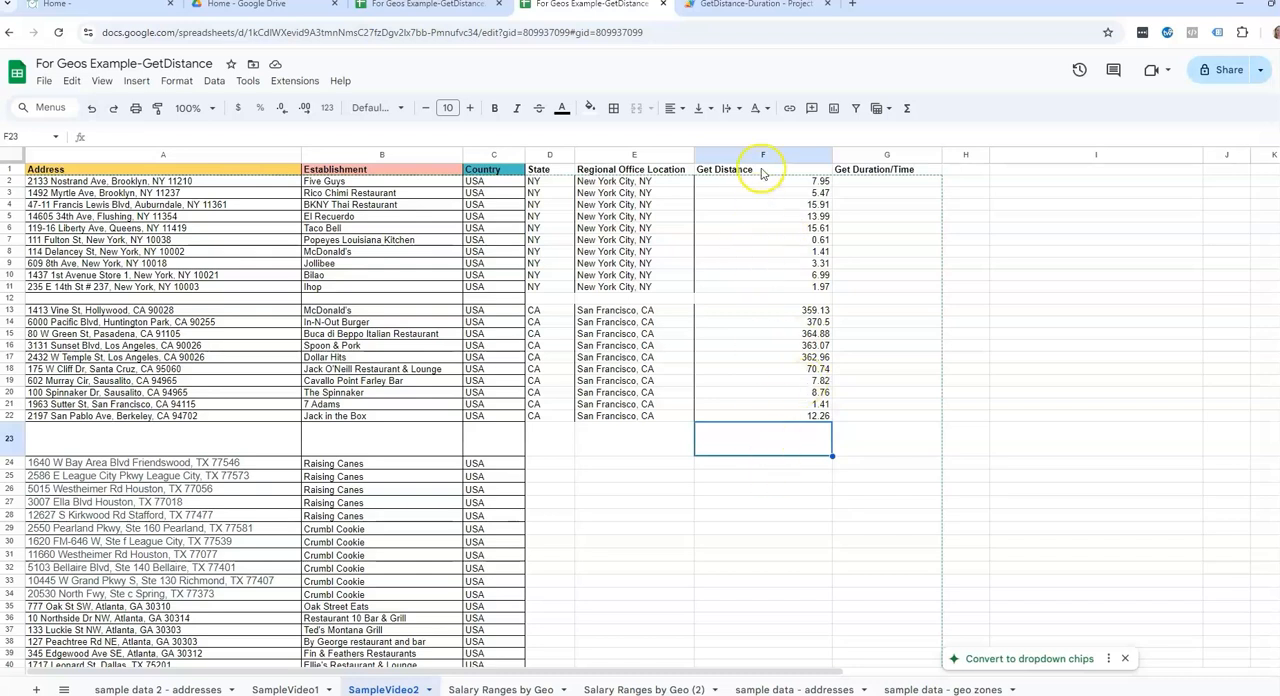
click(763, 216)
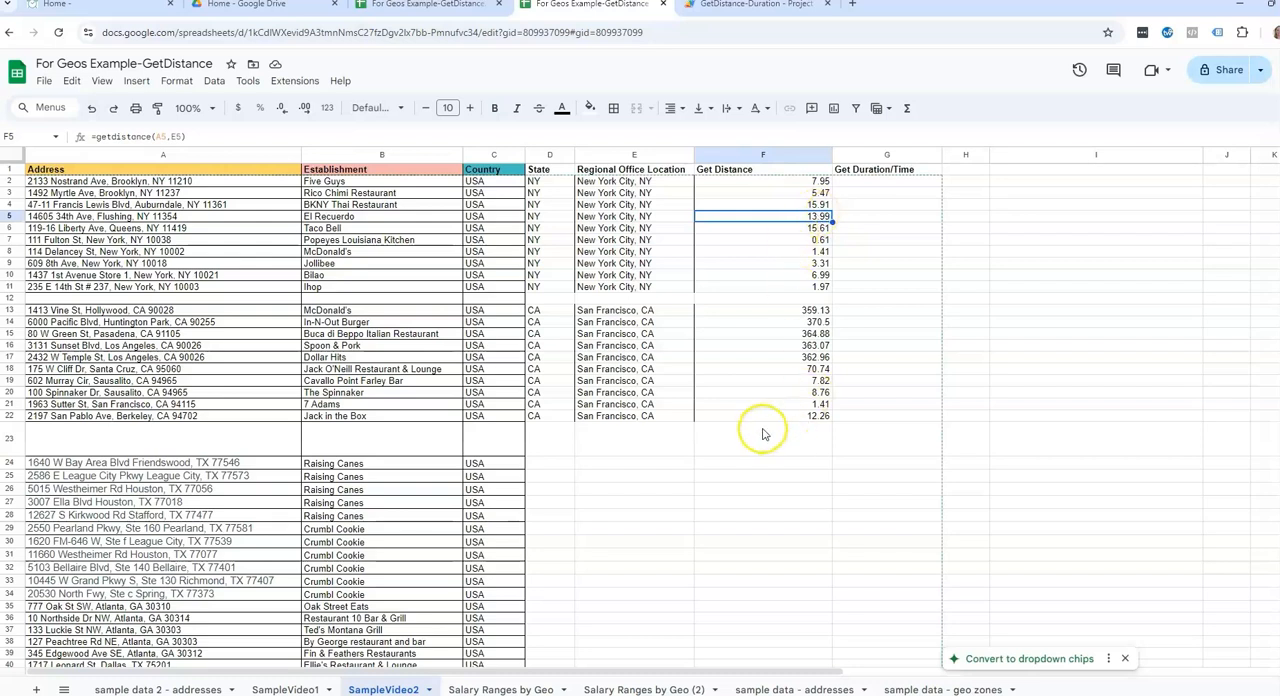
mouse_move(967, 185)
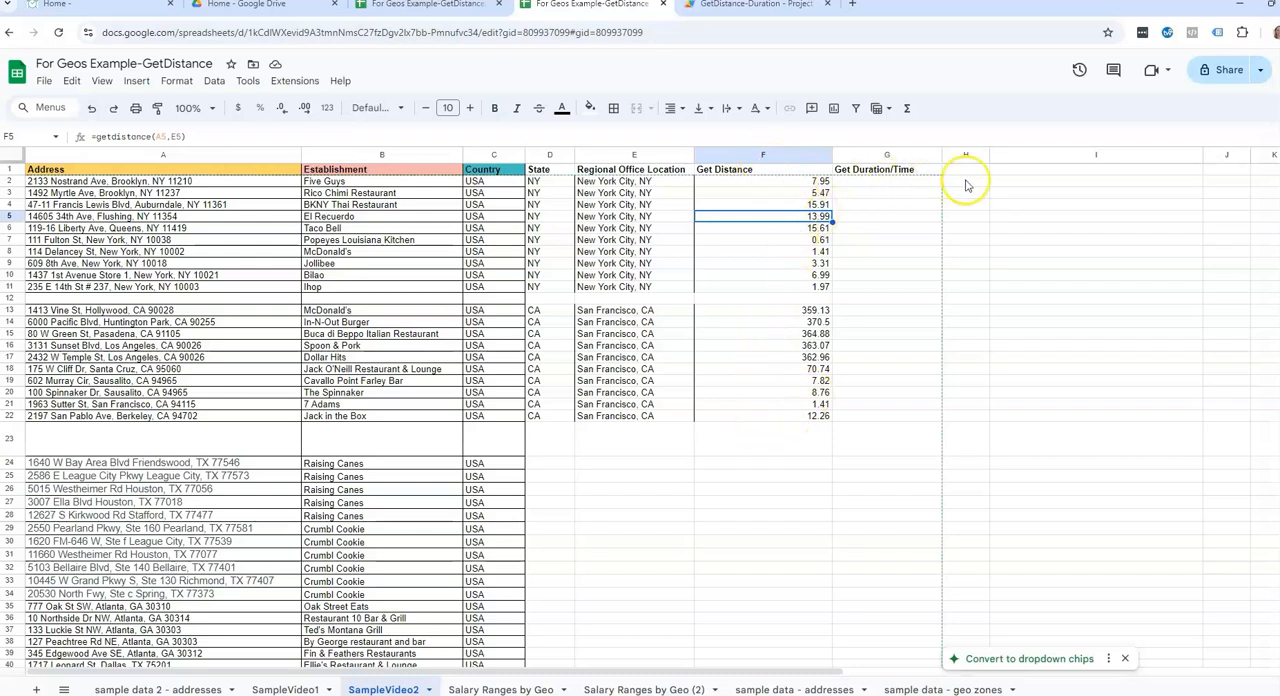
mouse_move(772, 335)
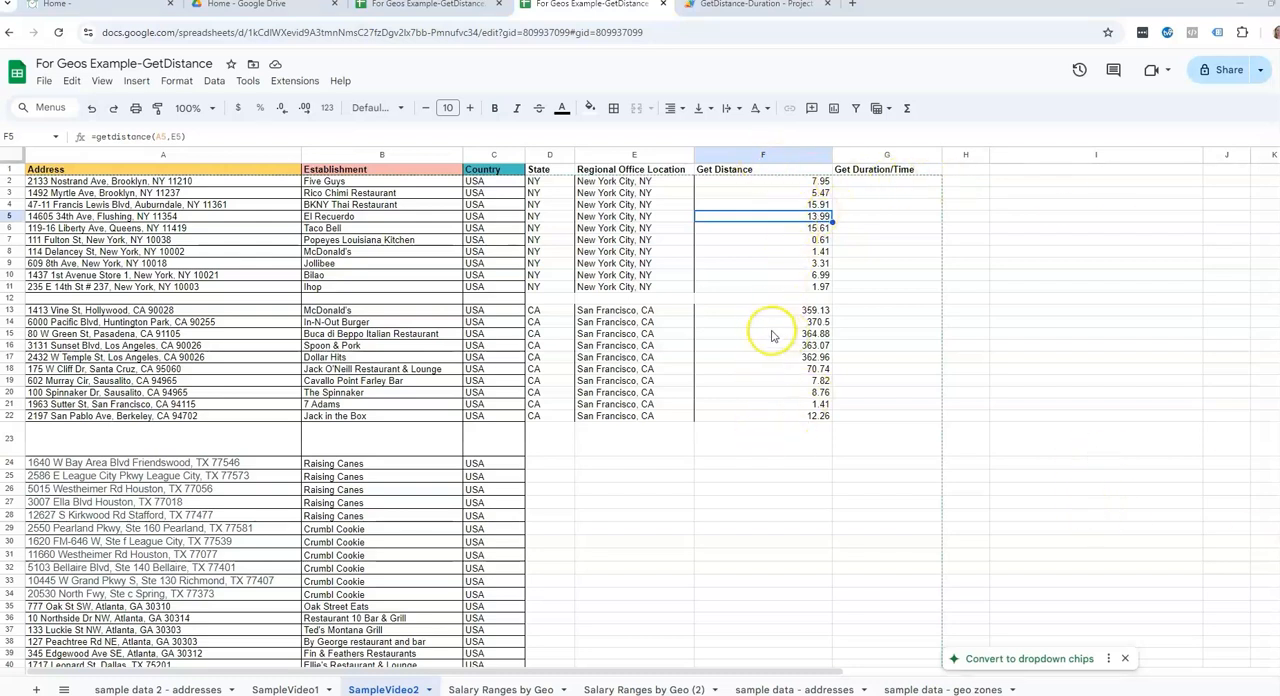
click(763, 333)
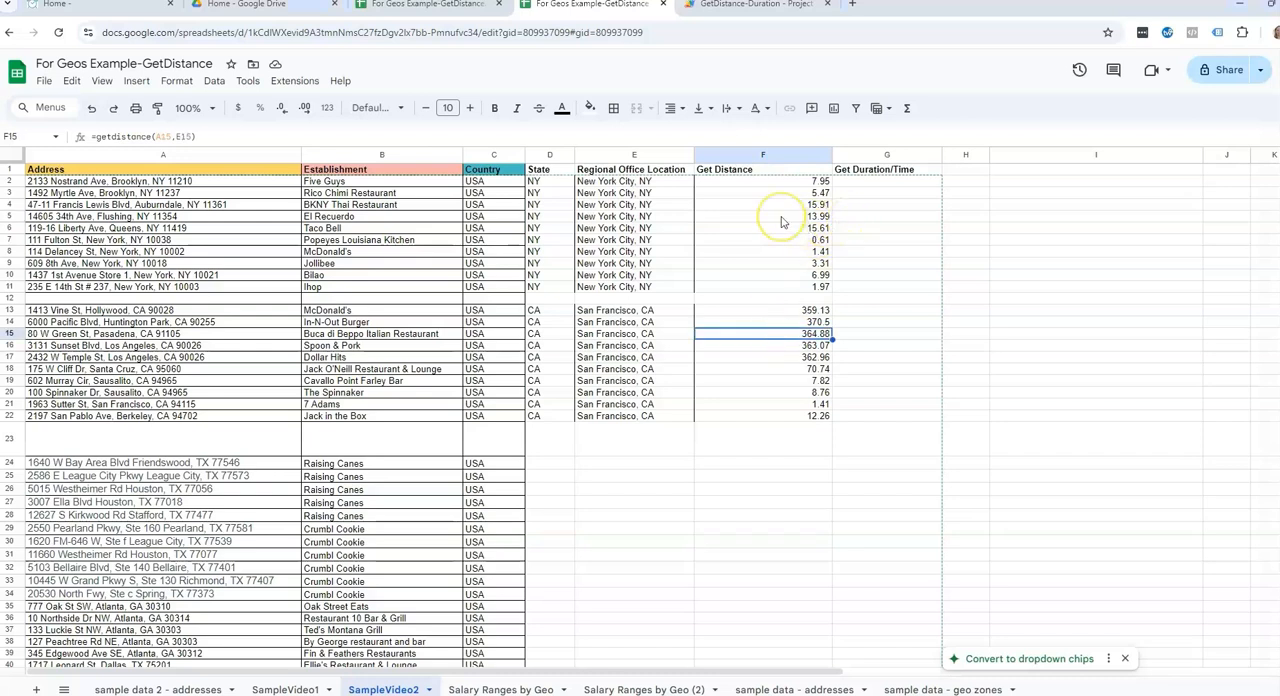
click(762, 227)
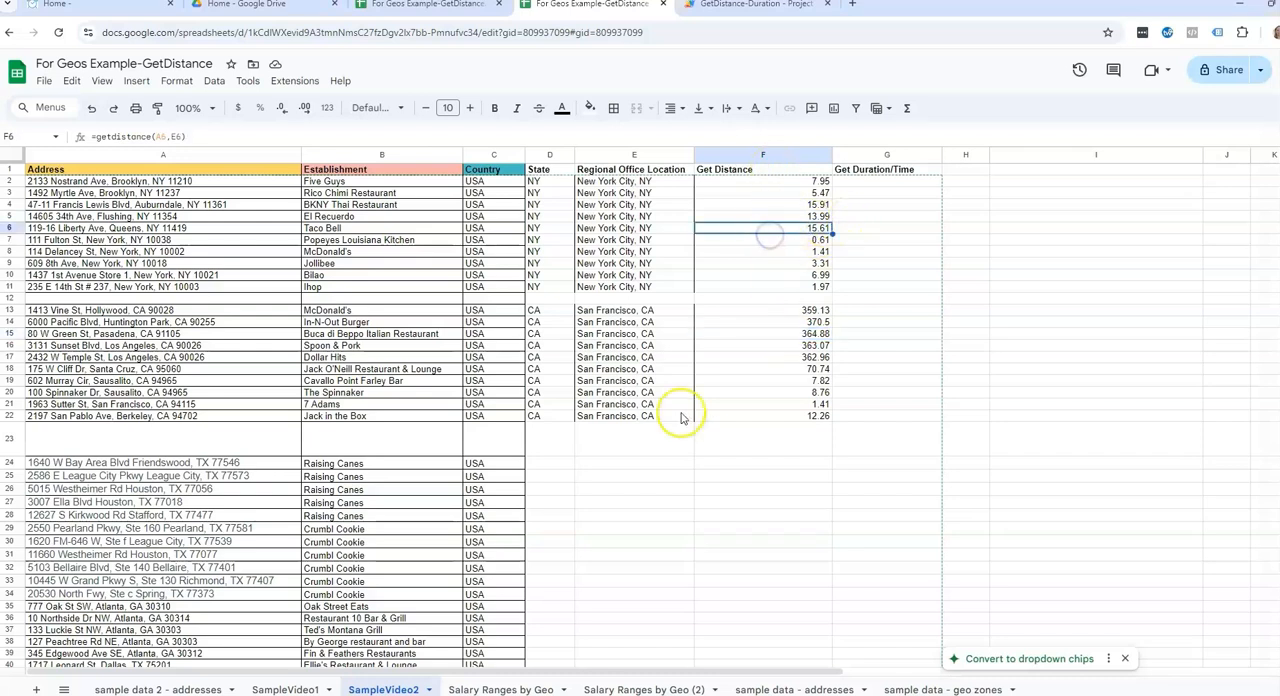
mouse_move(757, 154)
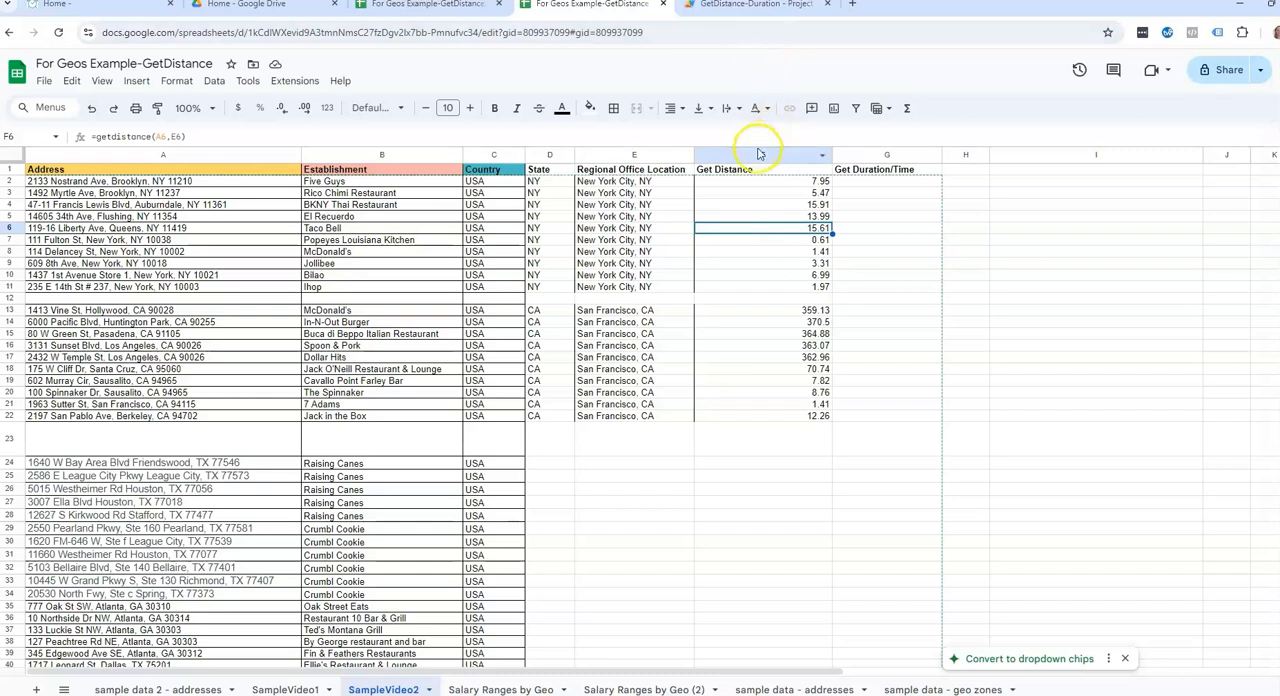
mouse_move(785, 326)
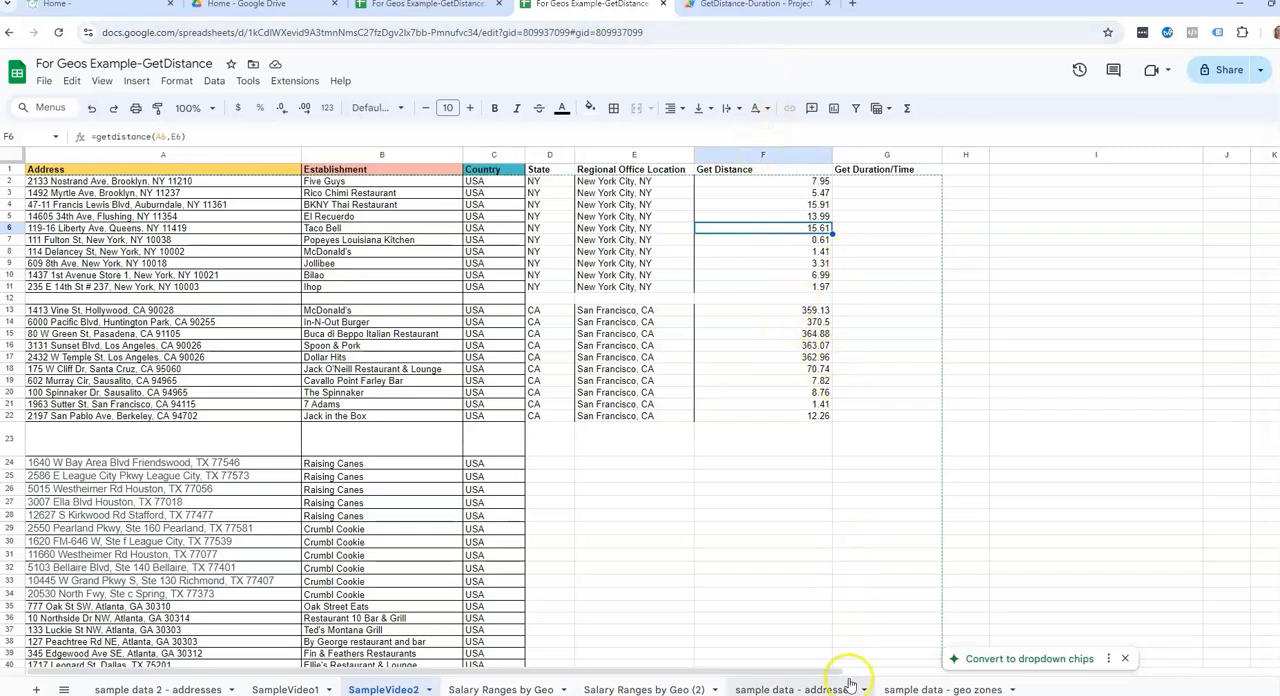
click(763, 155)
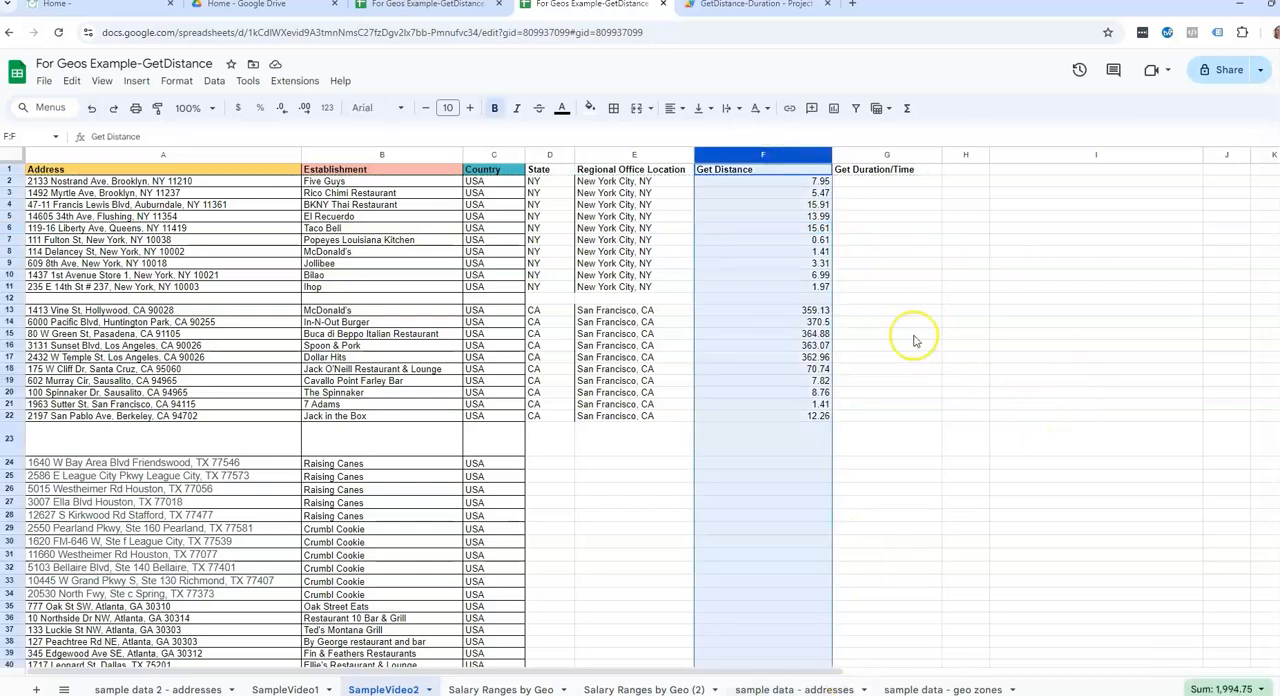
mouse_move(913, 340)
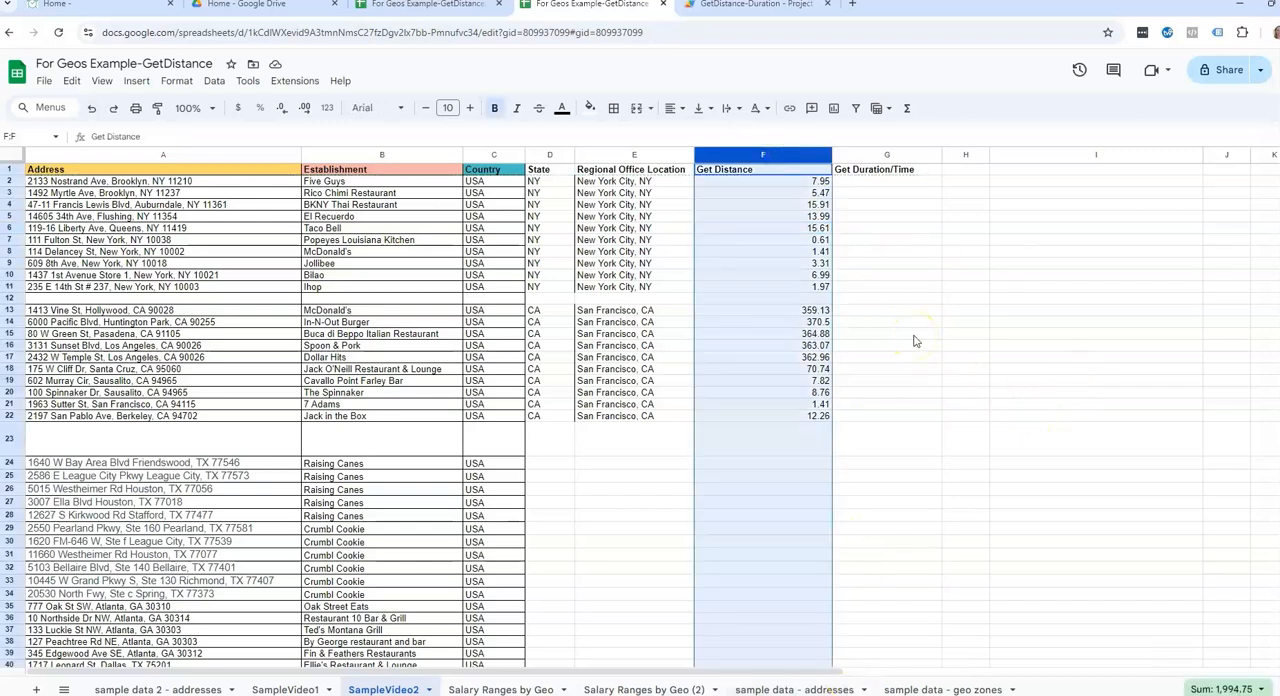
mouse_move(803, 182)
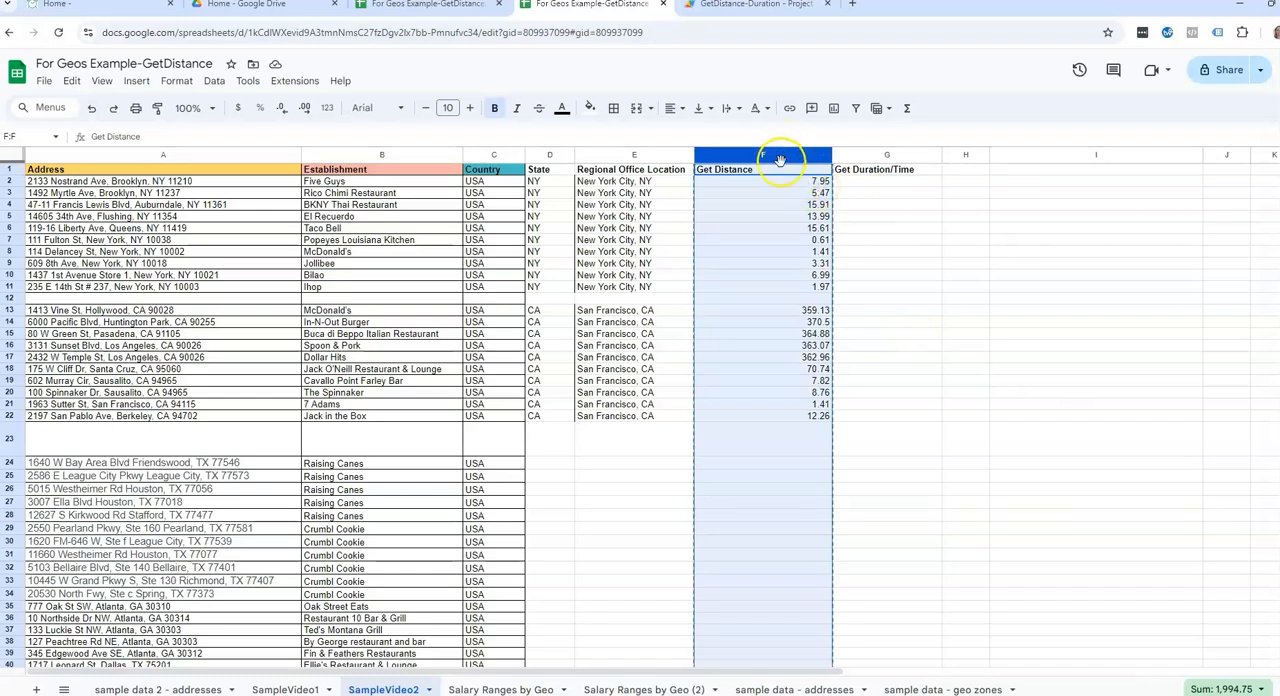
- Paste column F back as values only and check that distances are plain numbers
right_click(763, 160)
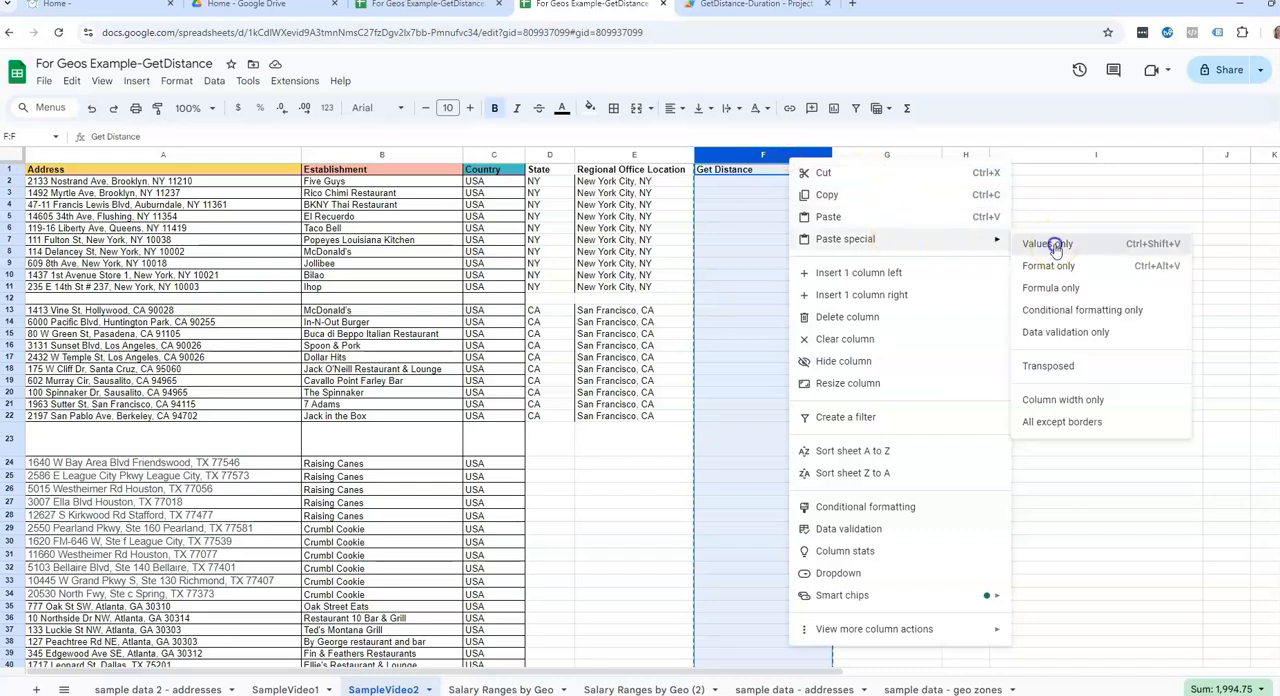
click(1046, 243)
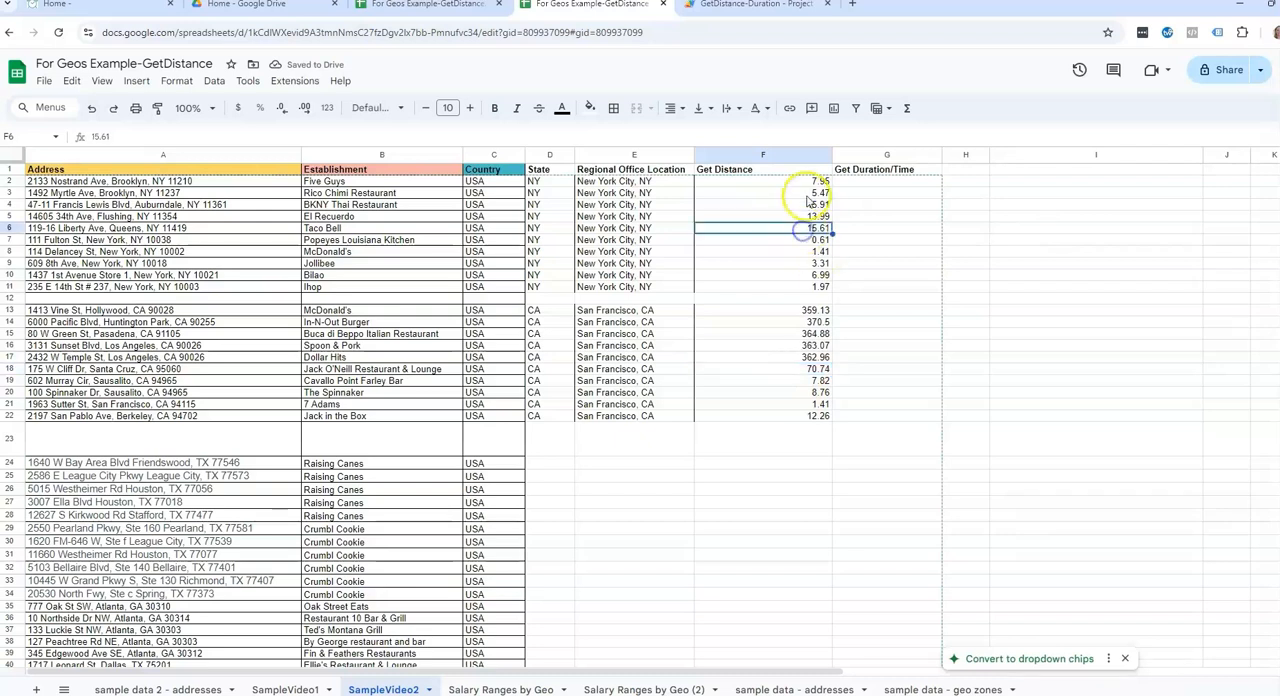
click(763, 192)
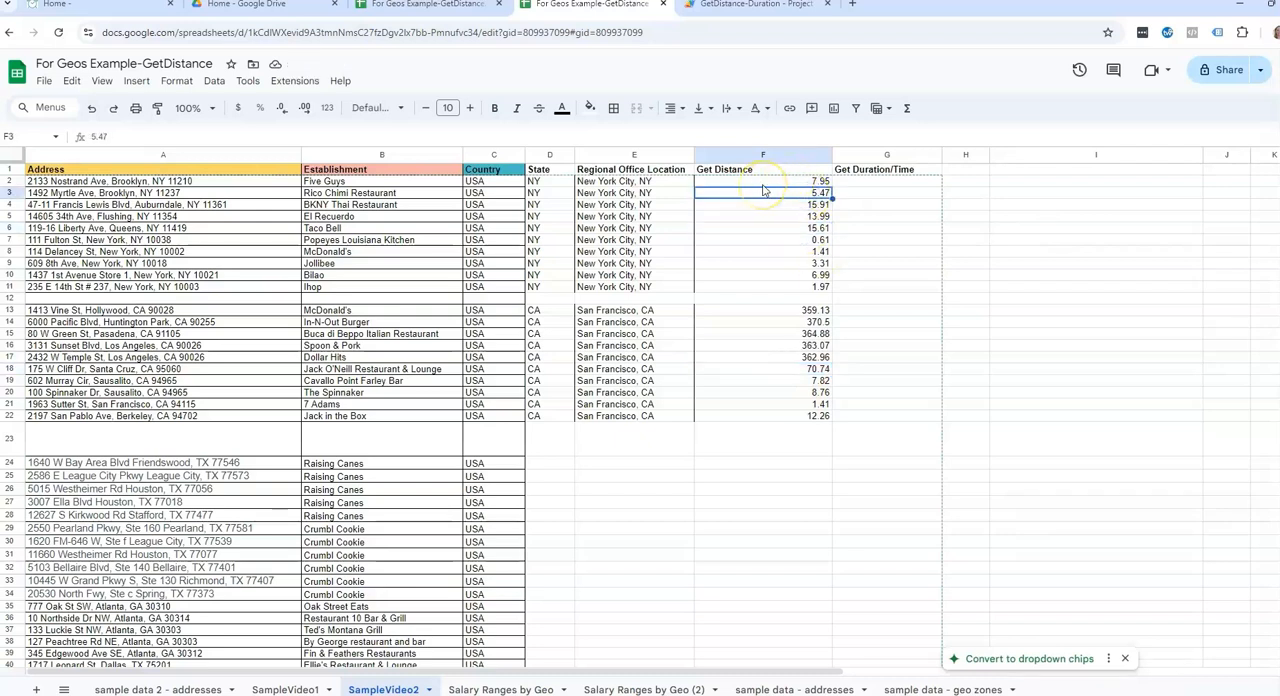
click(887, 181)
text(=getduration()
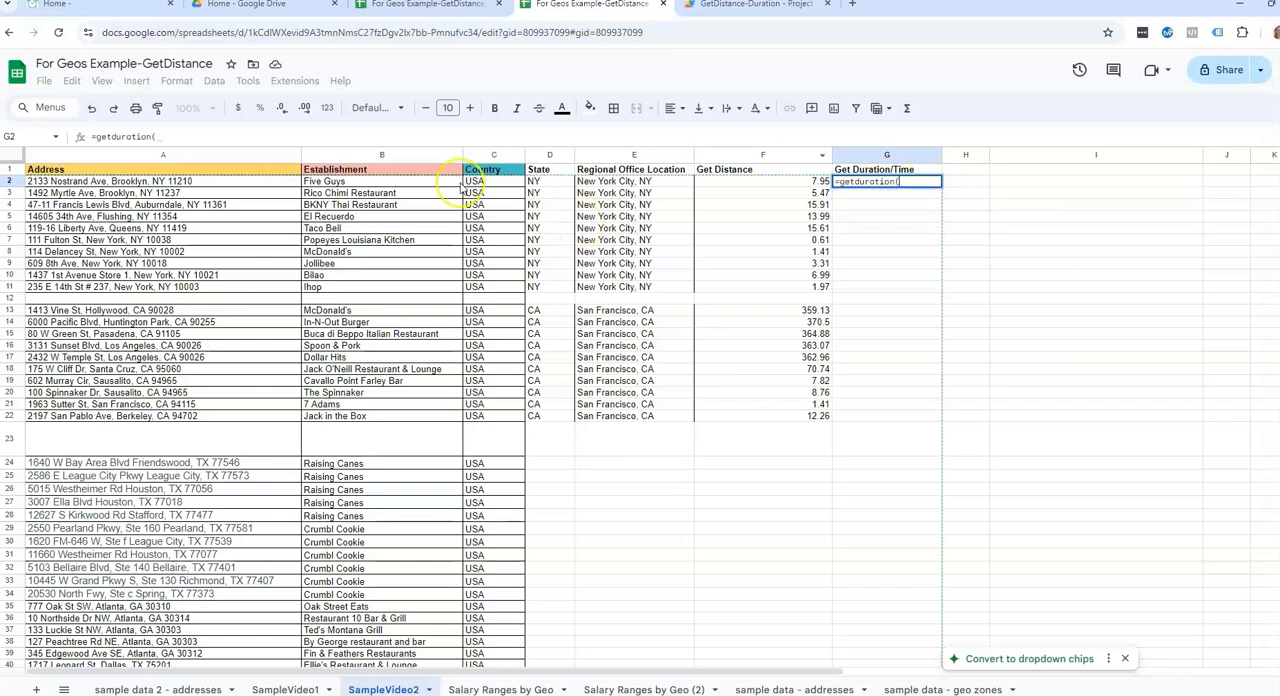
- Enter =getduration(A2,E2) in G2 and copy it down through G22
click(163, 181)
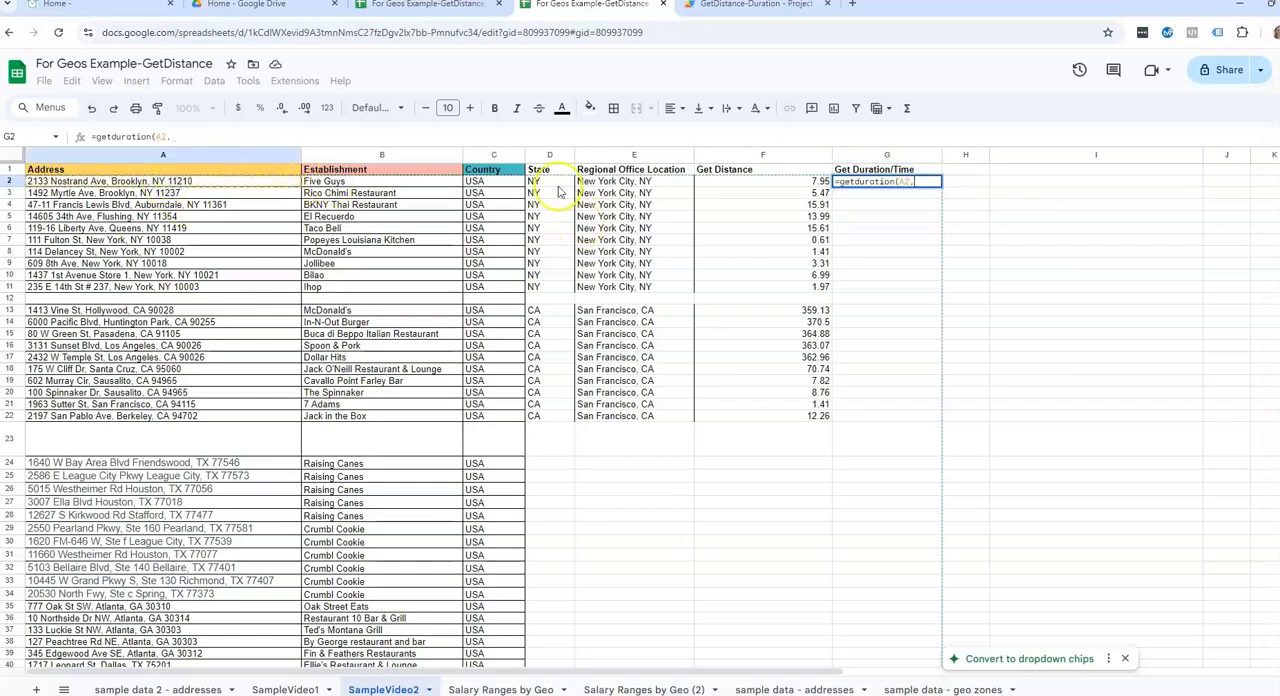
click(615, 181)
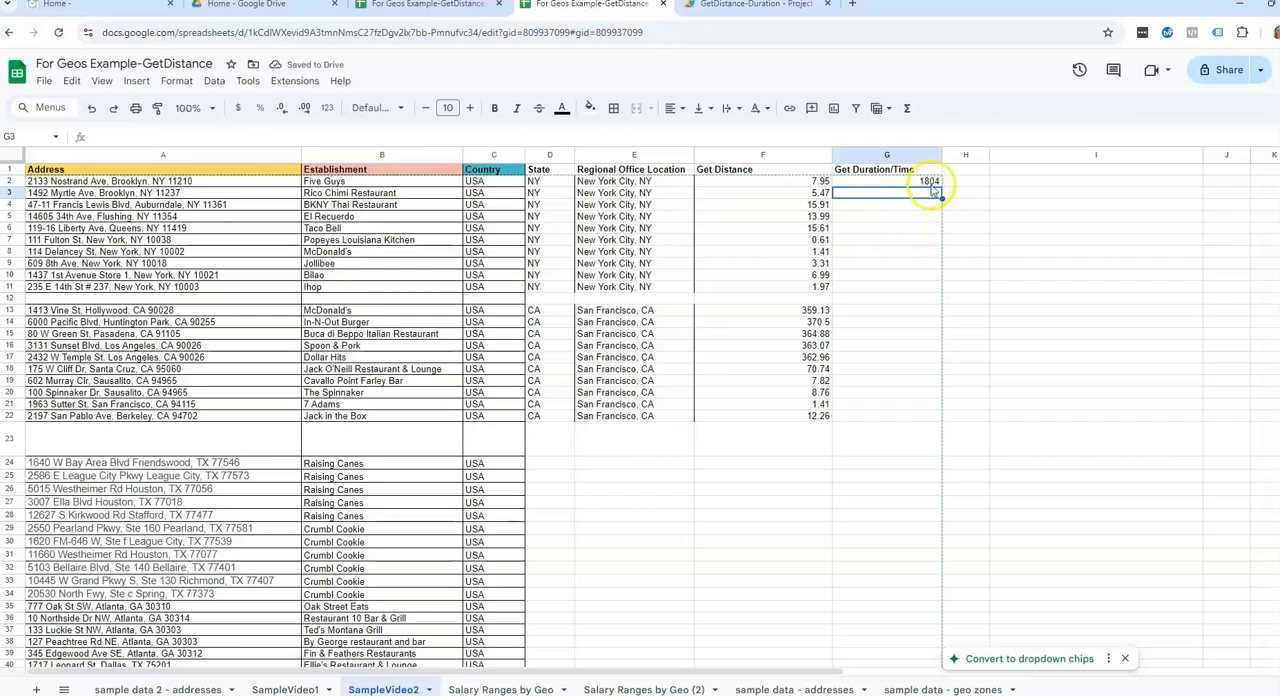
click(886, 181)
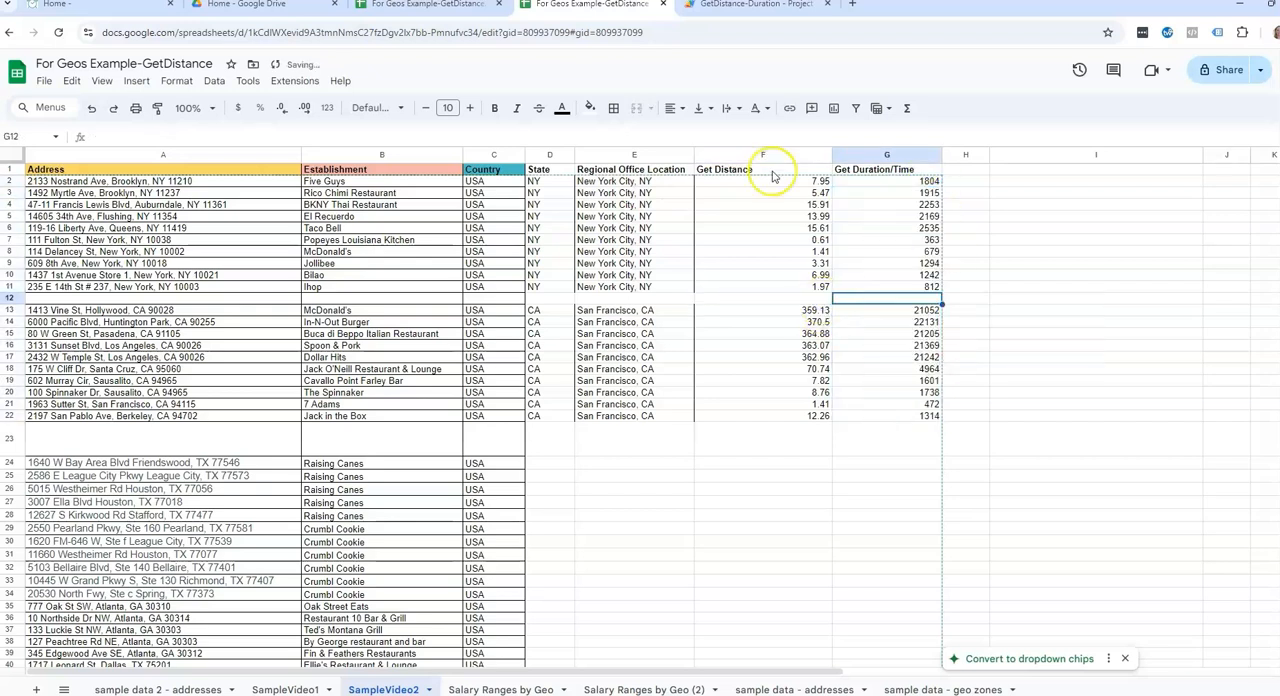
click(762, 155)
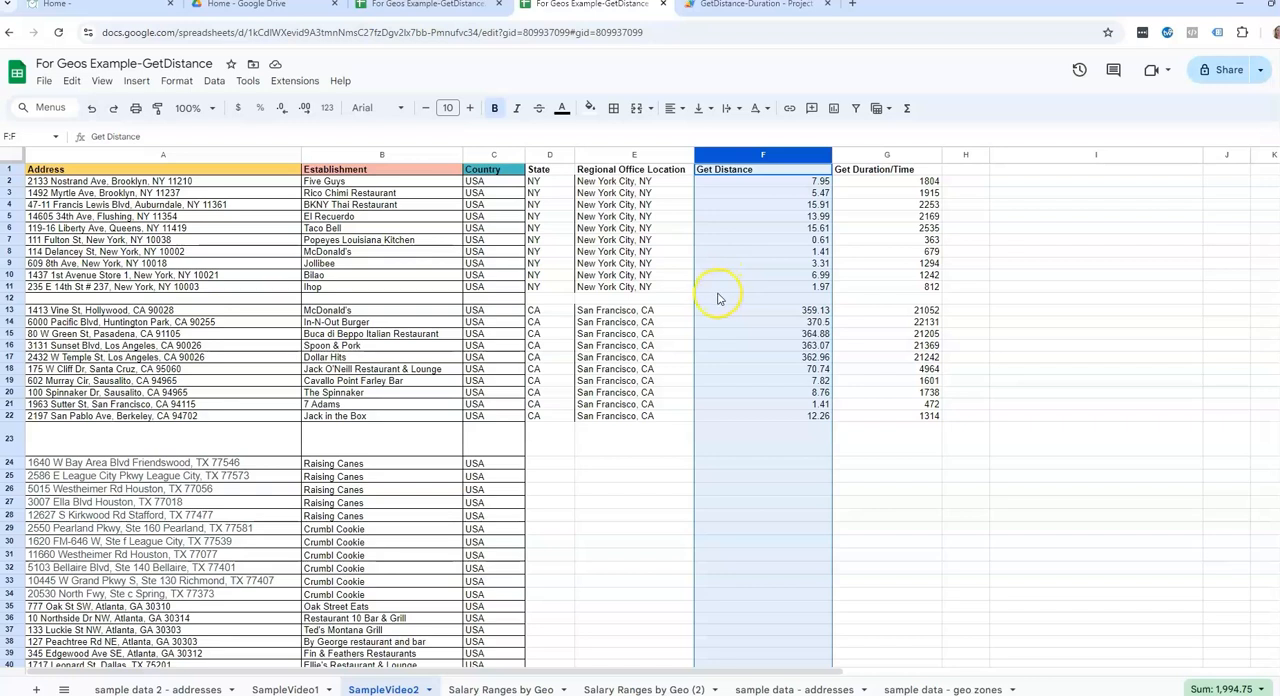
mouse_move(857, 216)
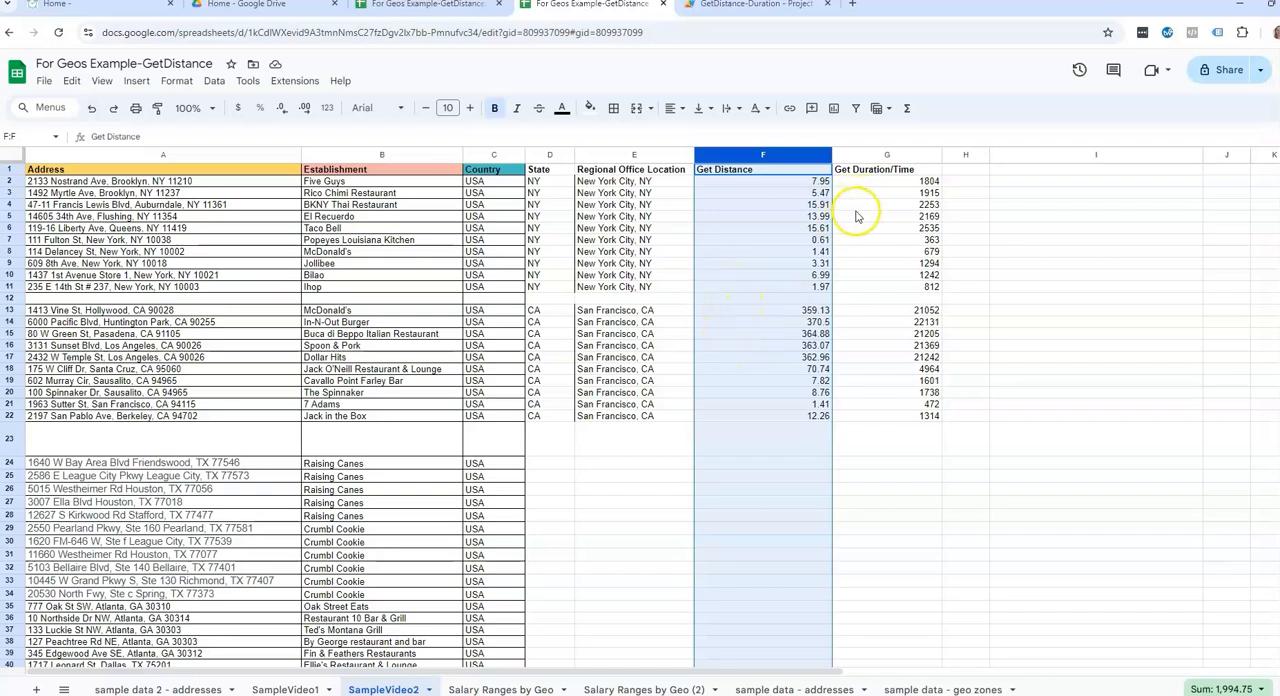
mouse_move(775, 335)
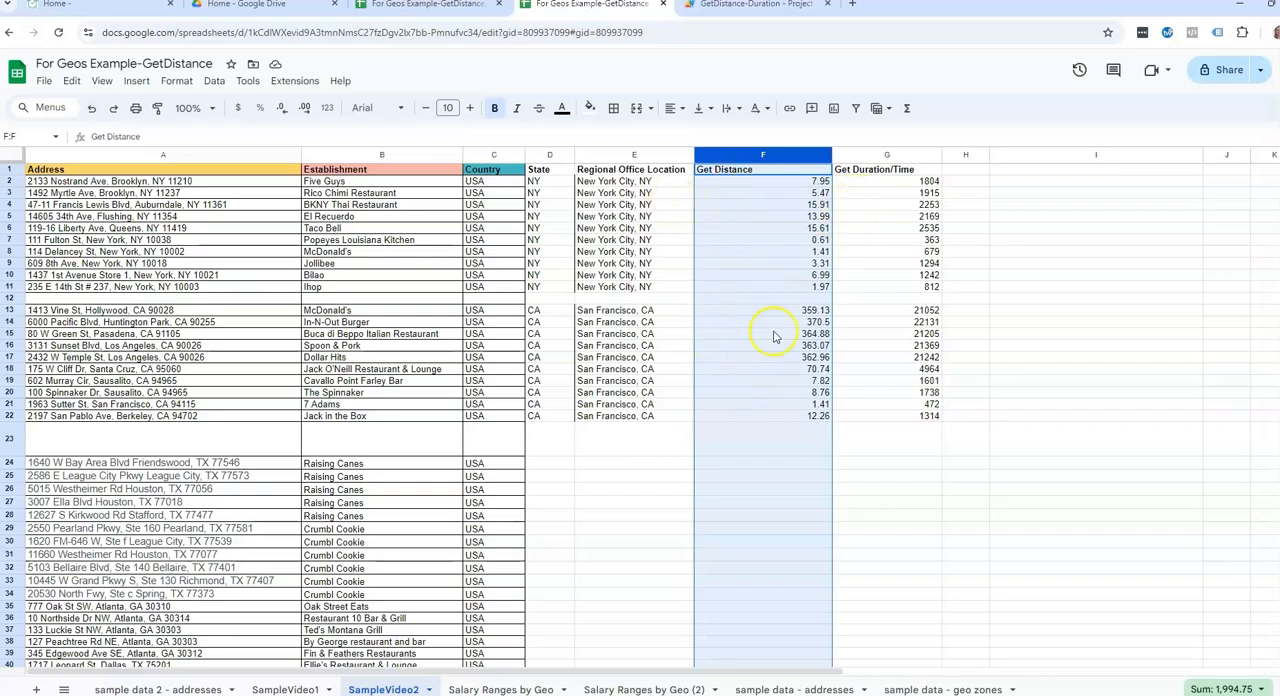
click(965, 168)
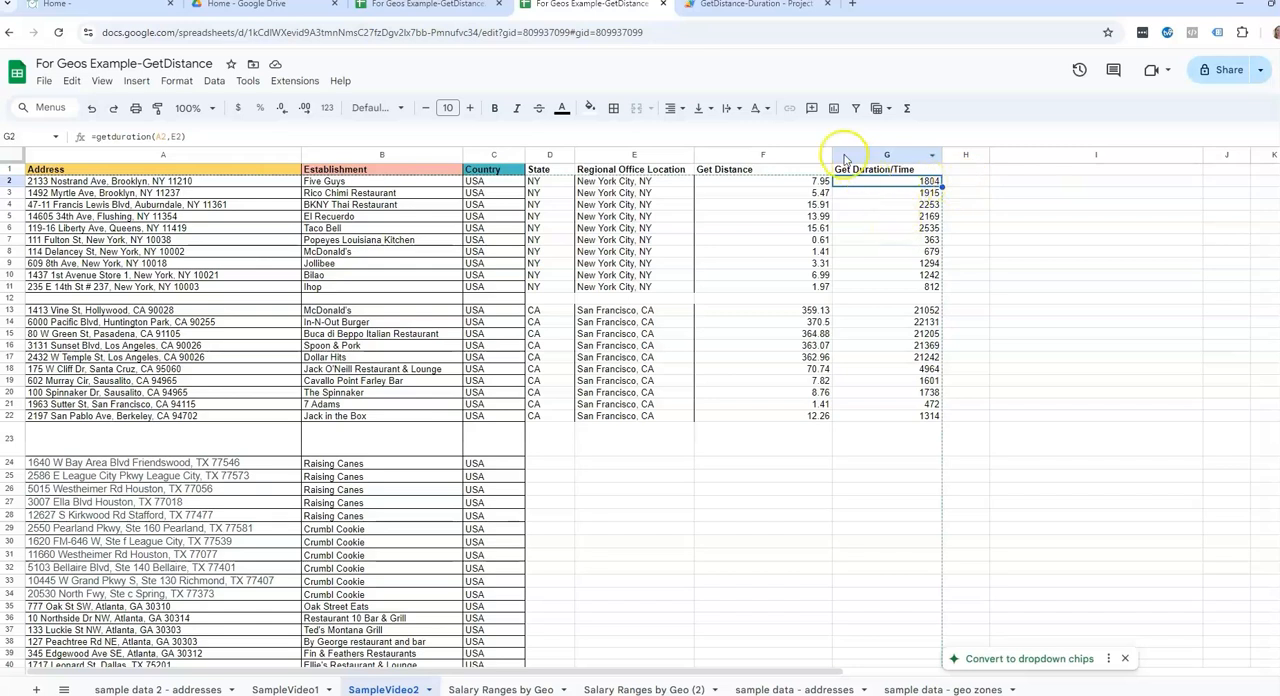
mouse_move(940, 140)
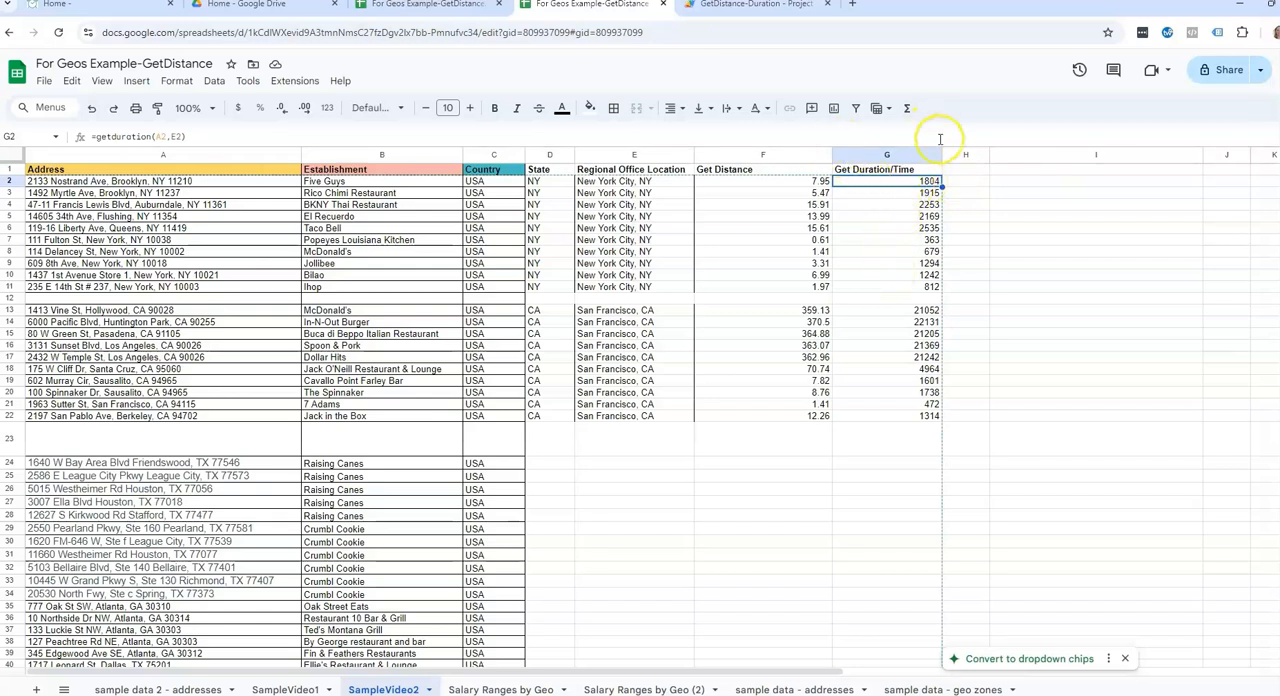
mouse_move(915, 160)
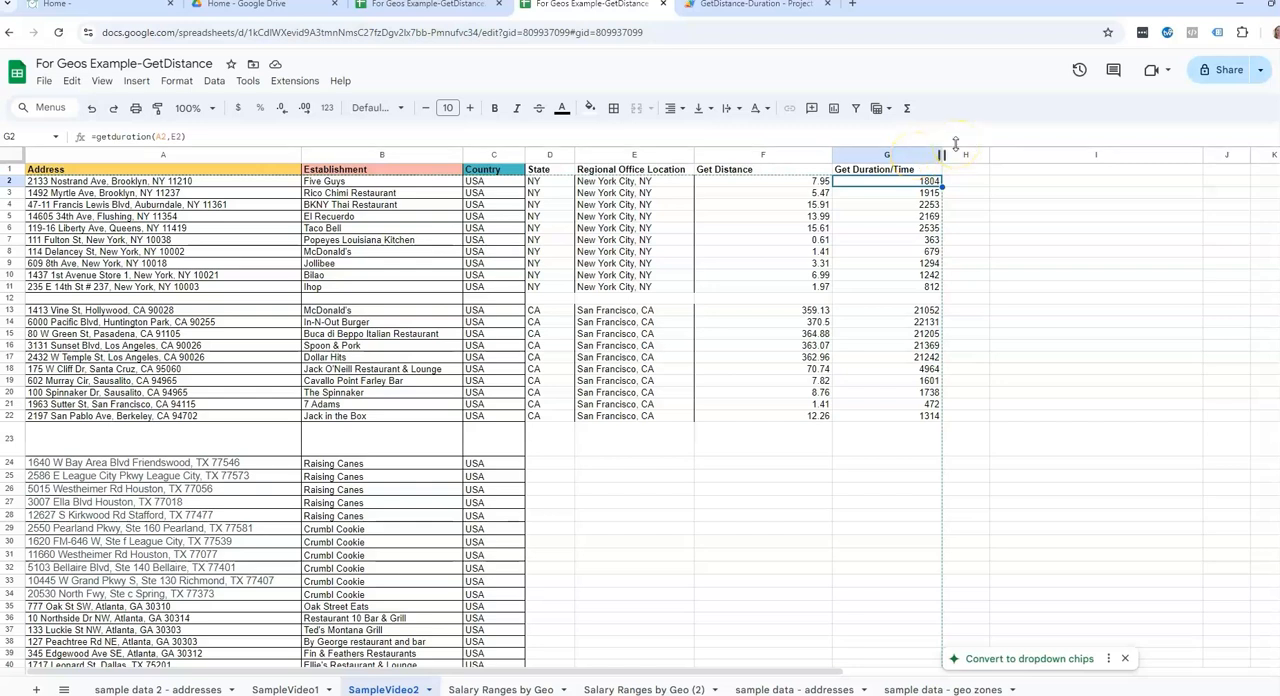
click(887, 155)
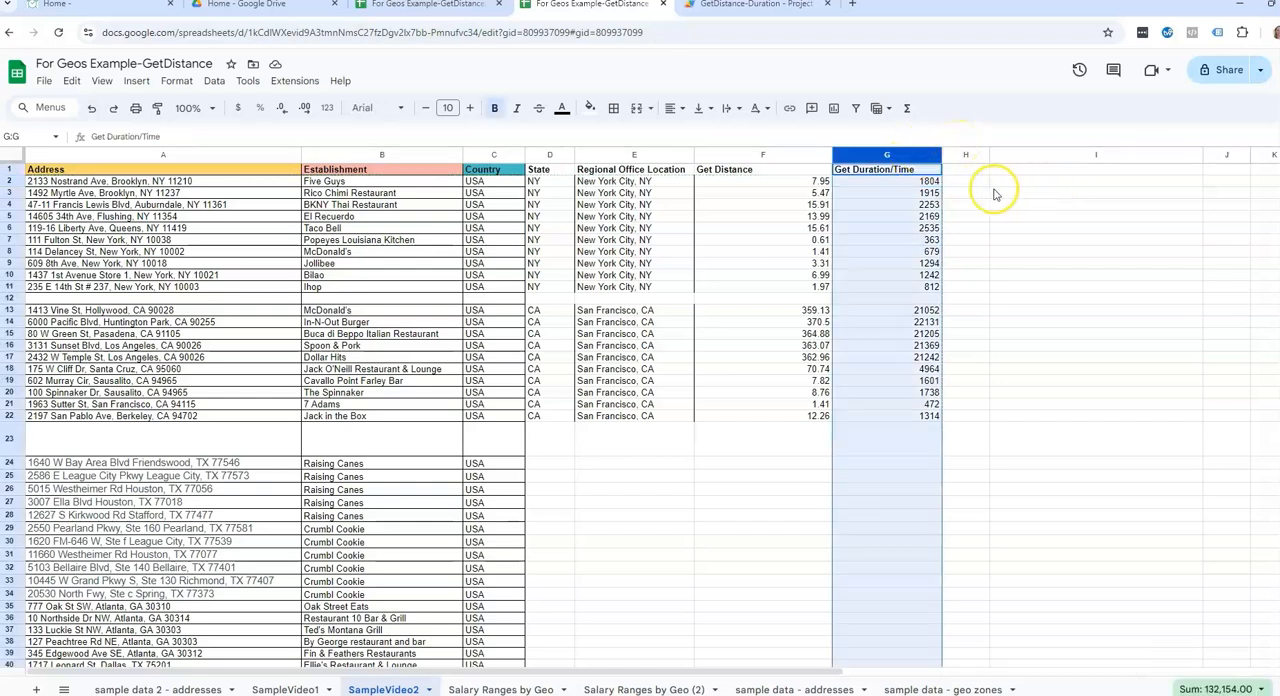
mouse_move(905, 195)
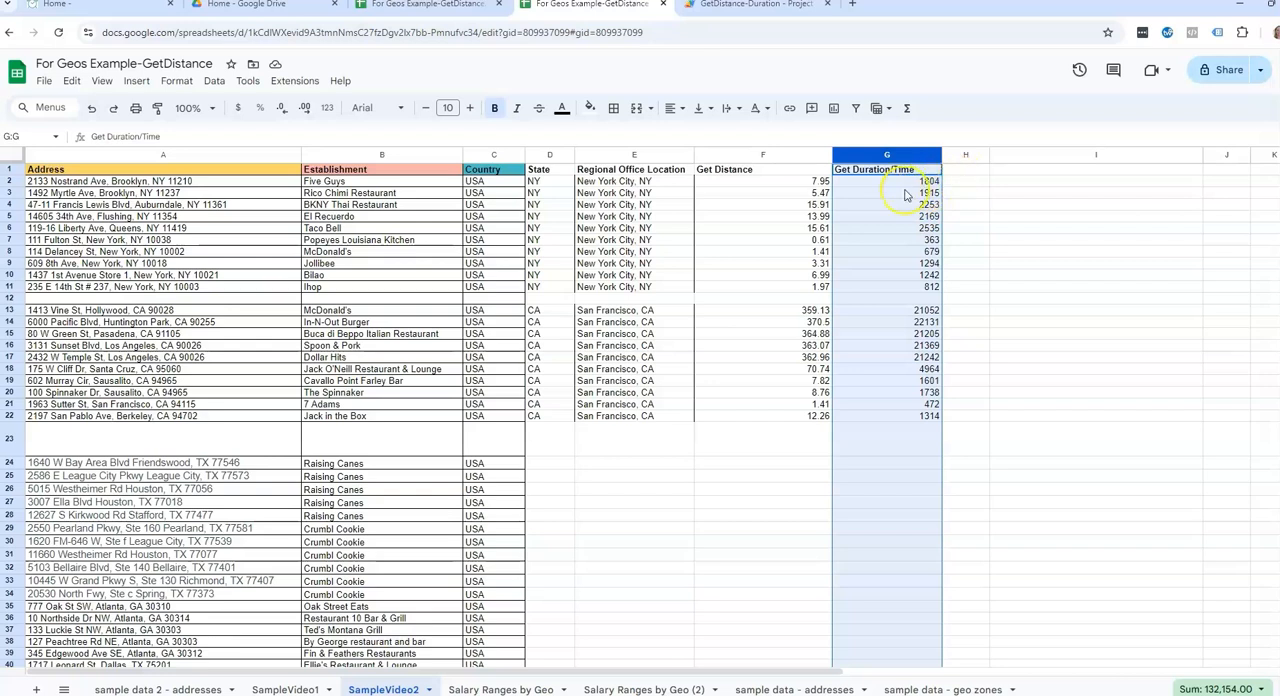
- Review the getduration formulas in G10 and G2, then select H2 for a new formula
click(886, 275)
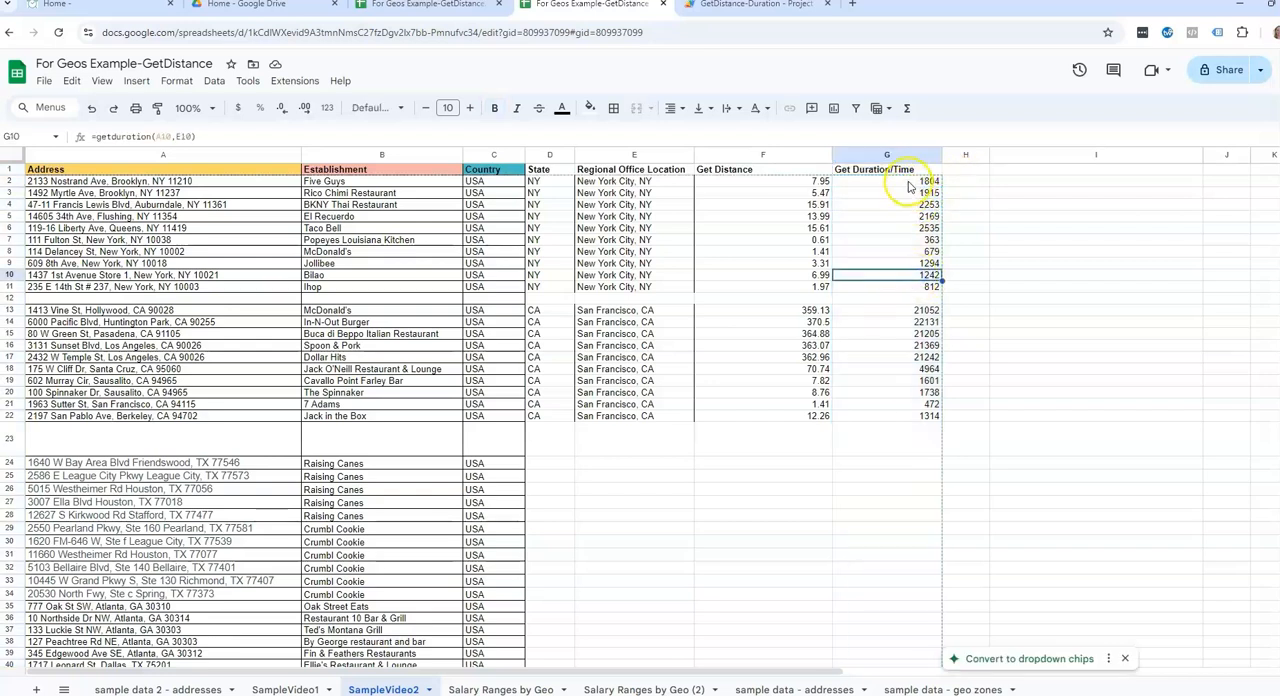
click(887, 181)
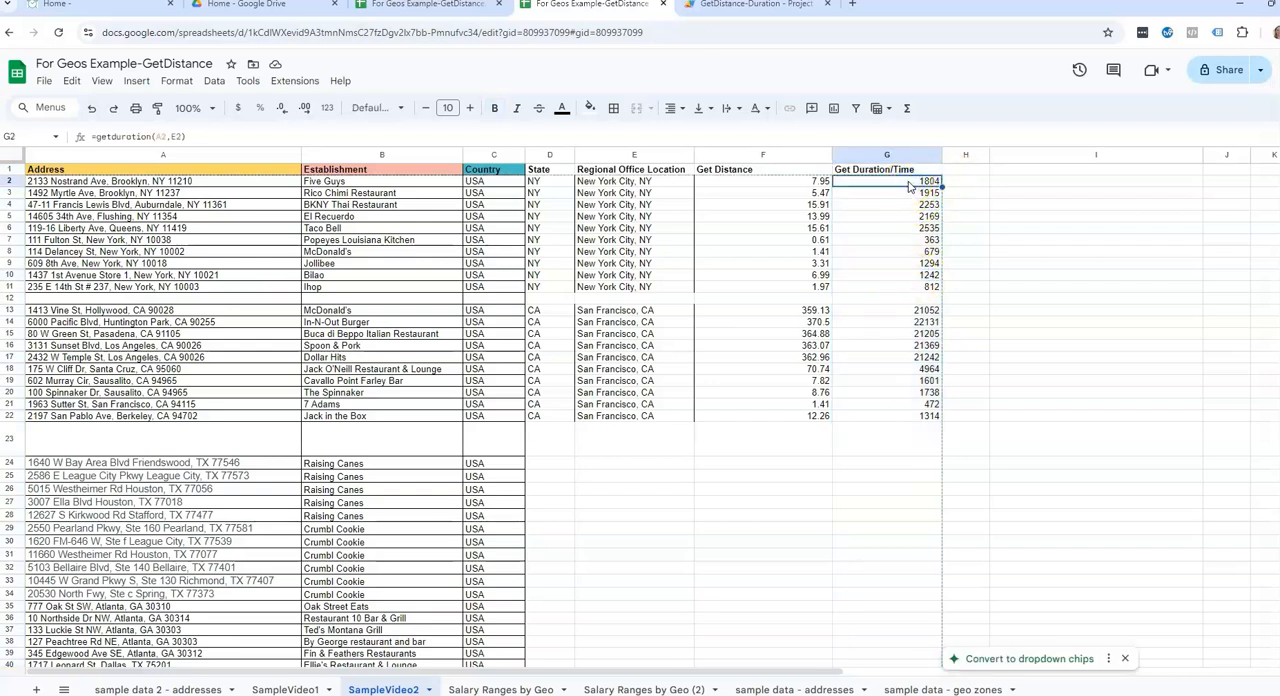
click(964, 181)
text(=G2/)
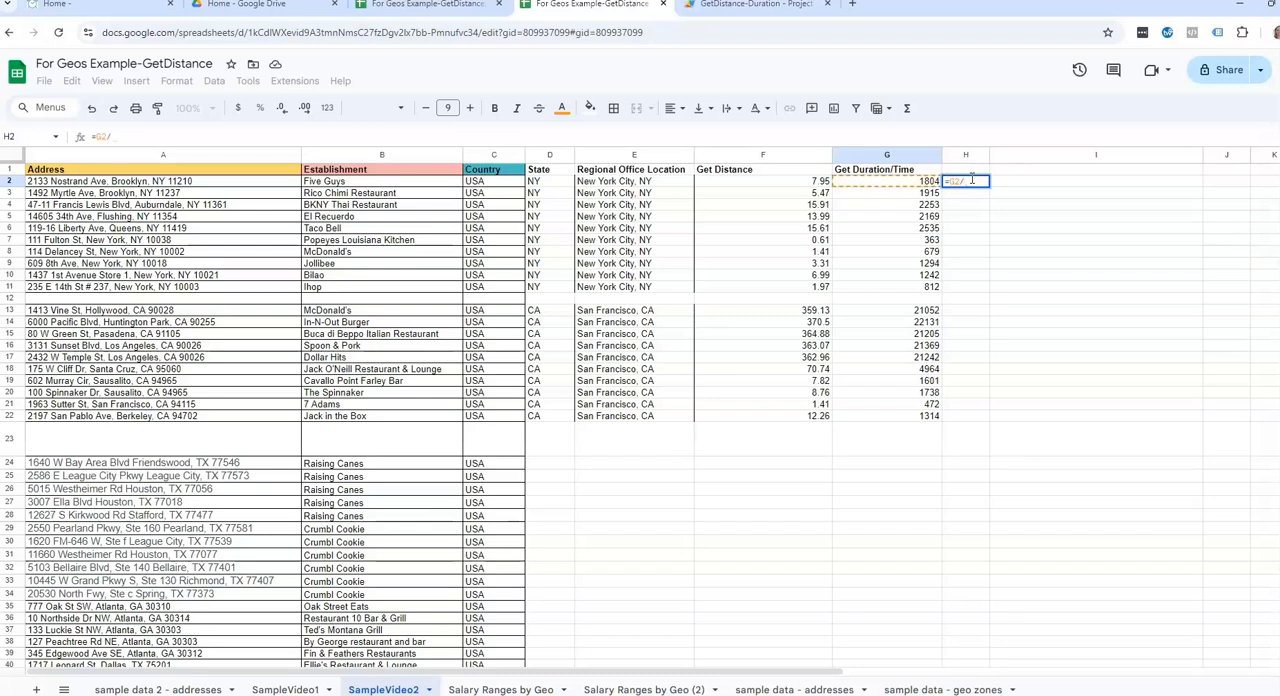
- Complete =G2/60/60, fill it down to H22, and format the hours to two decimals
text(60/60)
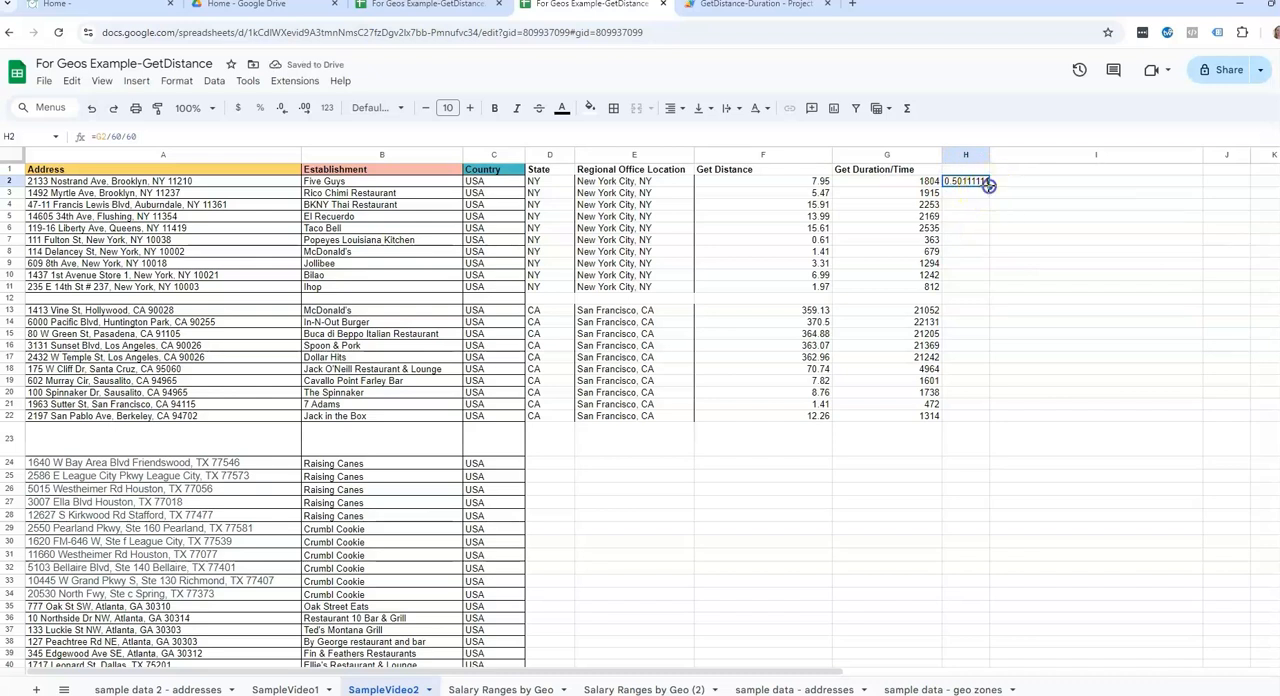
drag(990, 185, 990, 417)
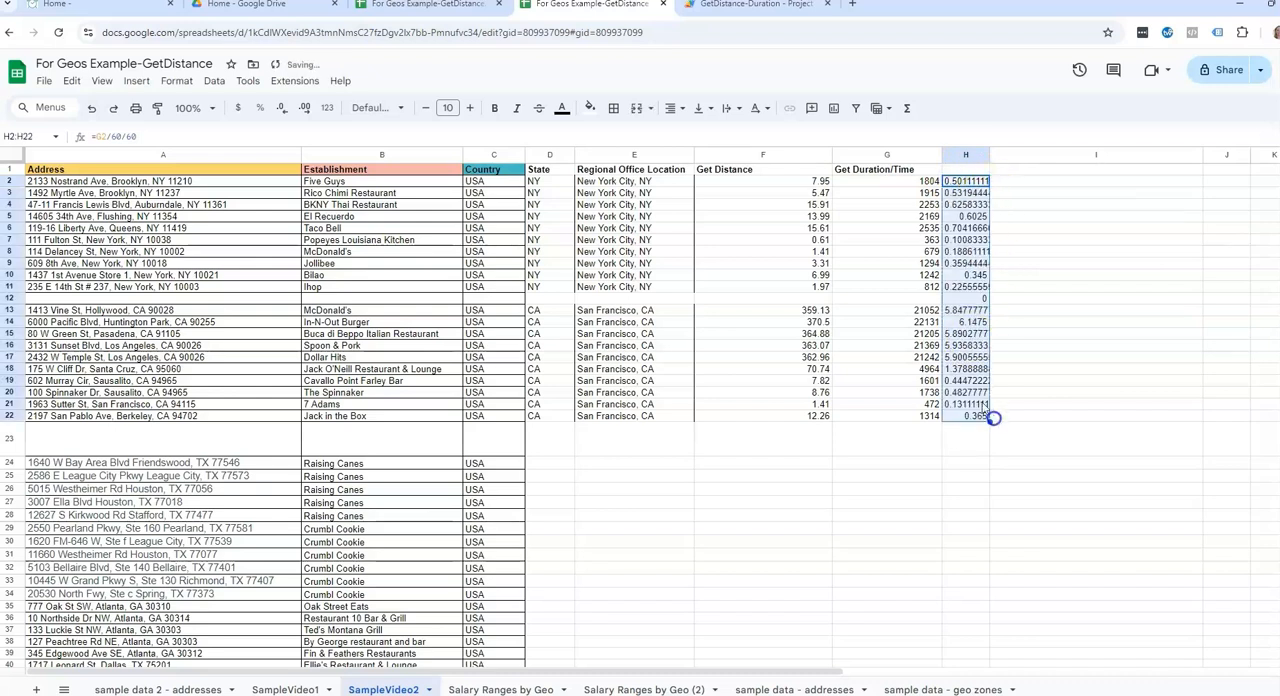
click(966, 297)
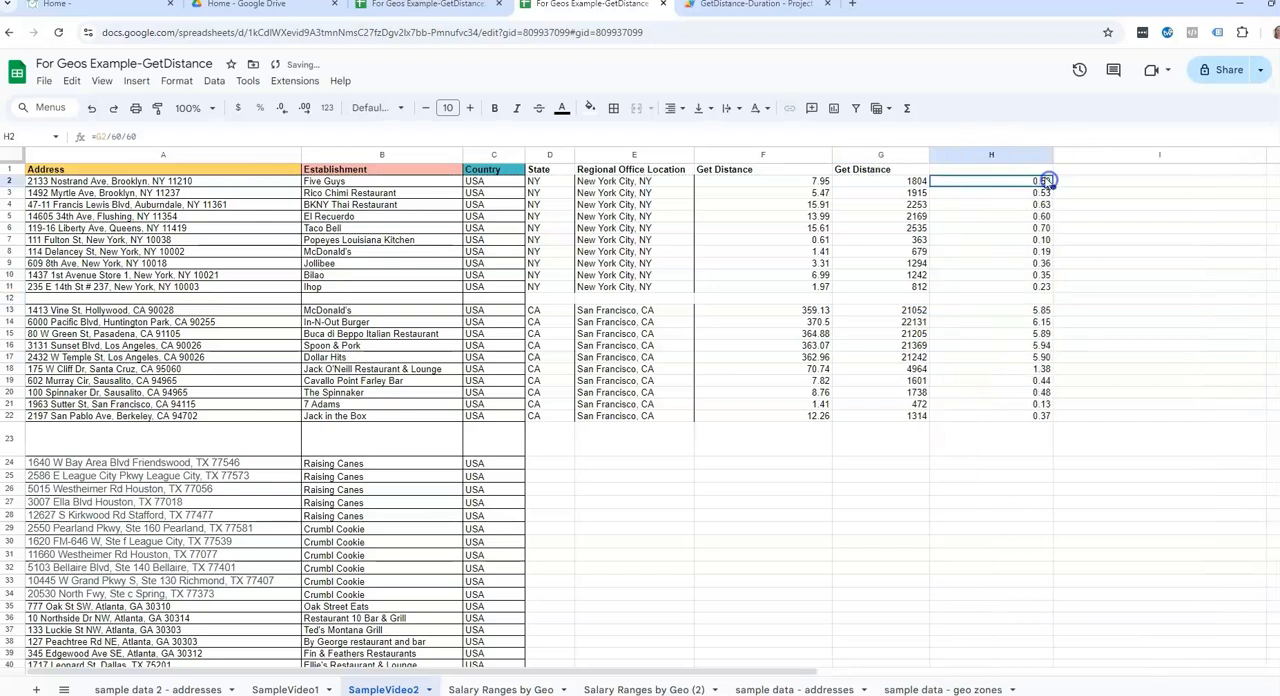
mouse_move(1005, 172)
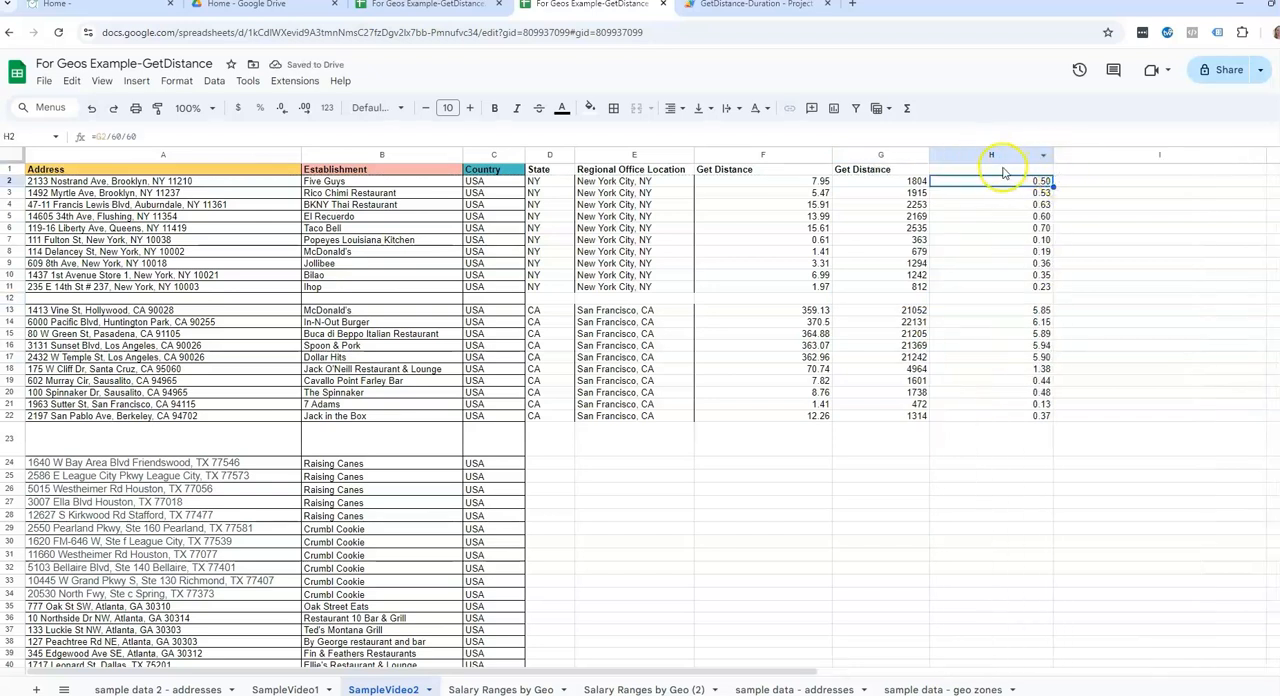
click(991, 321)
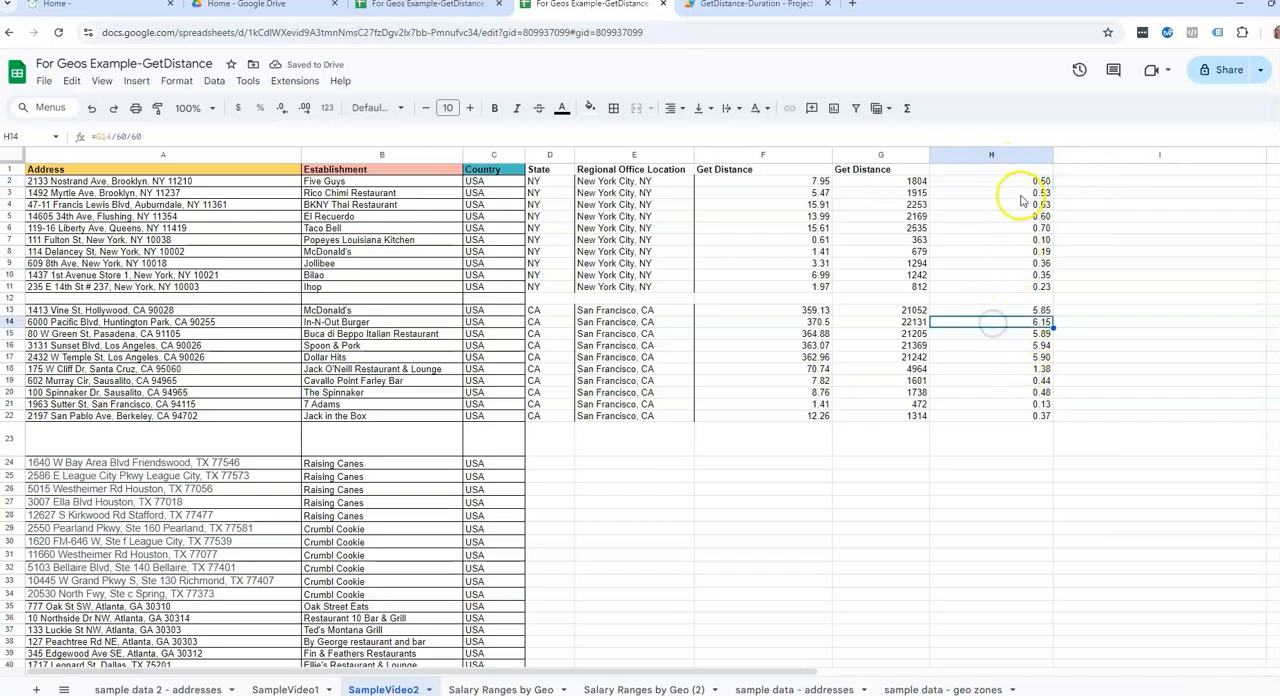
click(991, 181)
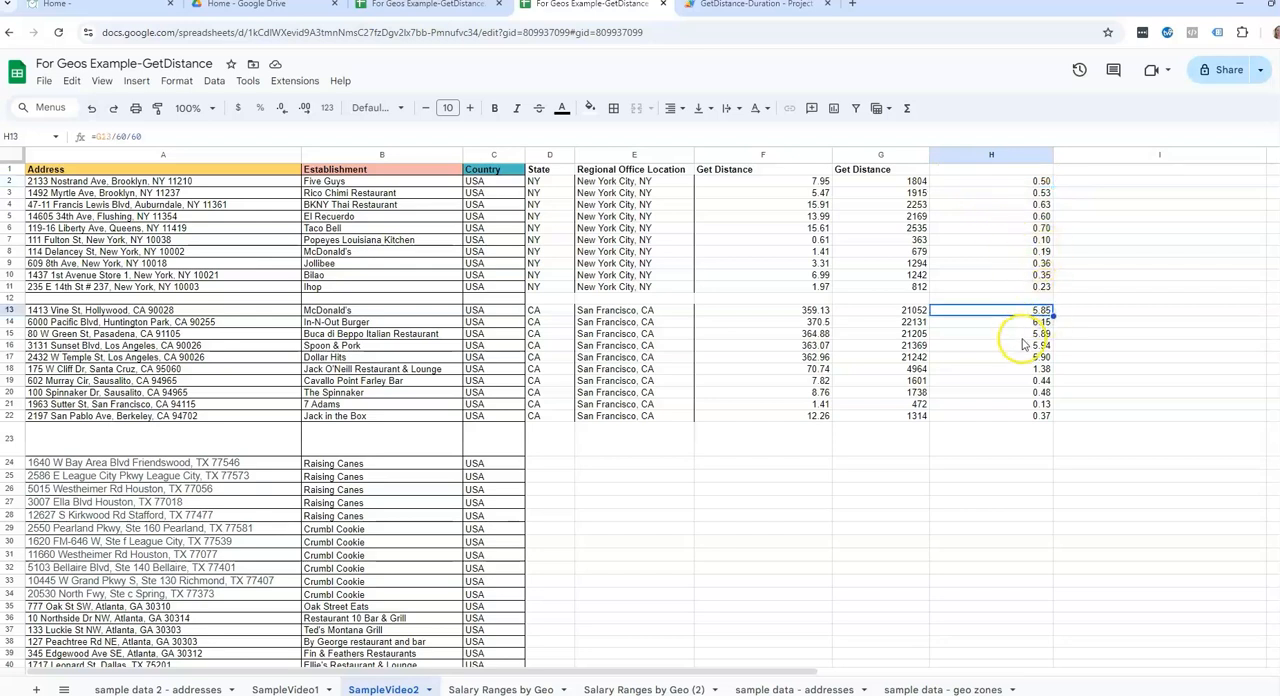
click(990, 368)
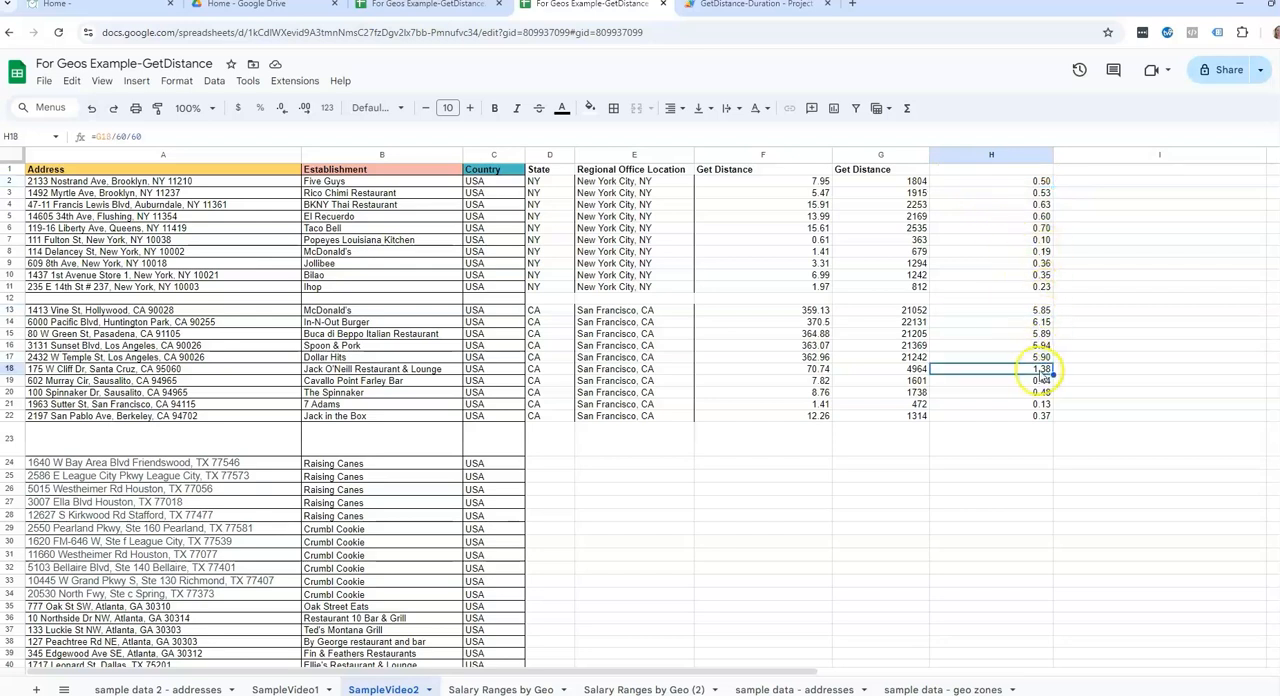
- Enter 'Time' as the header in H1
click(991, 168)
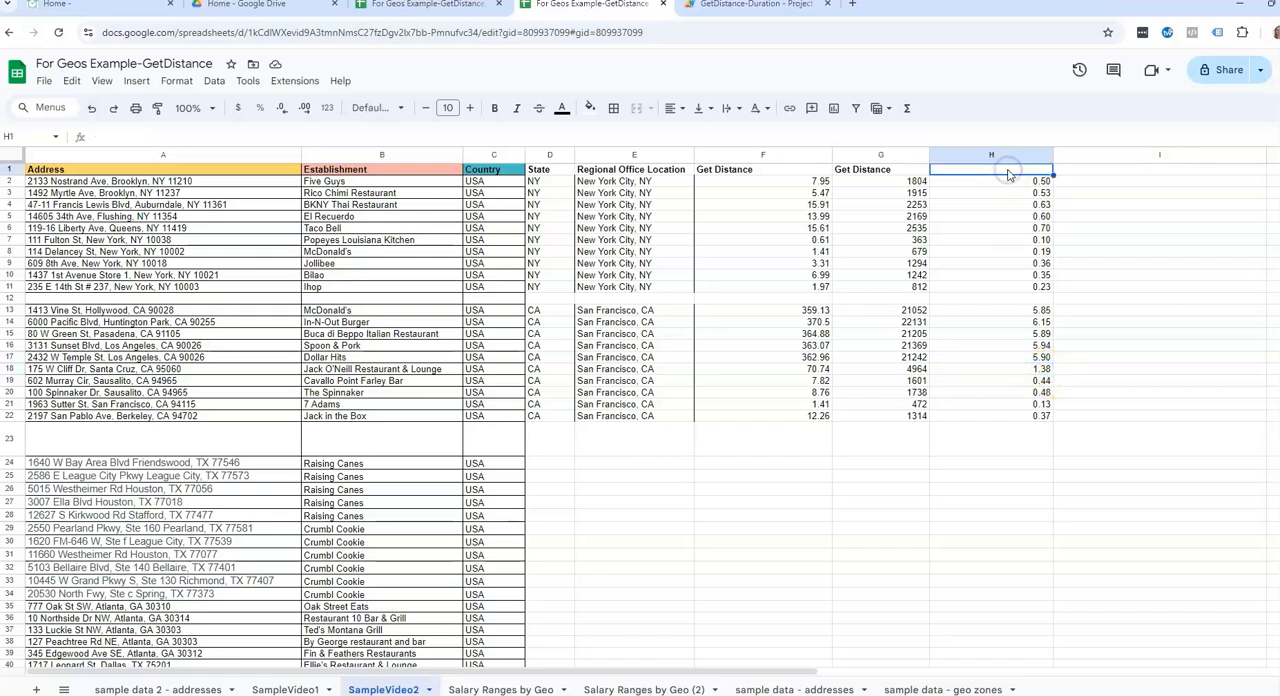
text(Time)
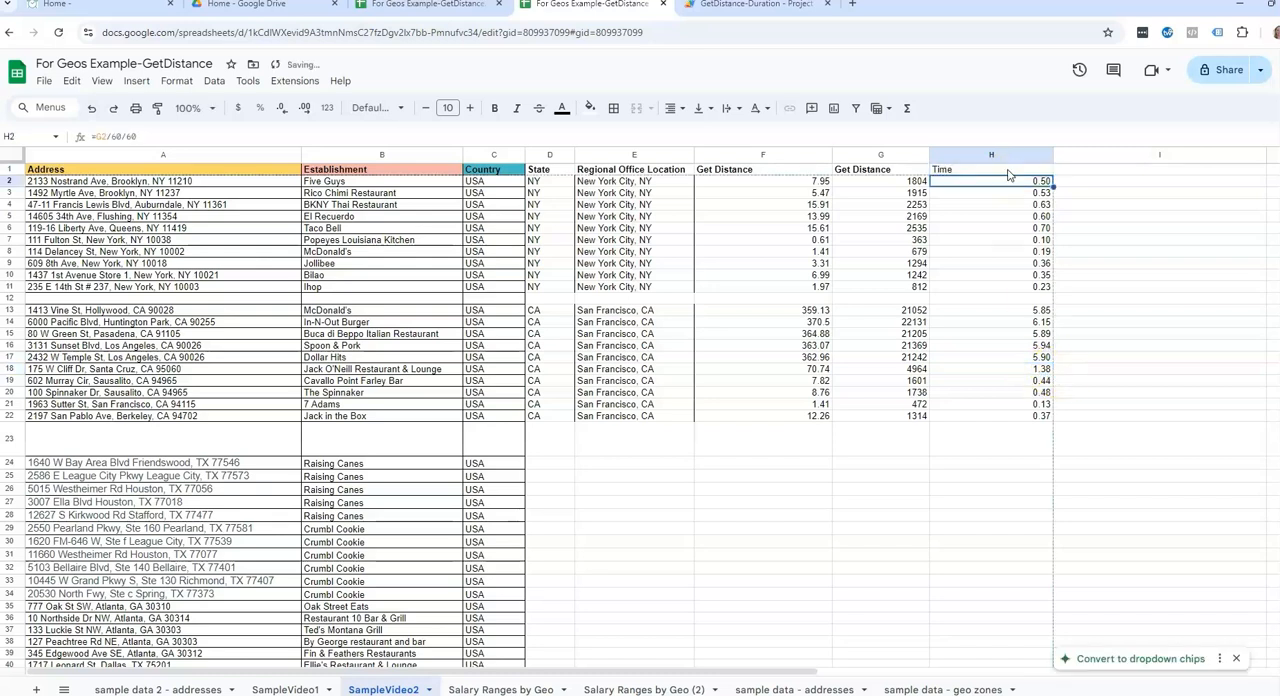
click(991, 168)
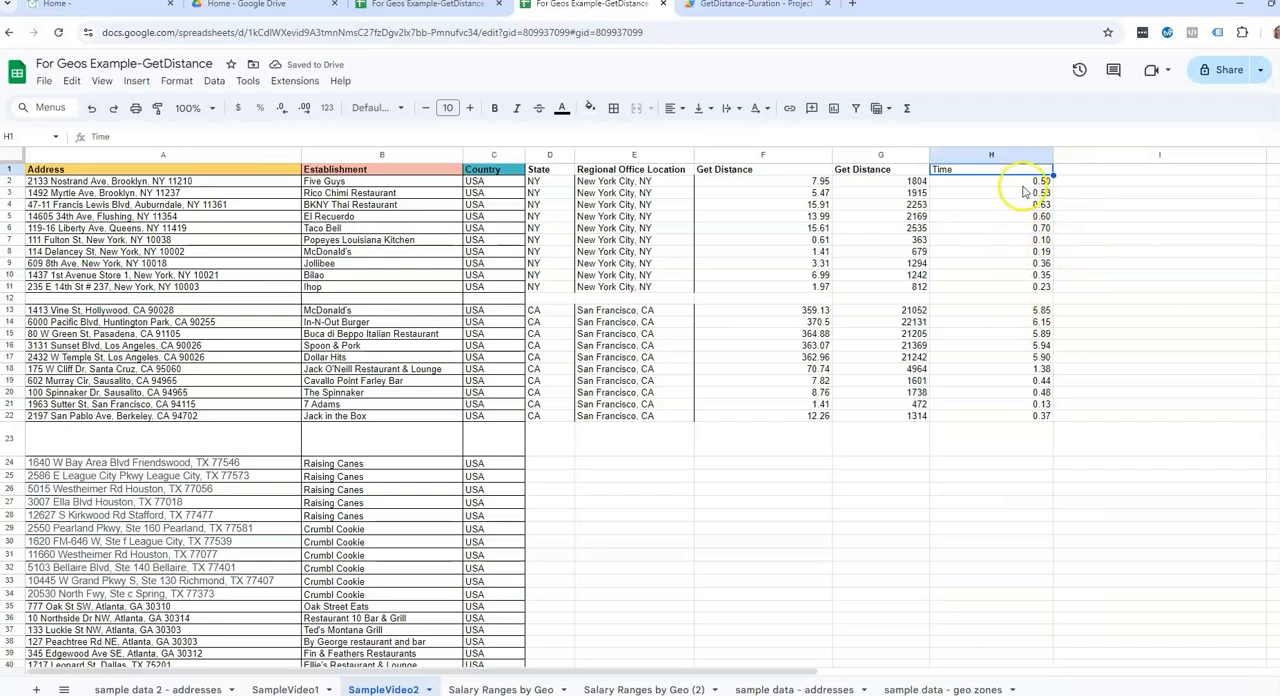
click(880, 298)
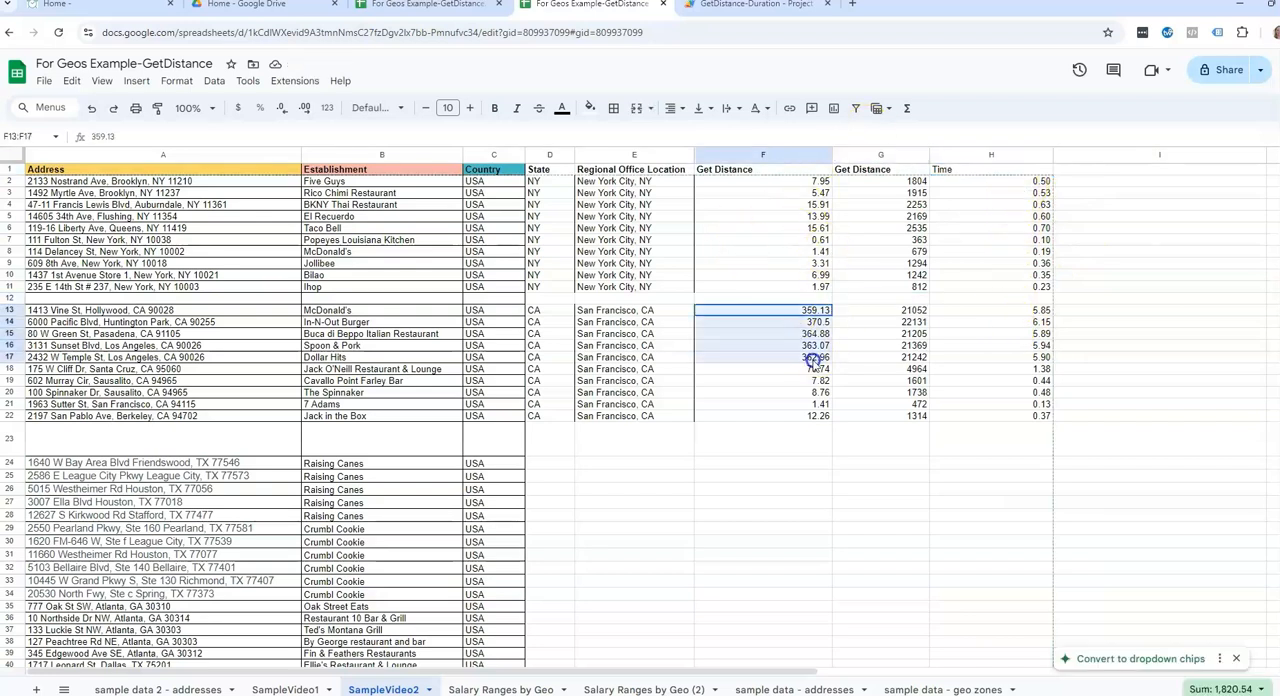
- Rename F1 to 'Get Distance (Miles)' and widen column F to fit it
click(763, 169)
text( (Miles))
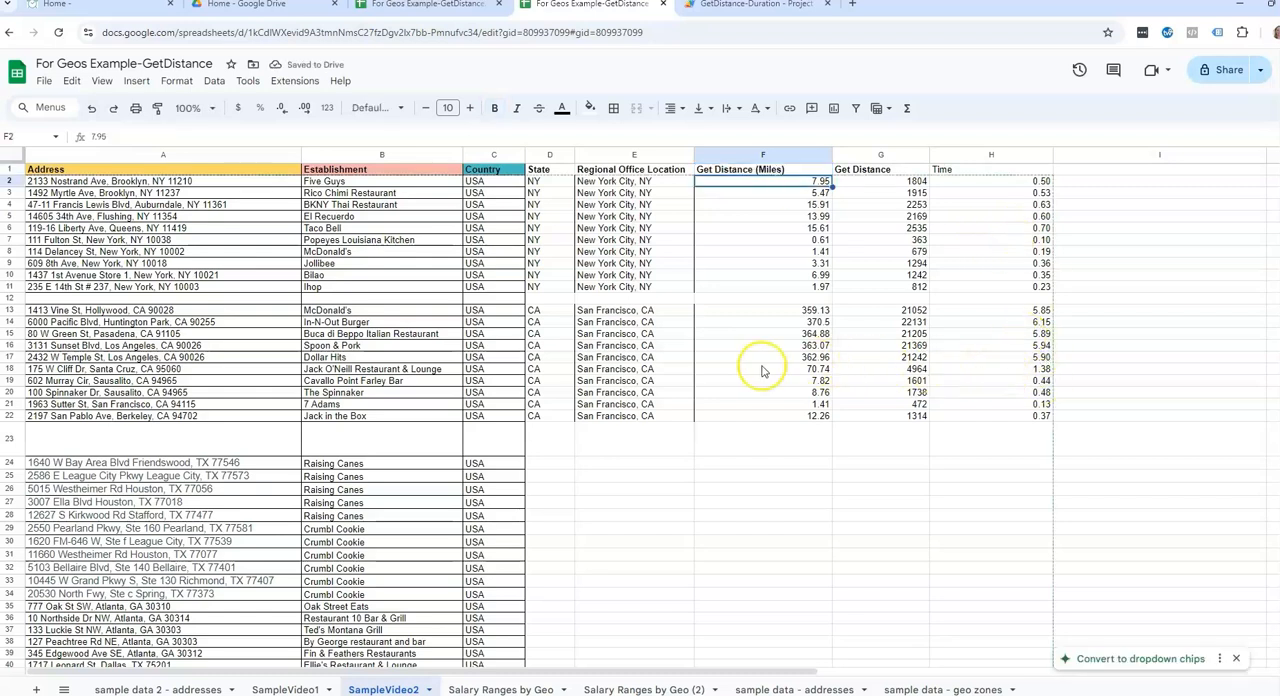
click(880, 369)
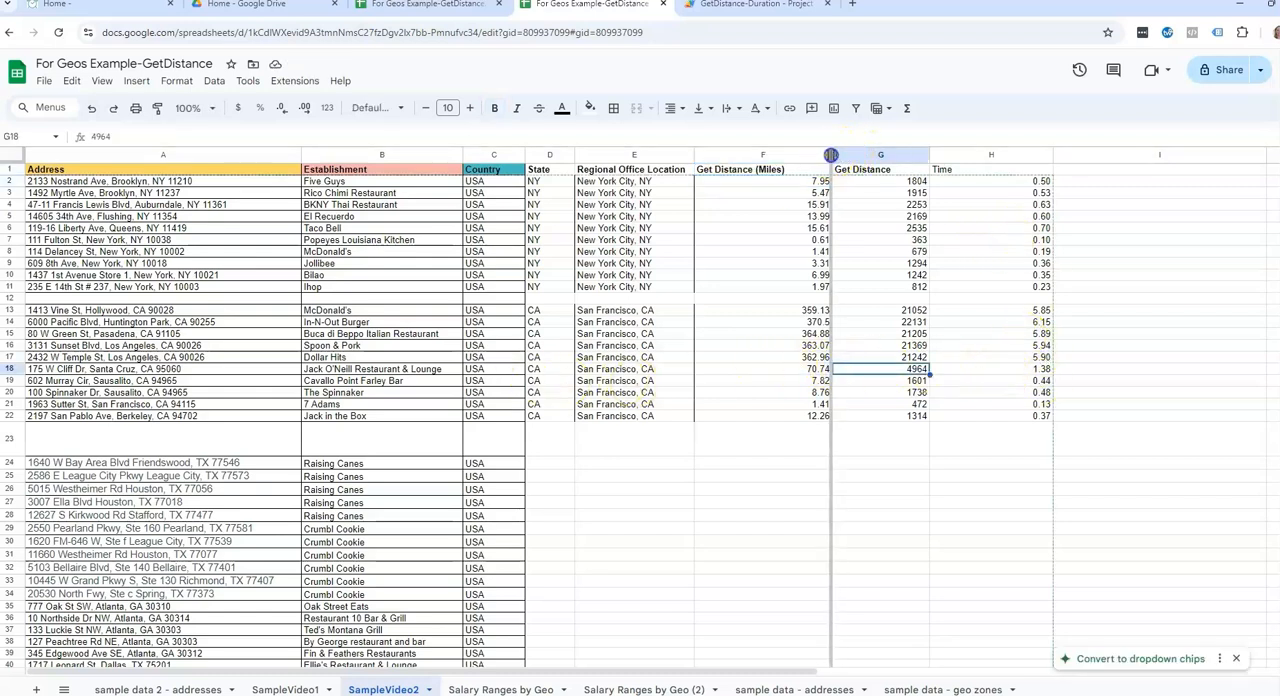
click(1137, 154)
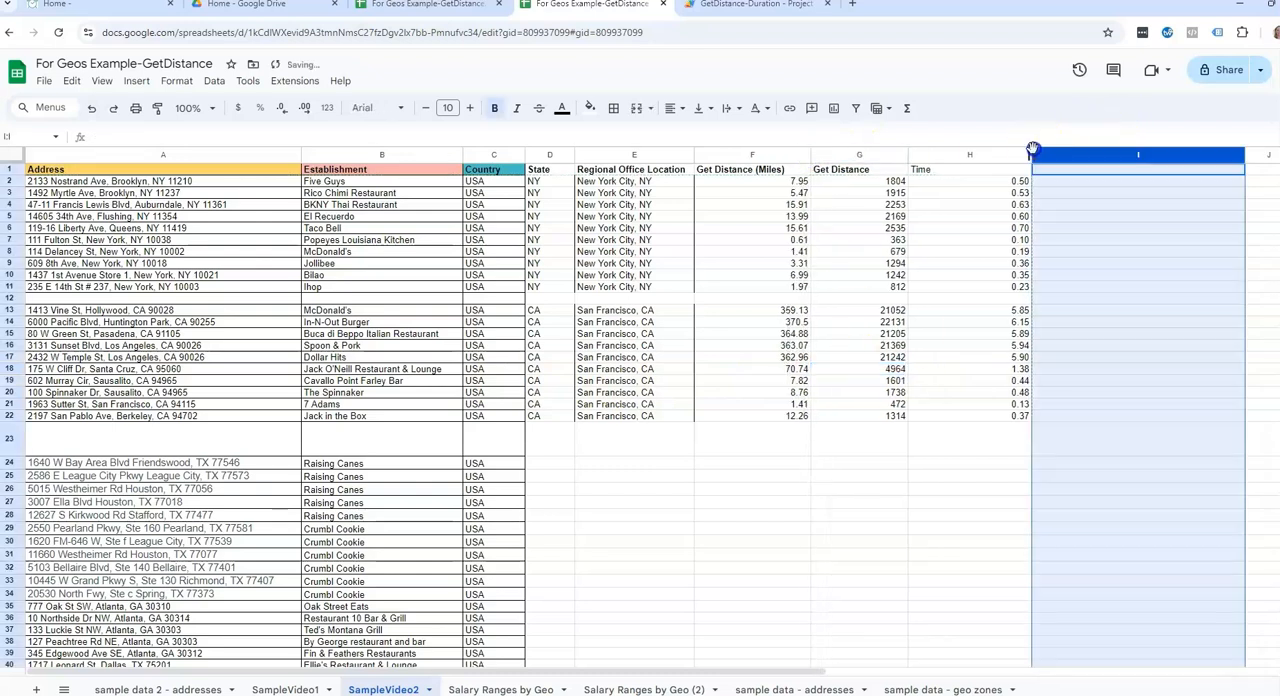
click(751, 322)
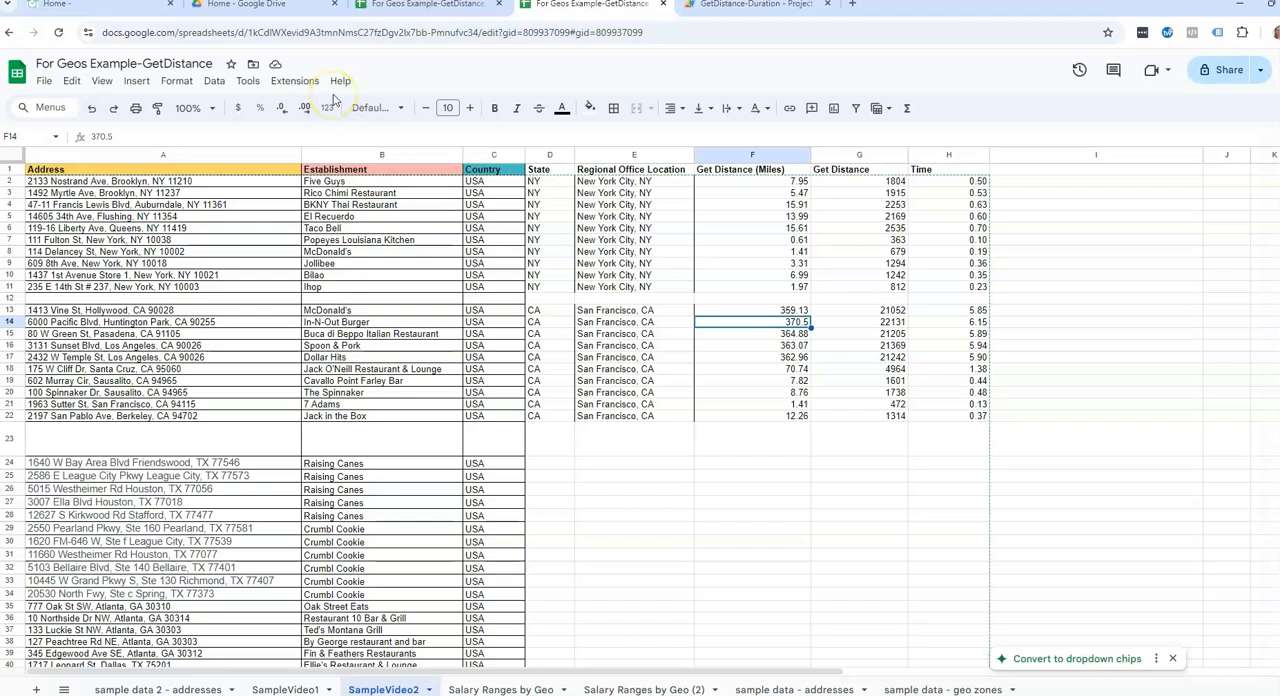
click(751, 239)
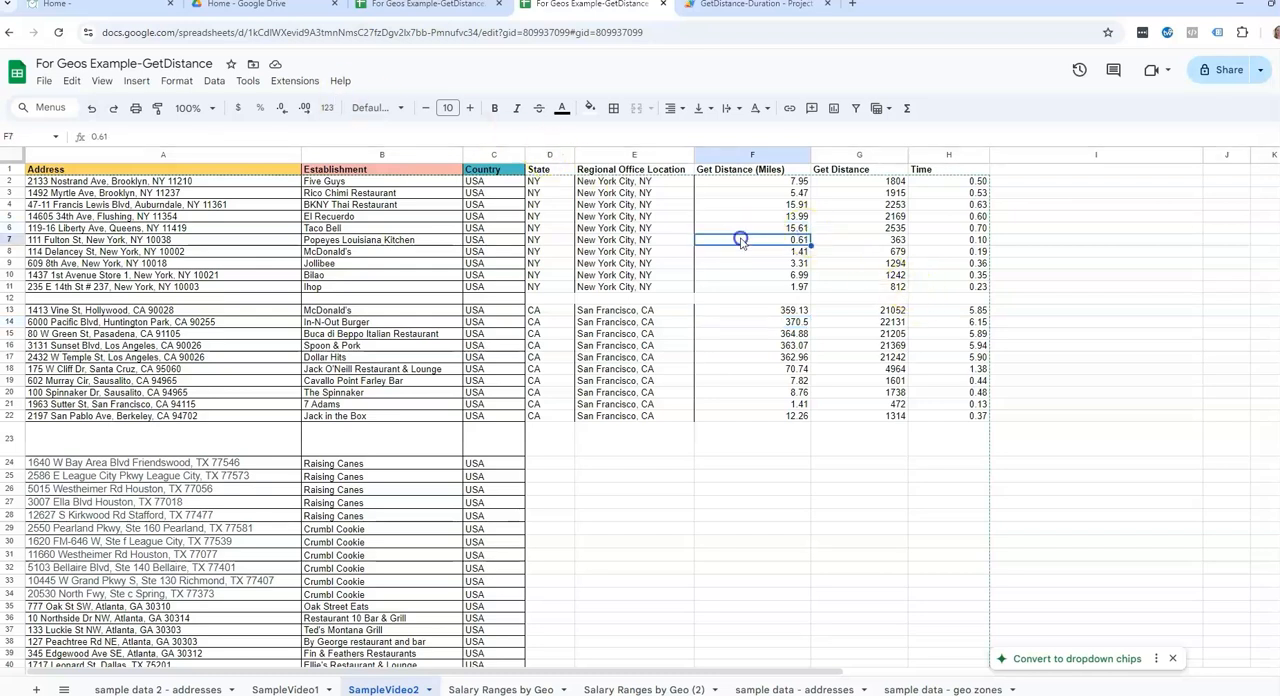
click(858, 239)
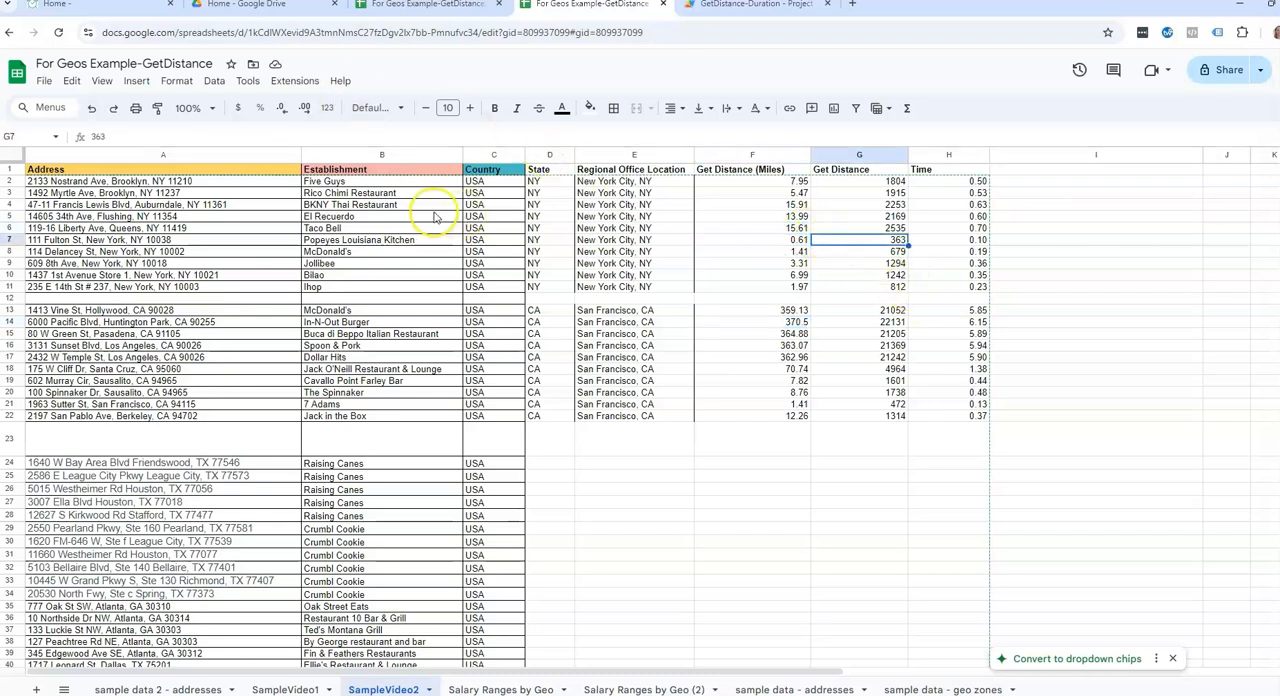
mouse_move(315, 181)
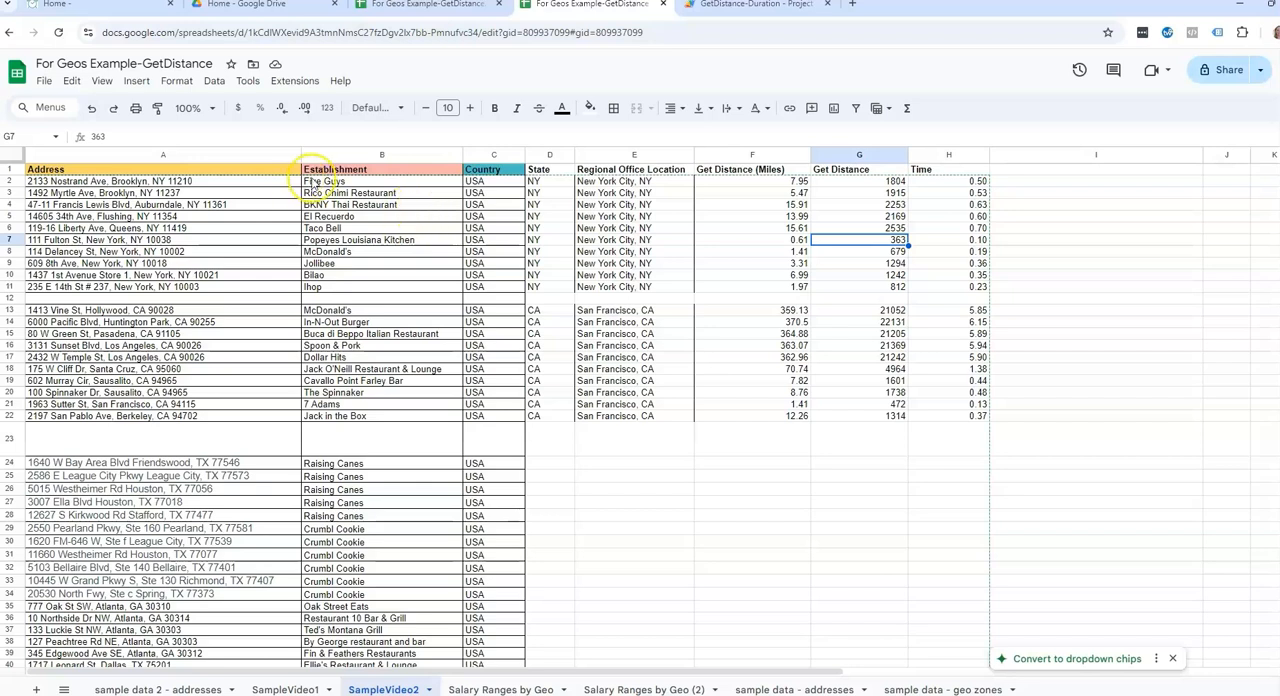
click(633, 168)
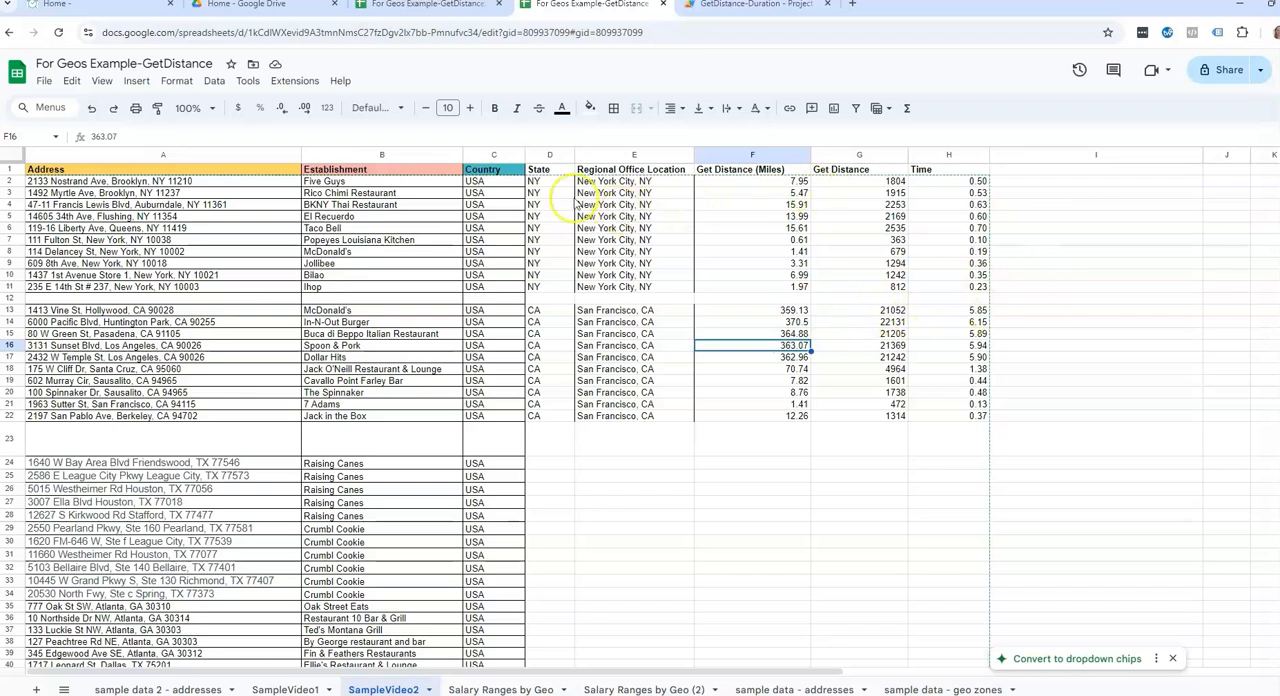
click(534, 228)
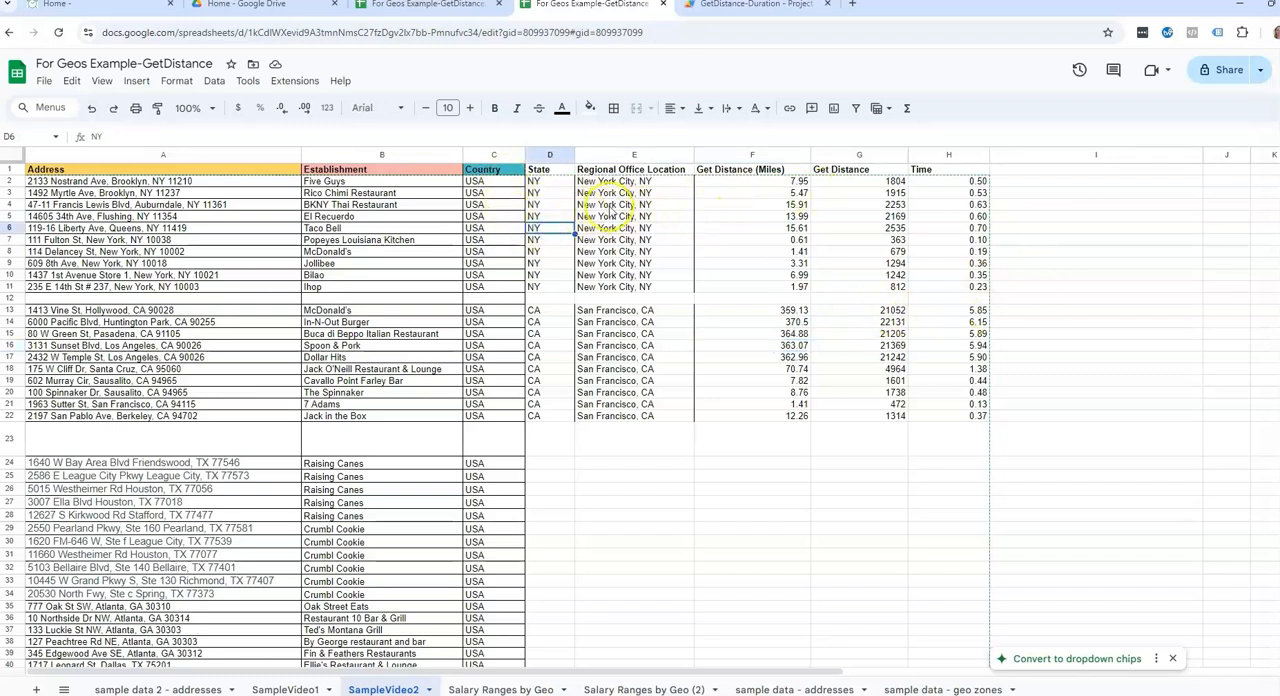
click(633, 205)
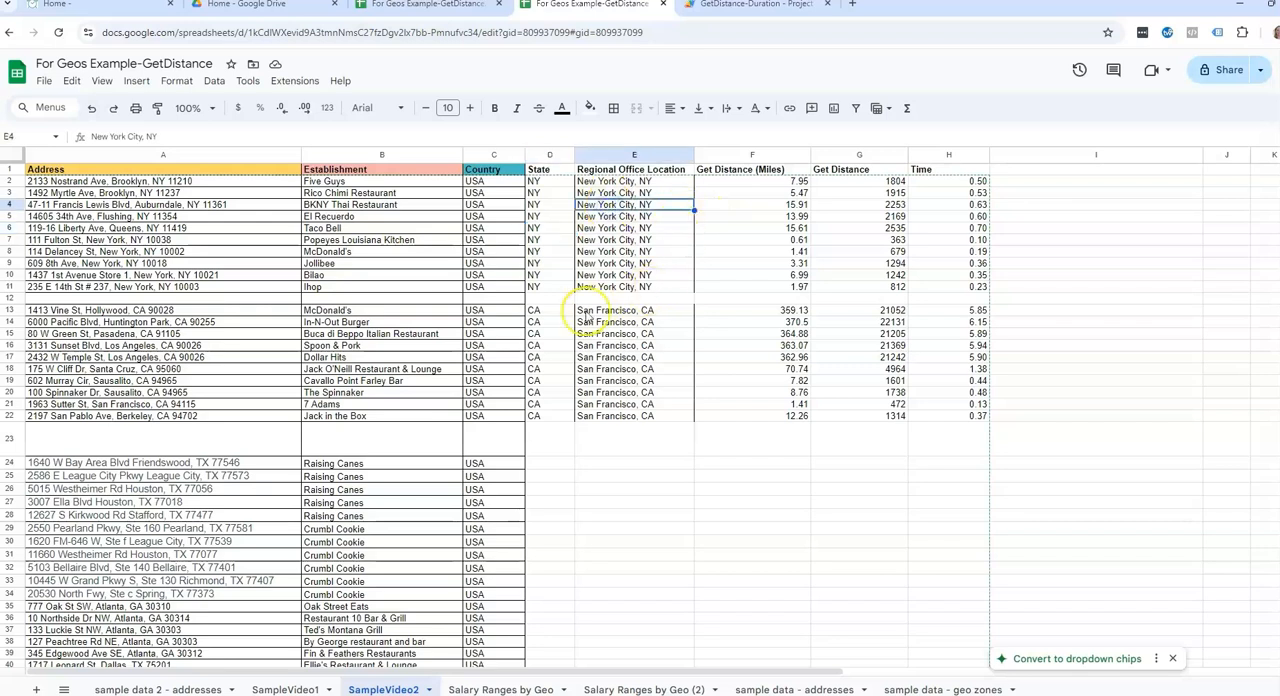
click(549, 357)
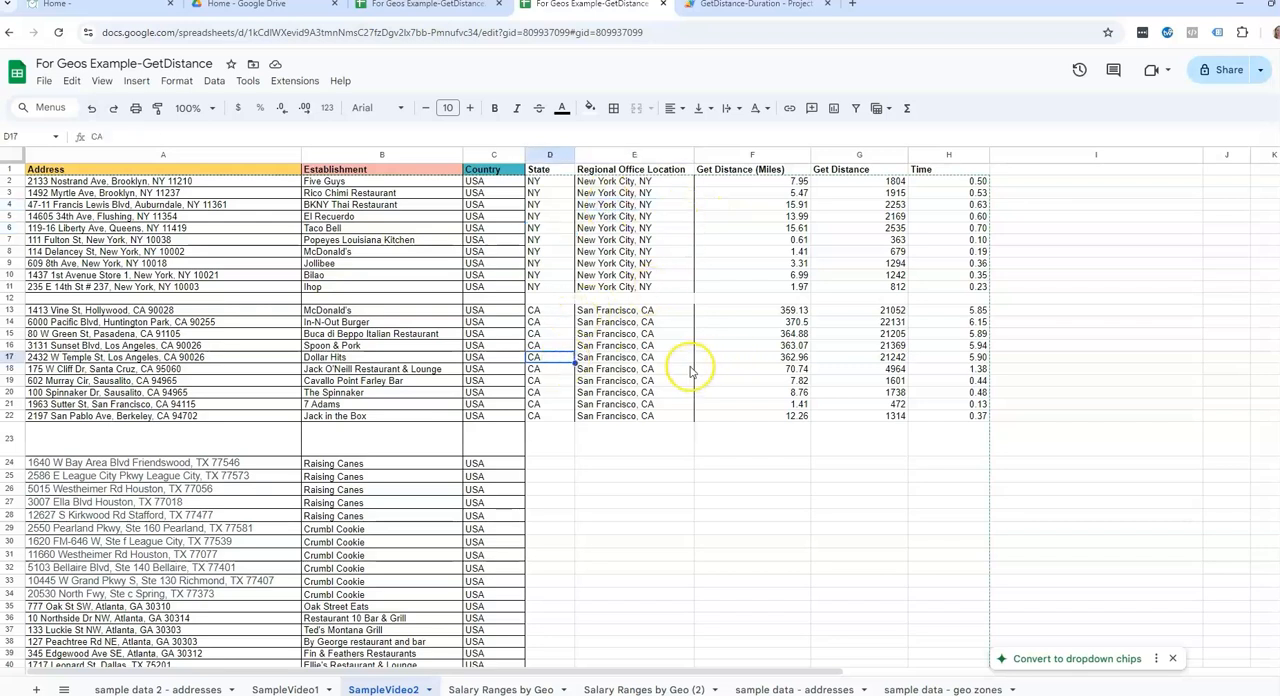
click(633, 357)
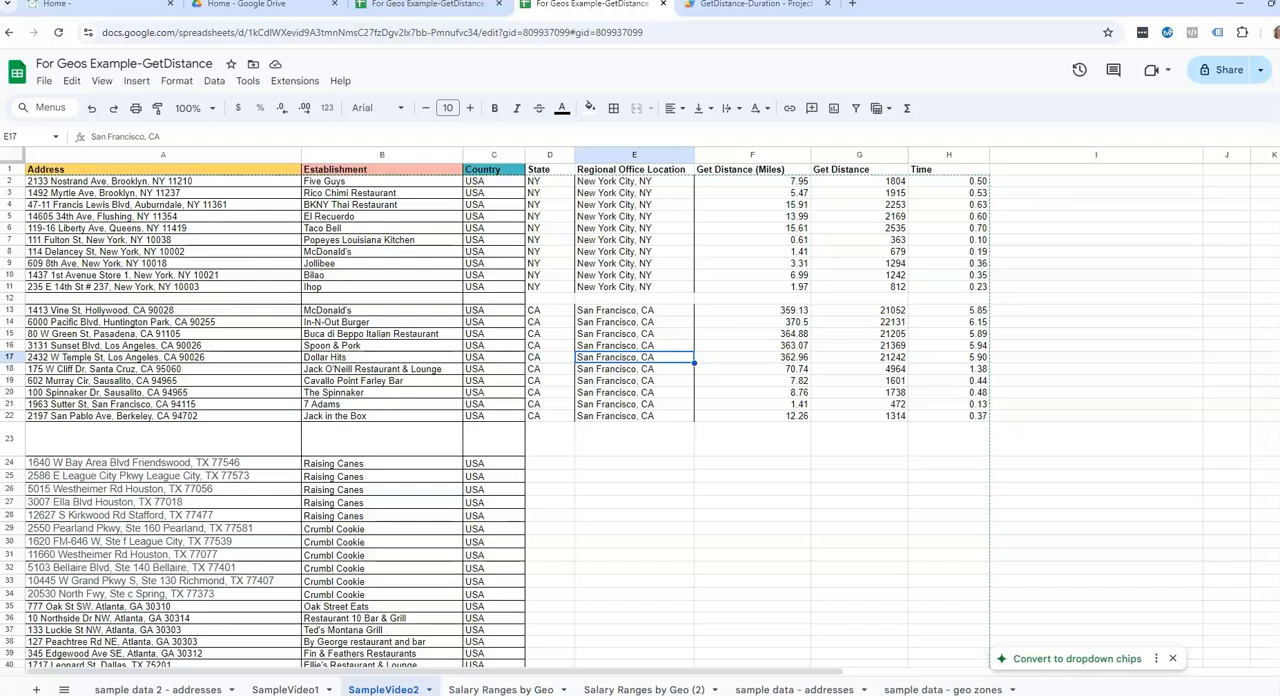
click(751, 463)
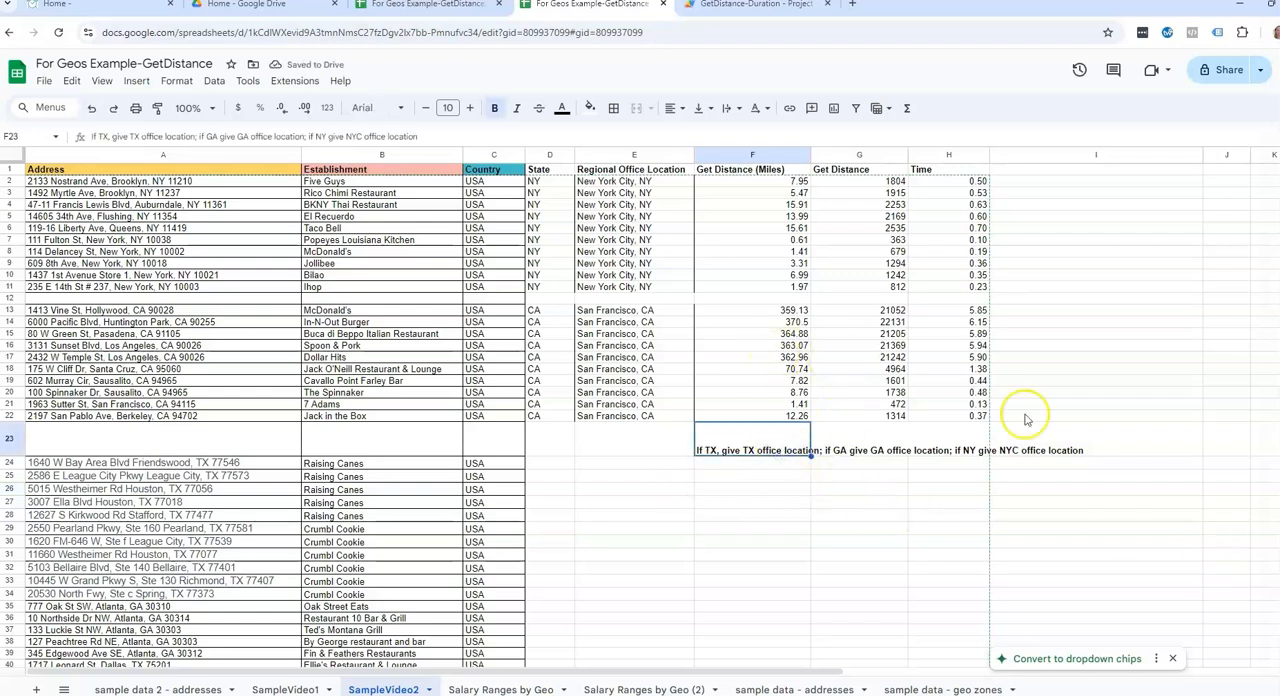
click(549, 154)
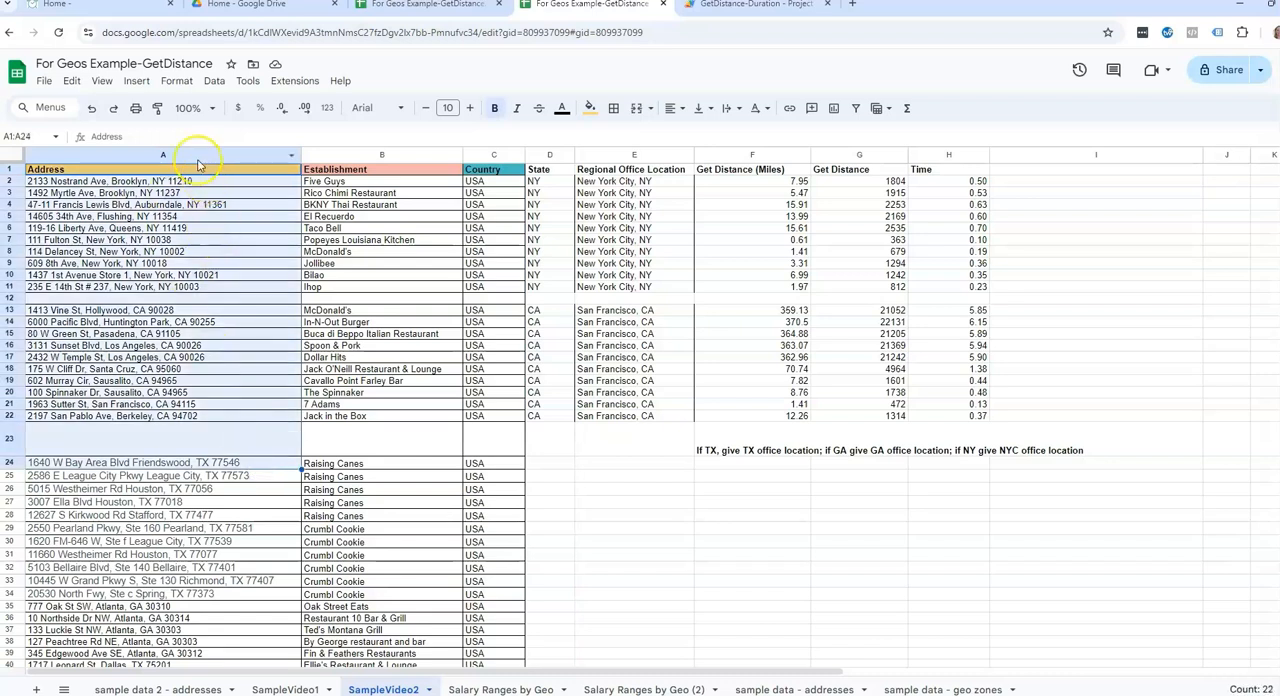
click(162, 154)
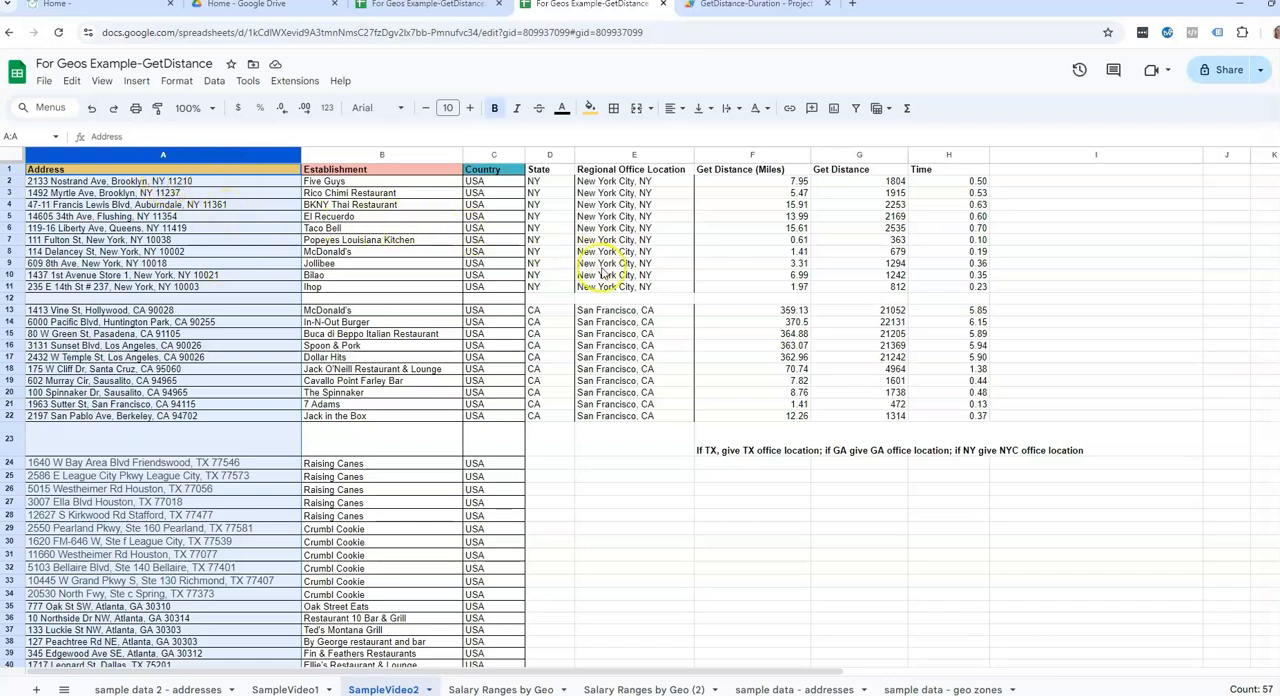
mouse_move(683, 290)
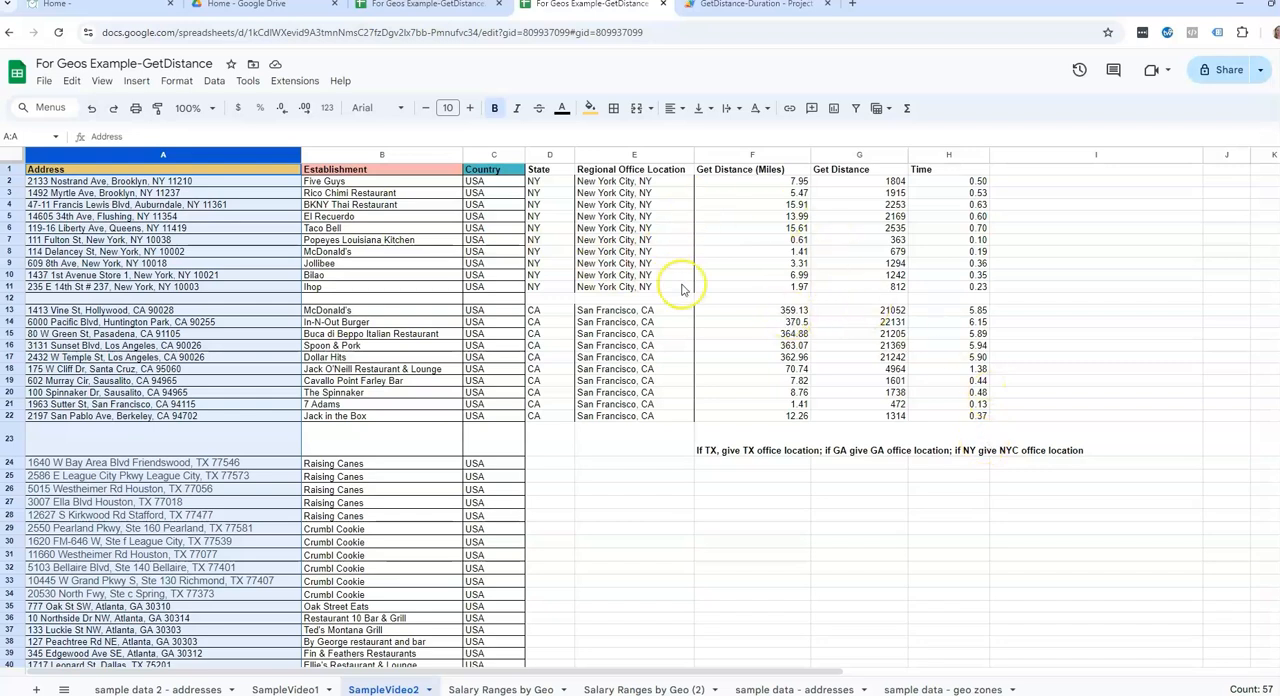
mouse_move(385, 363)
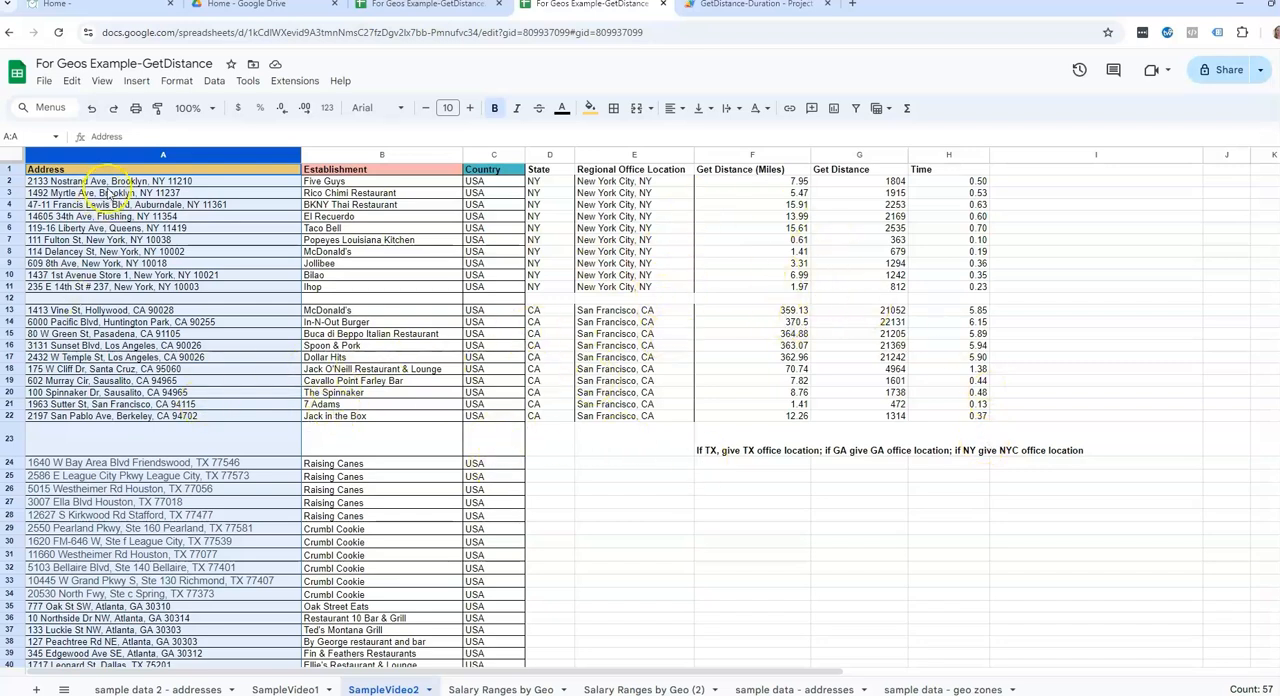
scroll(down, 3)
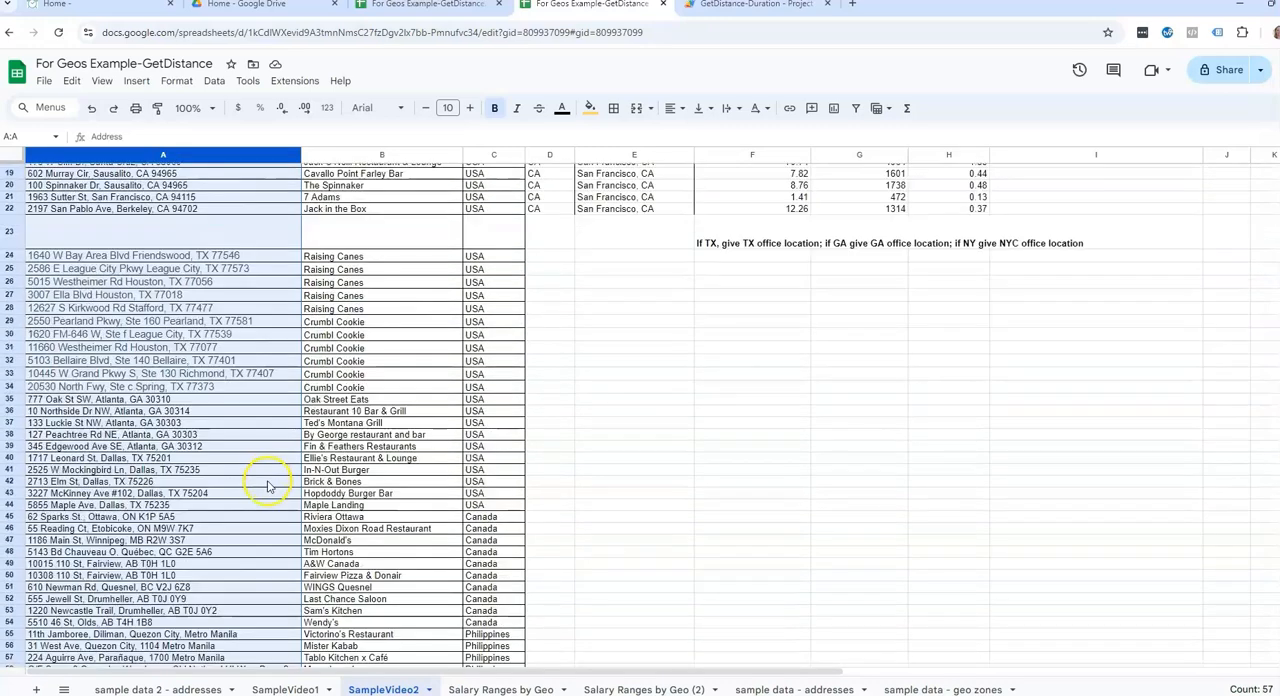
scroll(up, 3)
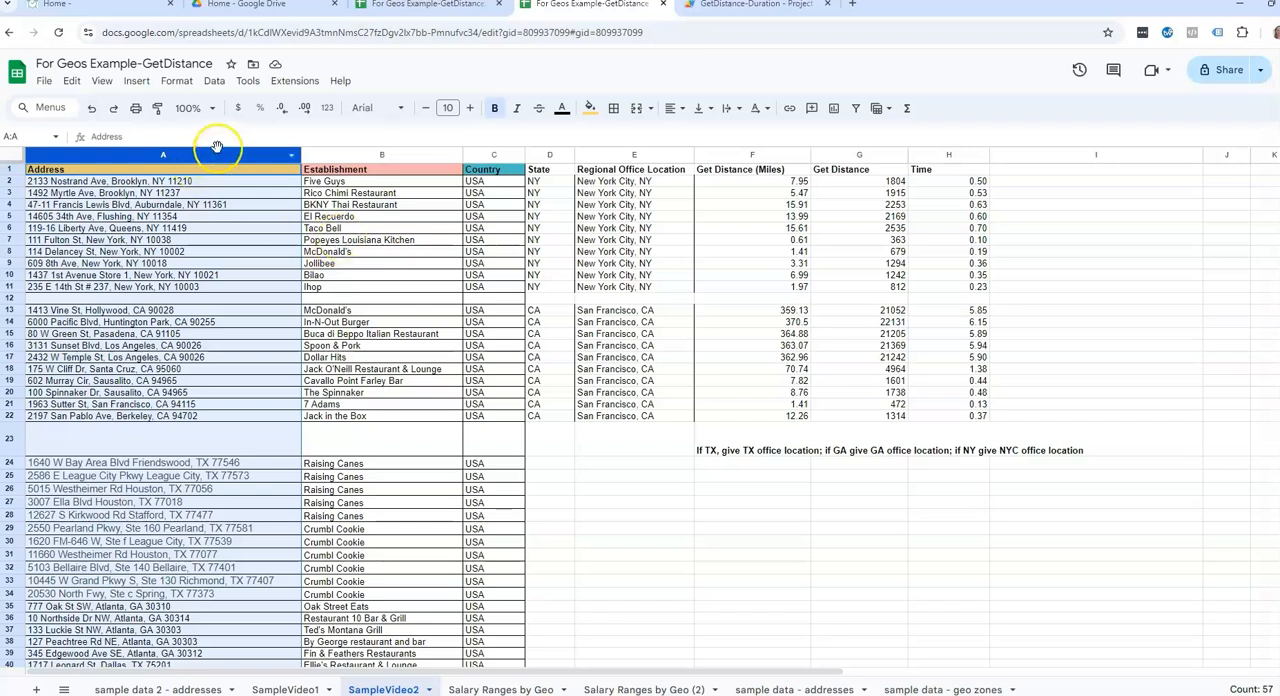
mouse_move(670, 445)
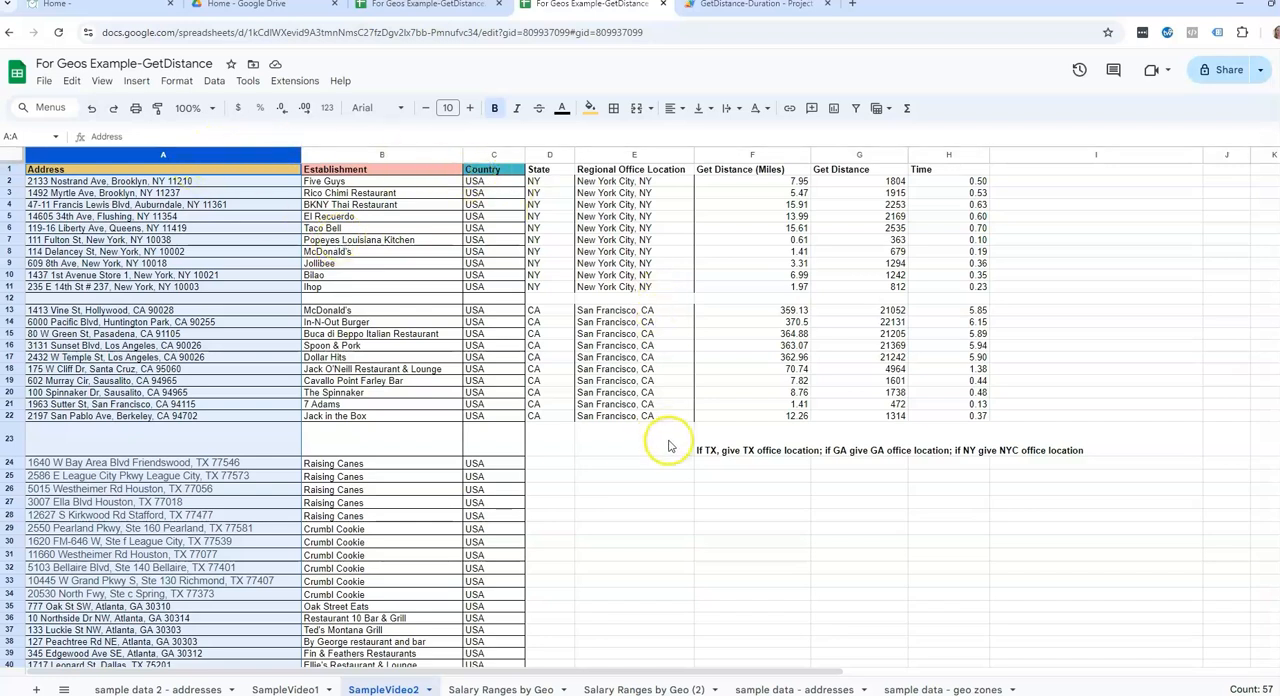
click(633, 438)
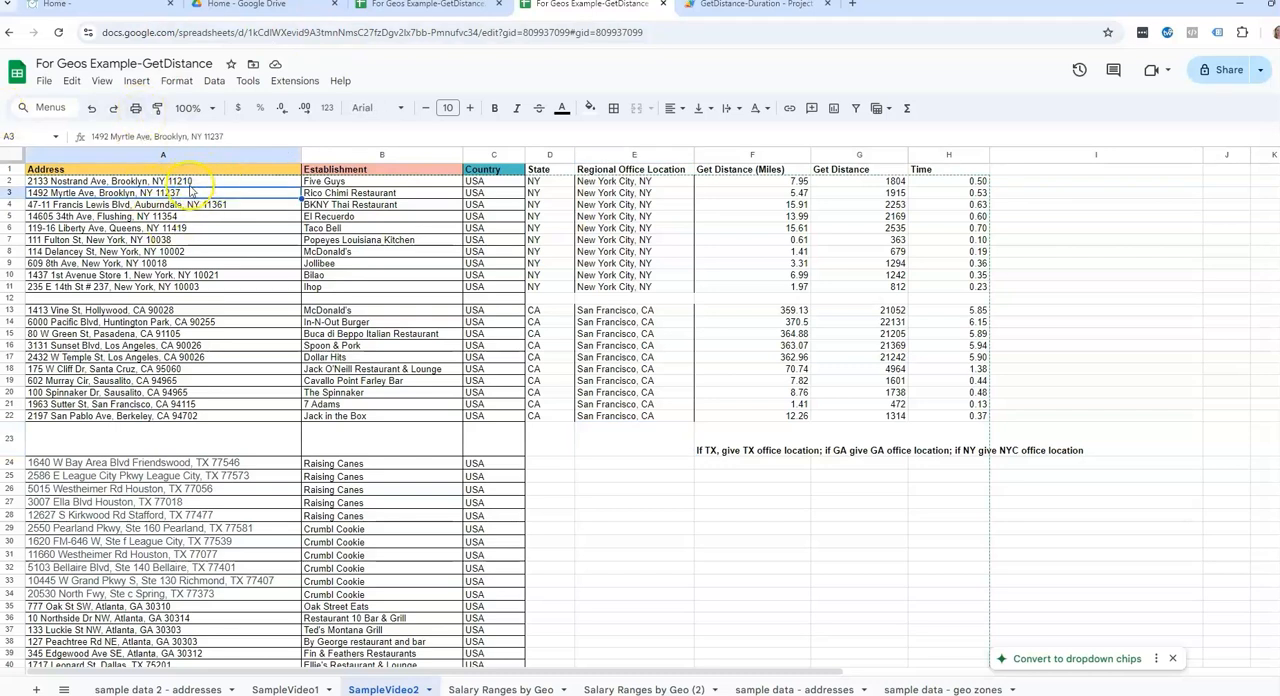
click(162, 181)
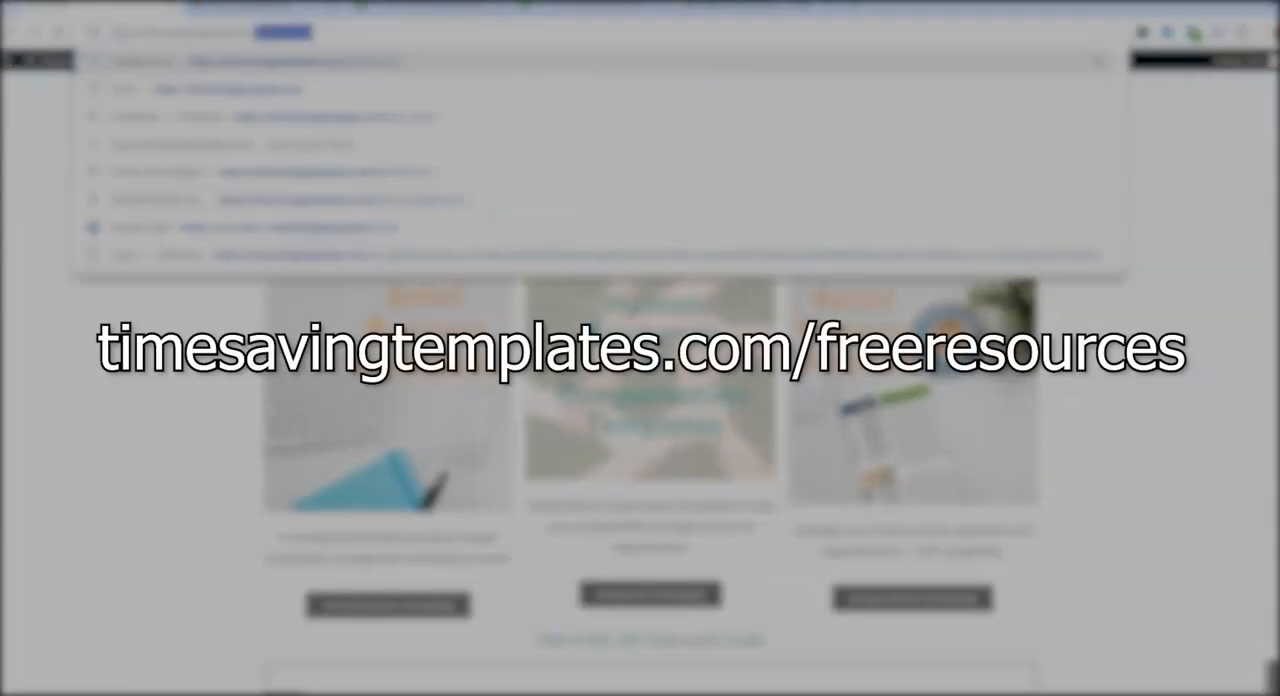
- Load timesavingtemplates.com/freeresources and scroll through its free template and training sections
key(Return)
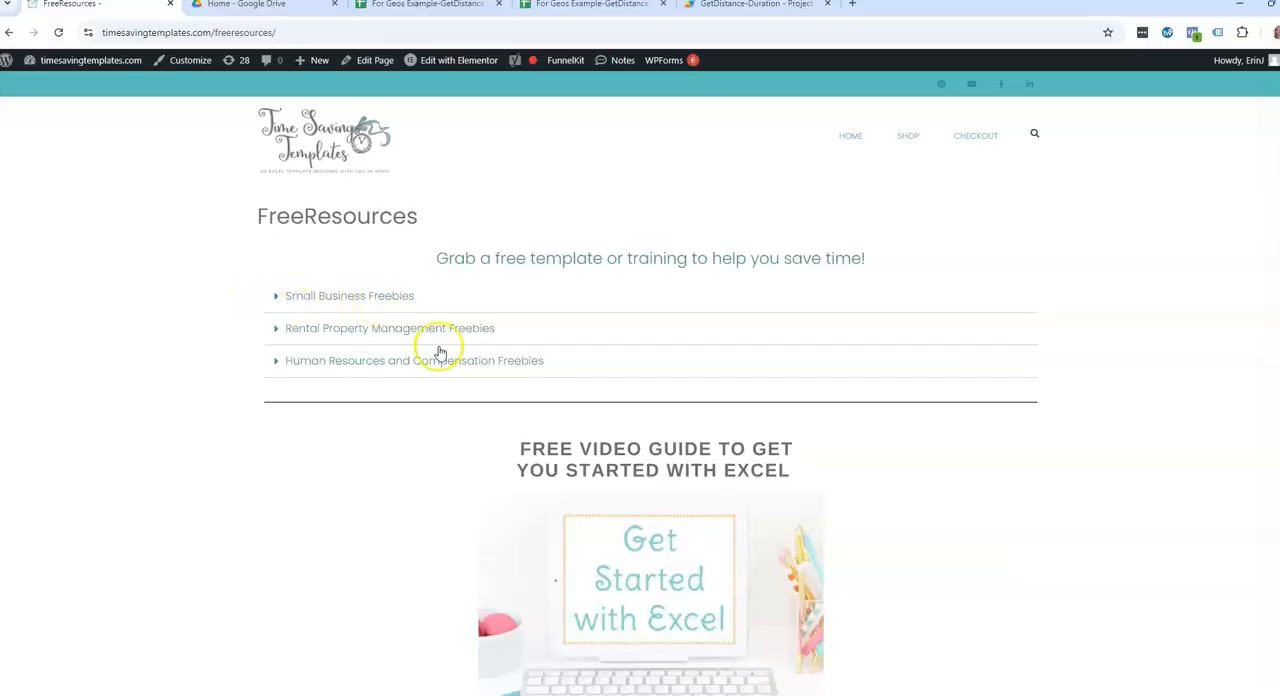
mouse_move(300, 370)
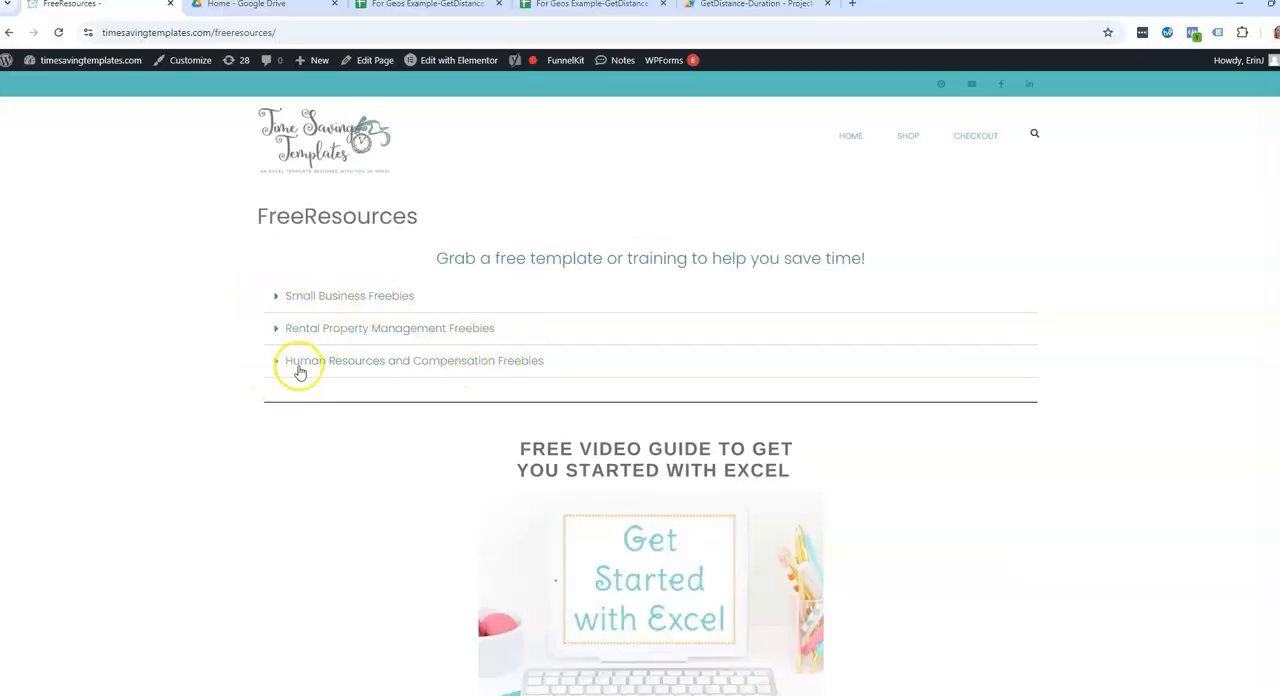
mouse_move(480, 378)
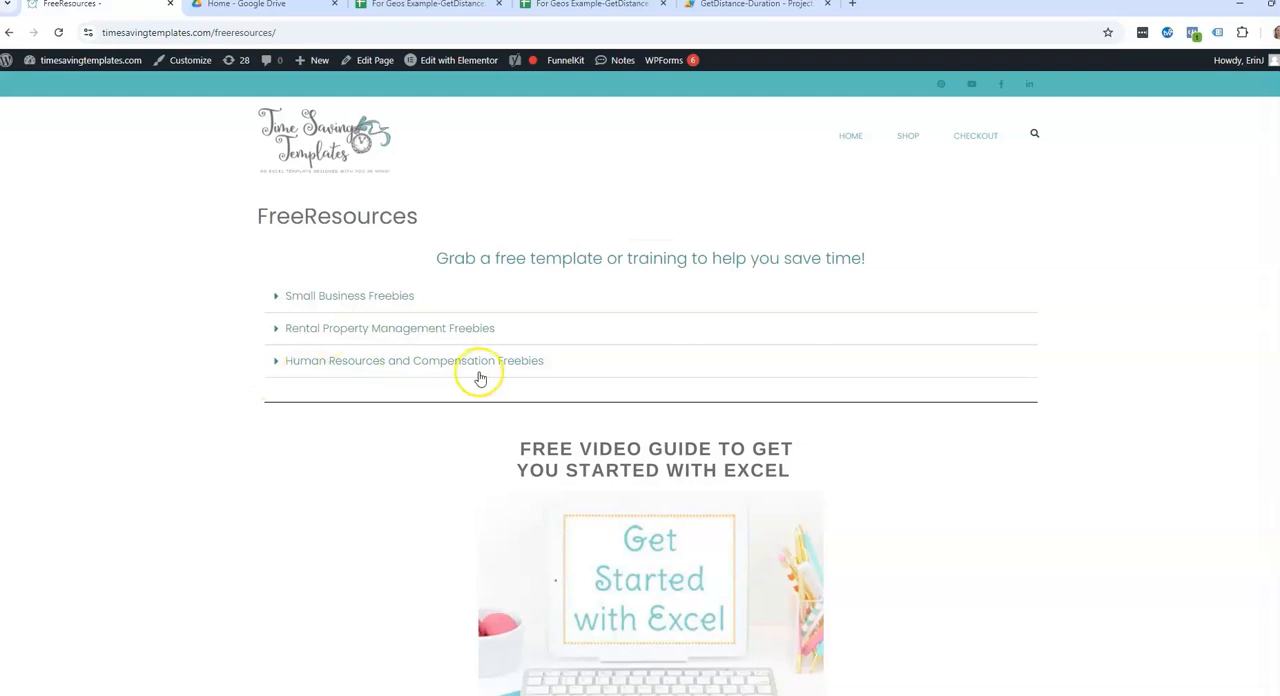
mouse_move(538, 378)
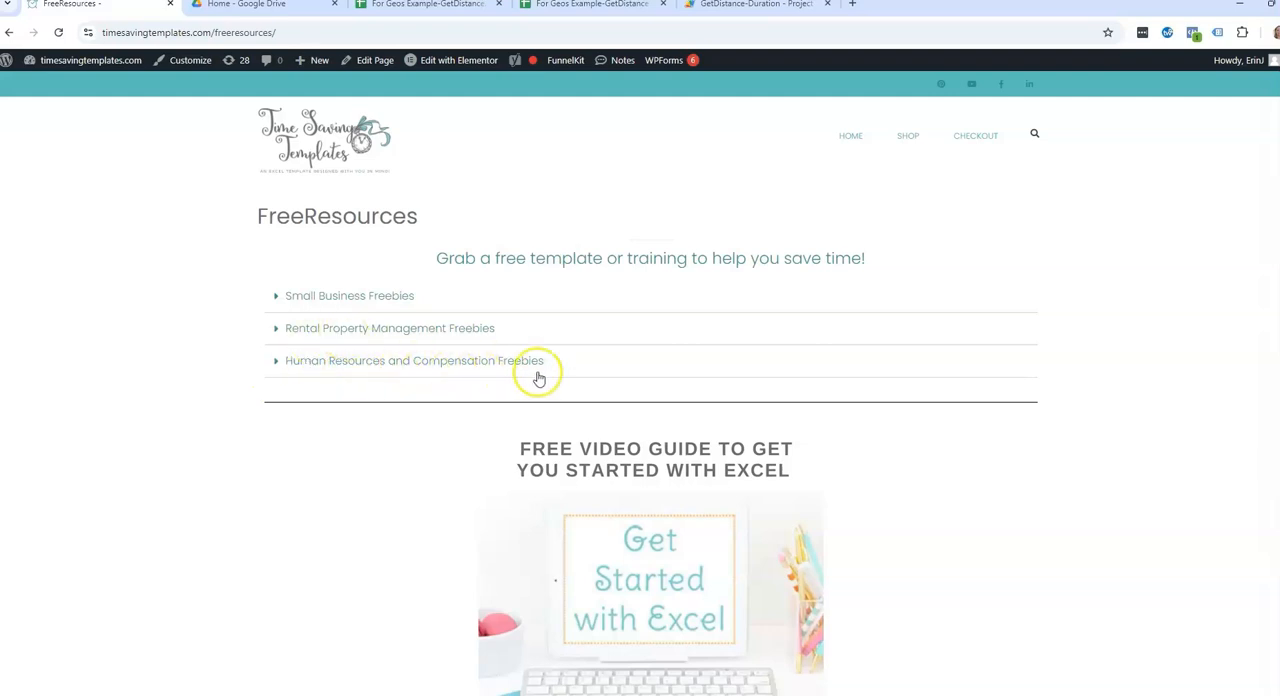
scroll(down, 3)
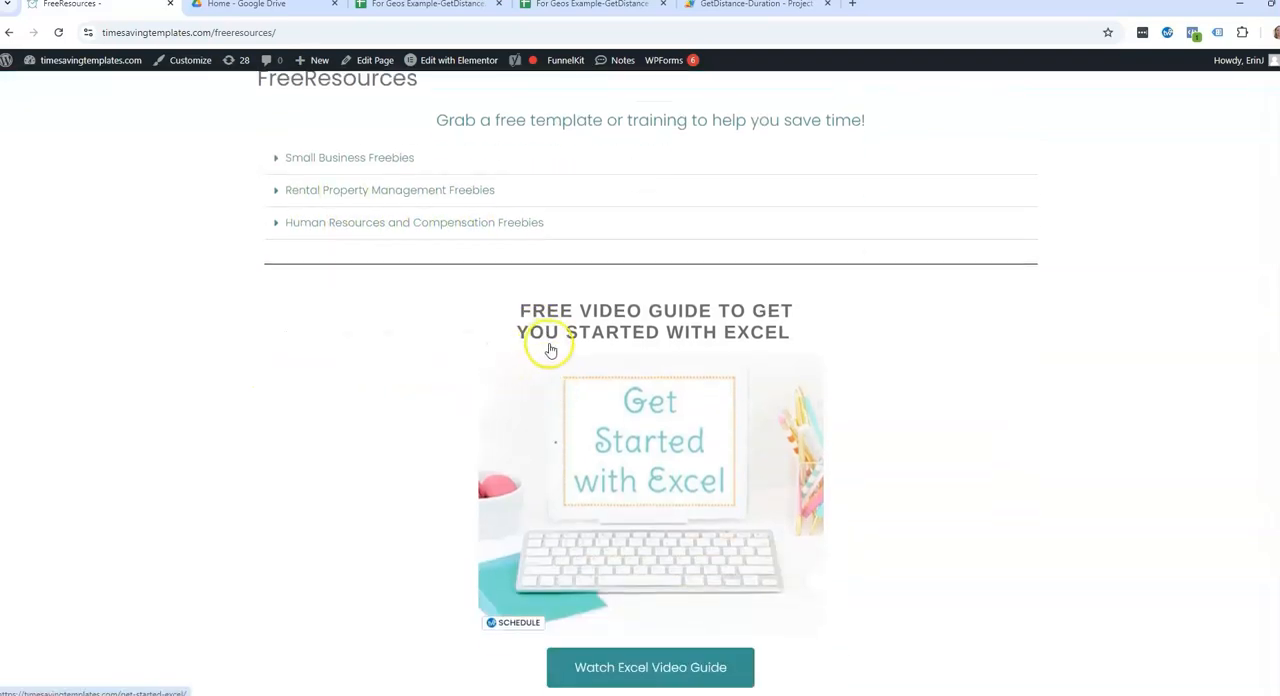
scroll(down, 3)
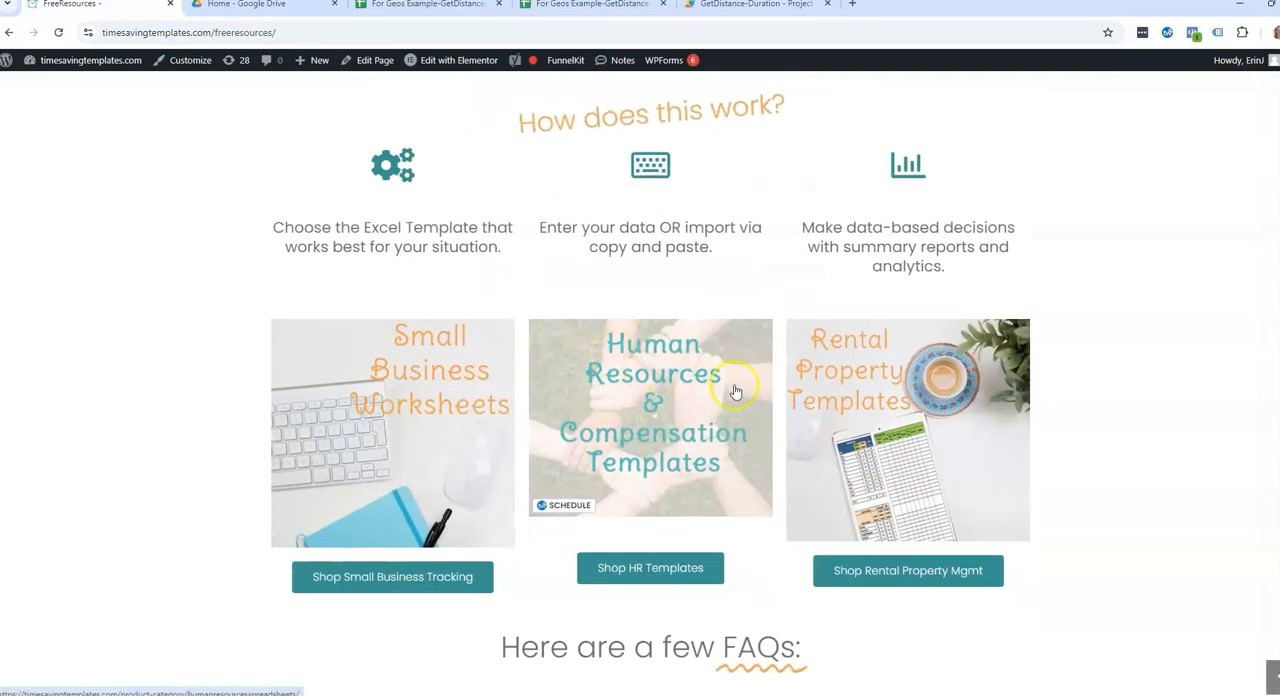
scroll(down, 3)
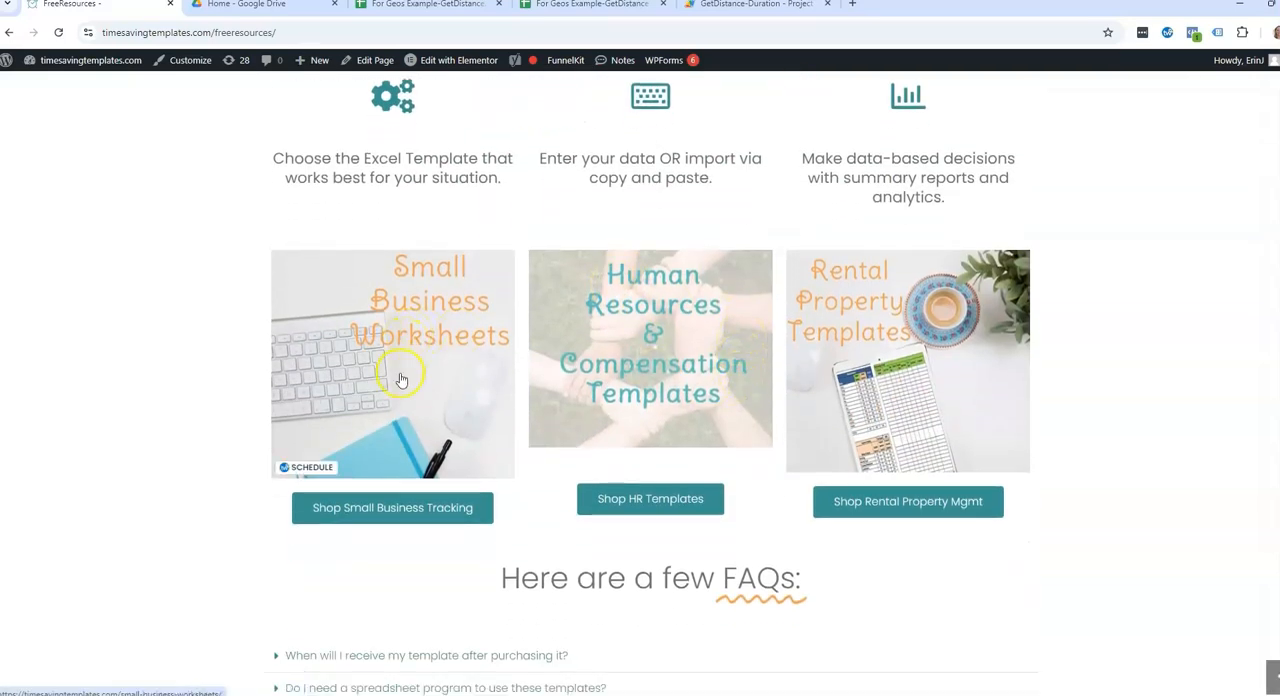
mouse_move(567, 400)
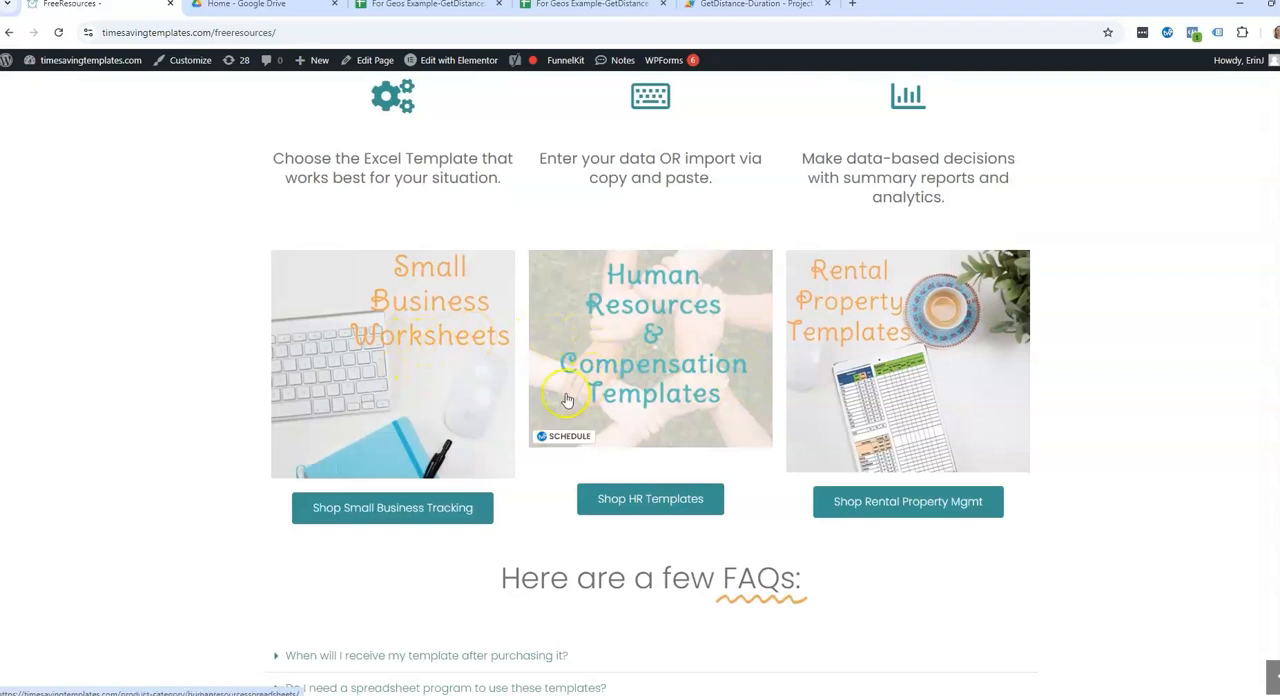
mouse_move(620, 357)
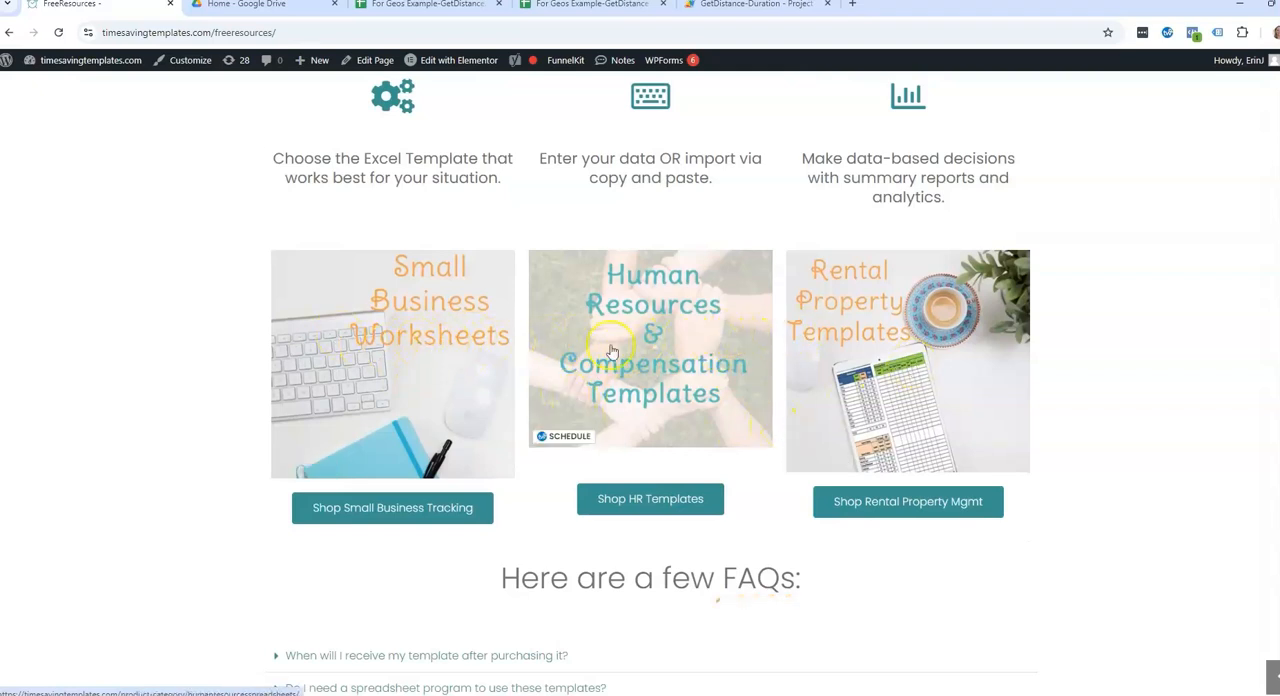
mouse_move(430, 345)
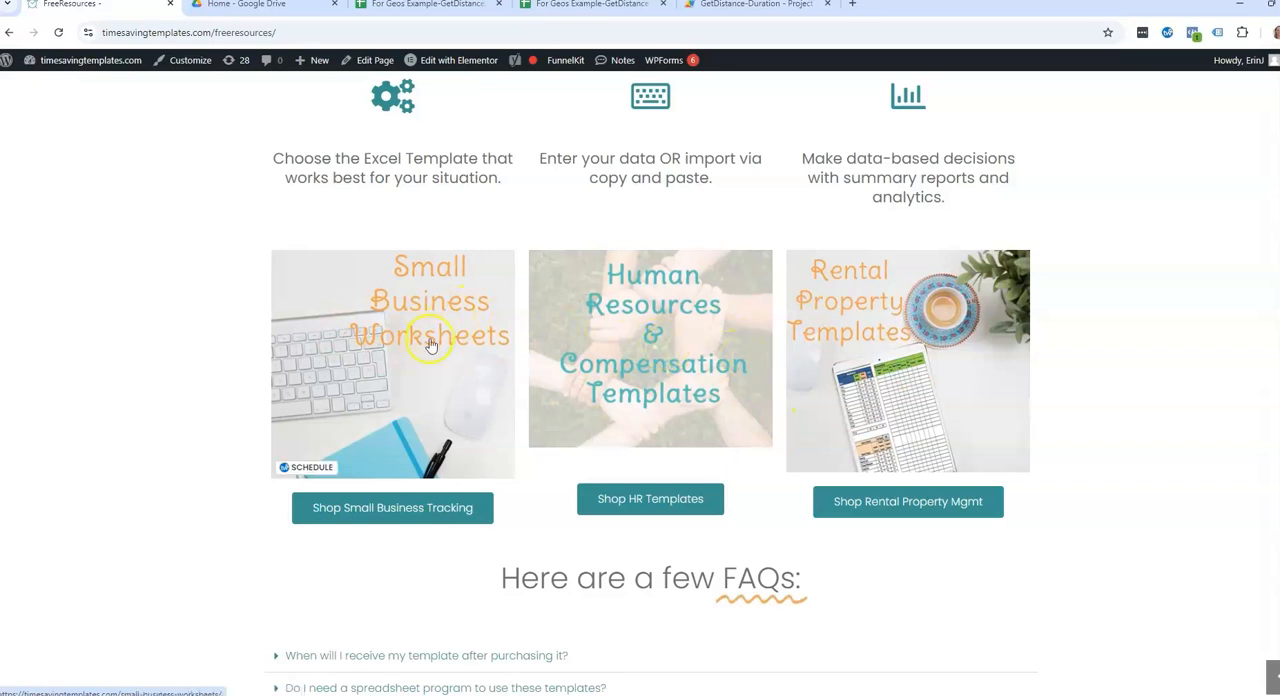
mouse_move(822, 365)
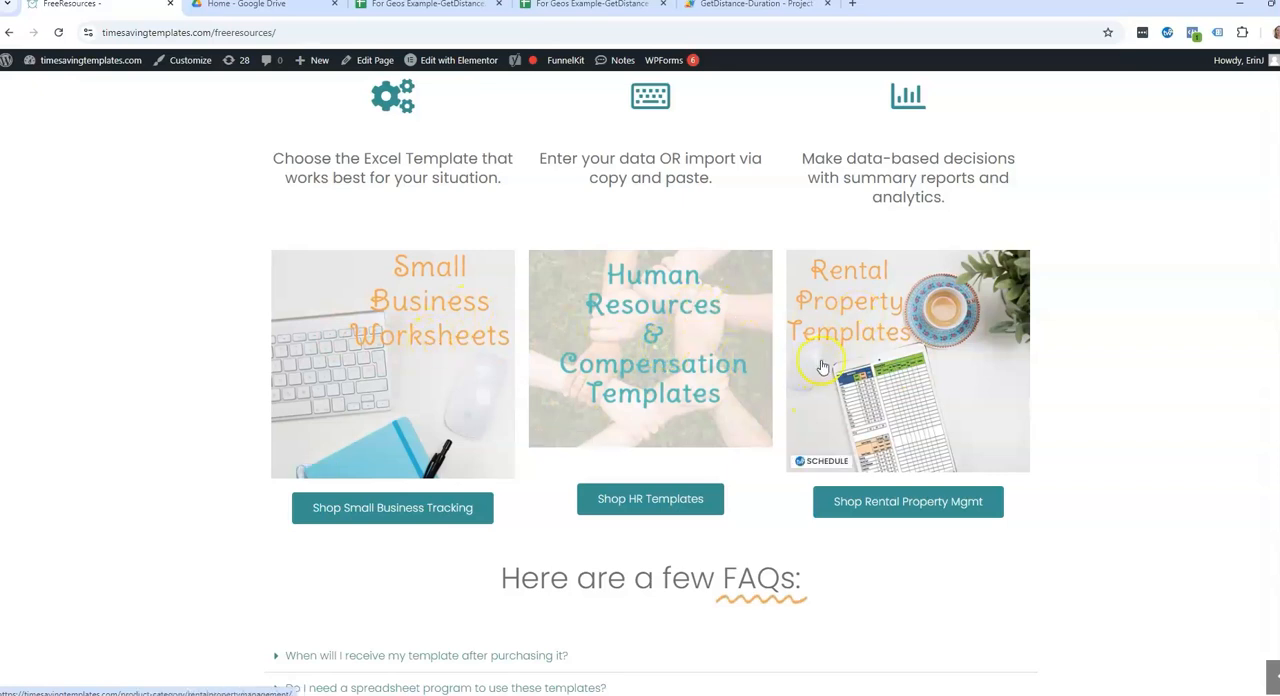
scroll(up, 3)
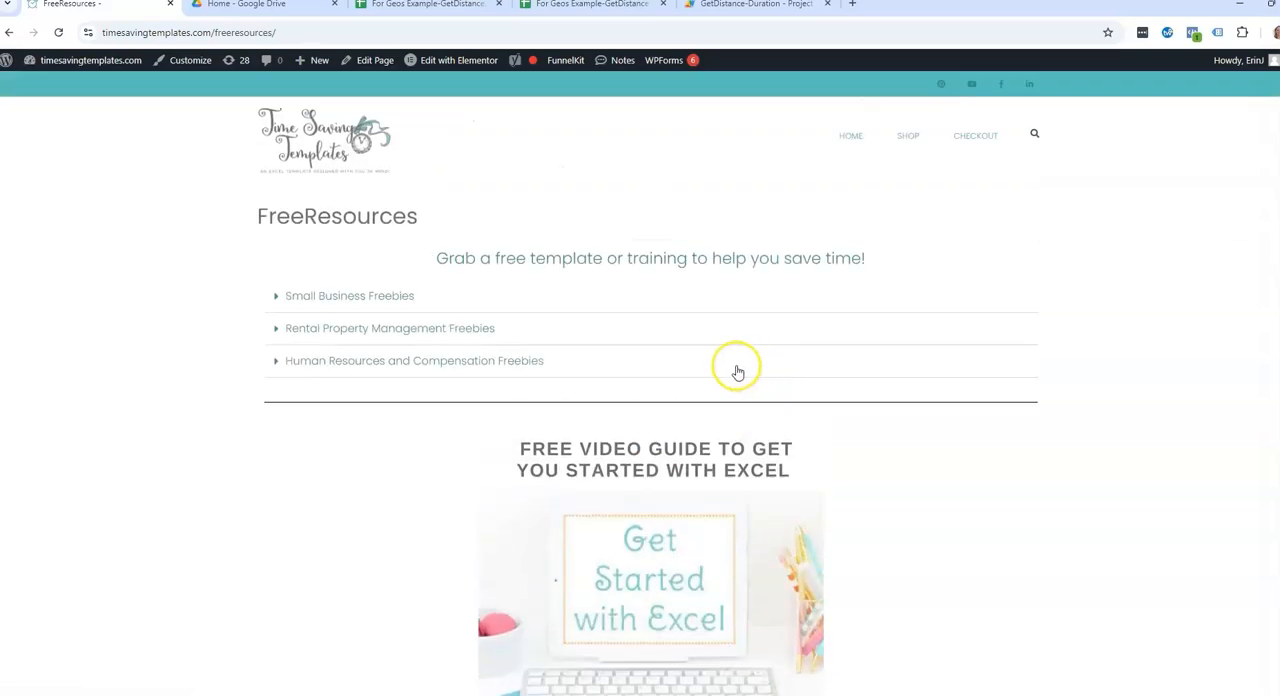
mouse_move(560, 258)
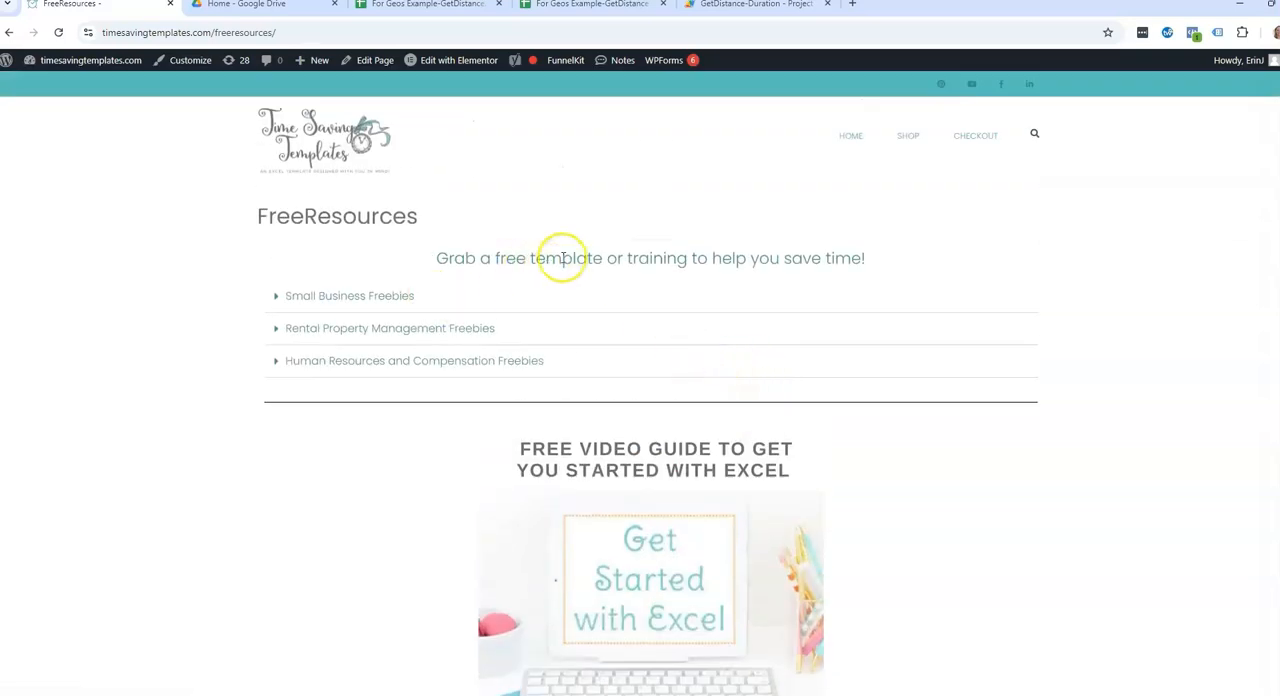
mouse_move(538, 248)
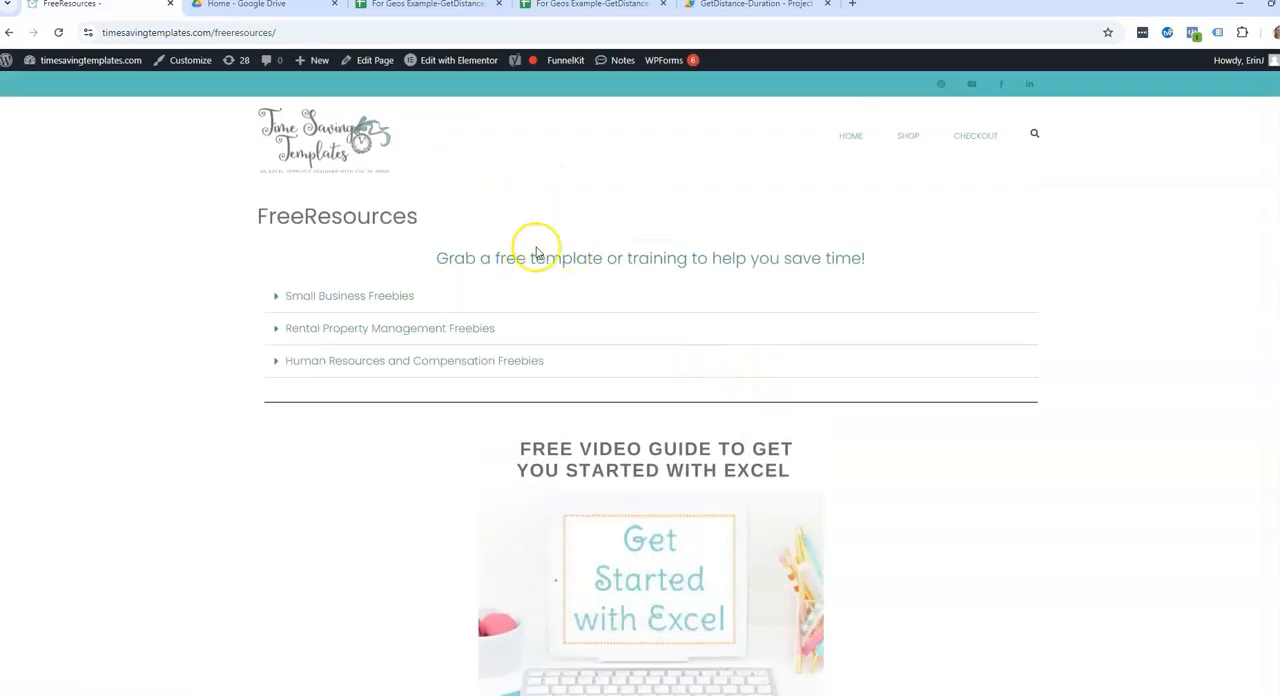
mouse_move(615, 220)
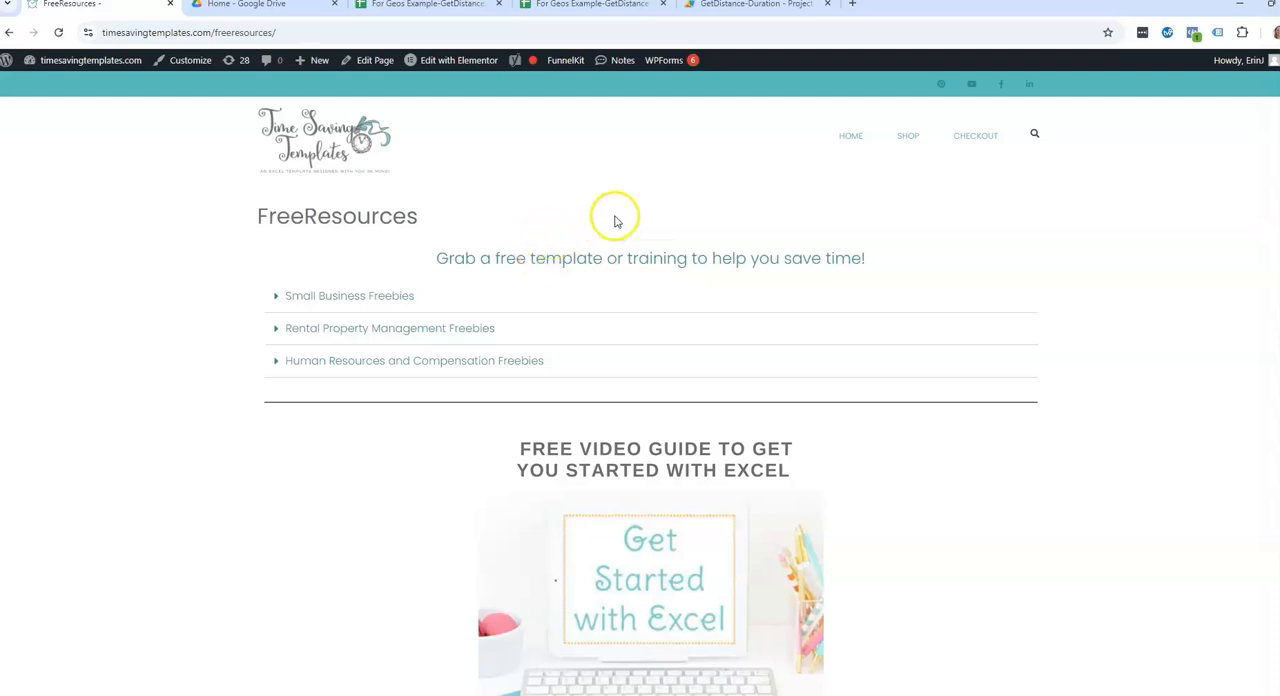
mouse_move(617, 218)
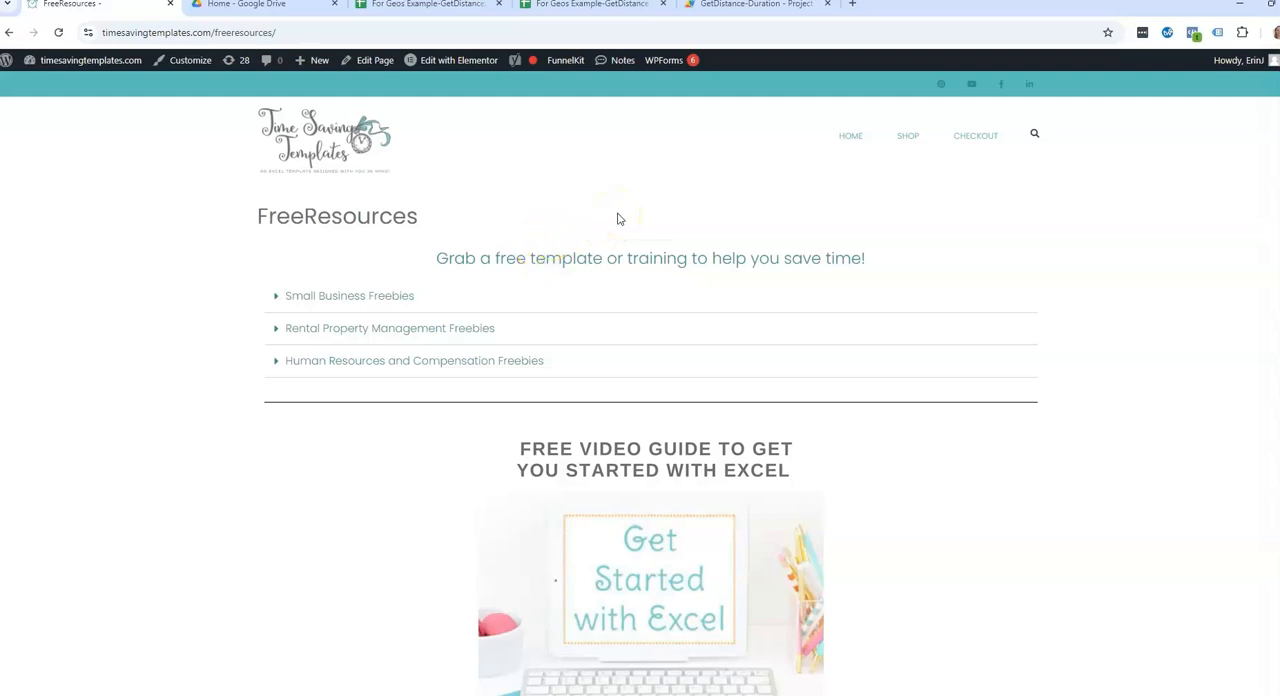
mouse_move(54, 609)
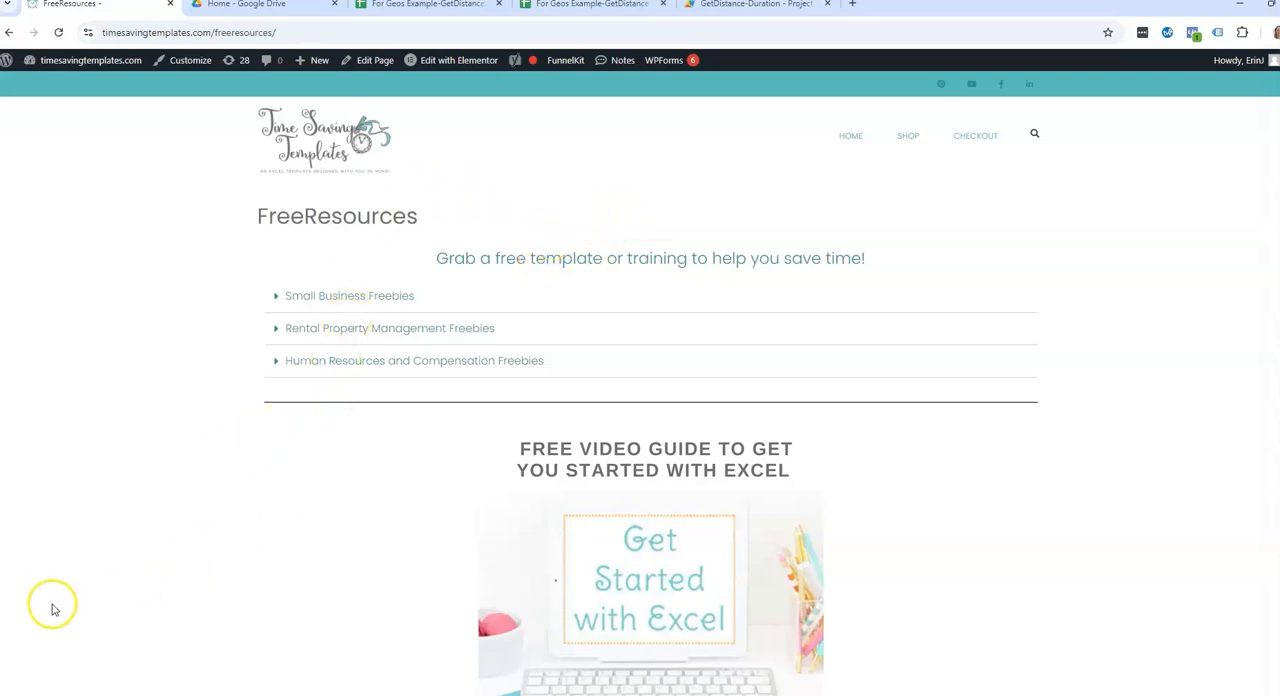